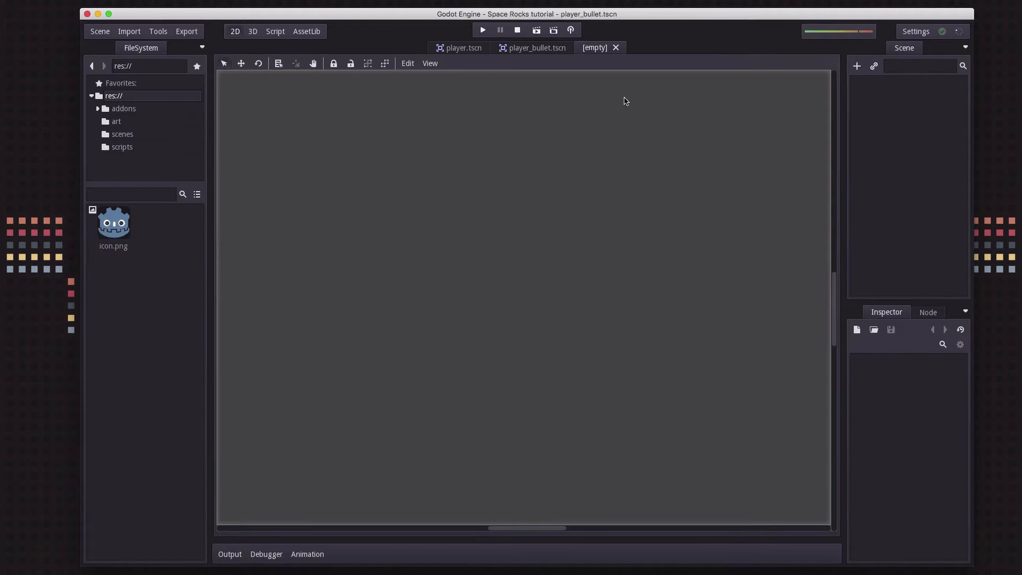
pyautogui.moveTo(855, 73)
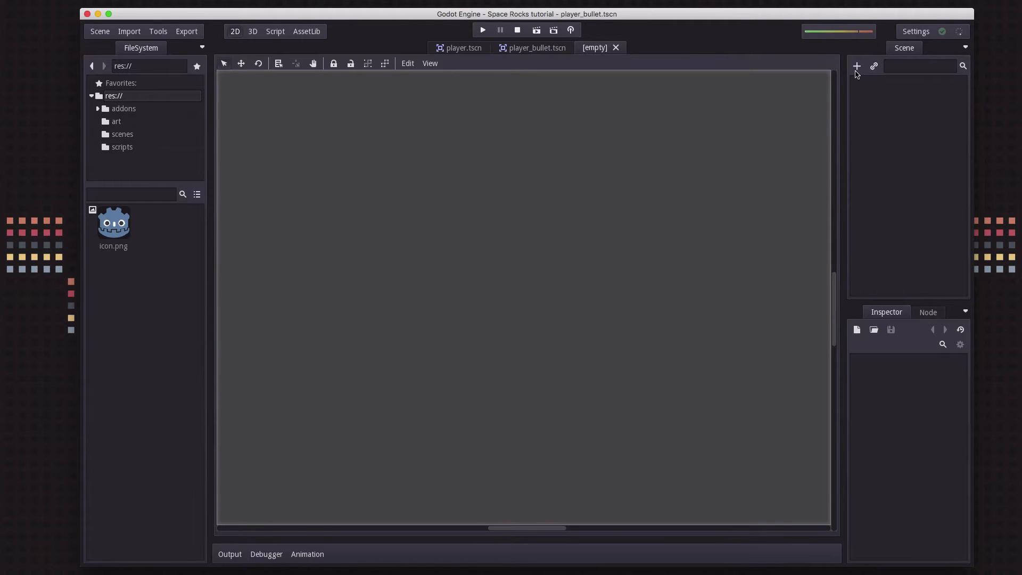
# Create a KinematicBody2D root named asteroid and save the scene as asteroid.tscn in res://scenes
pyautogui.click(855, 66)
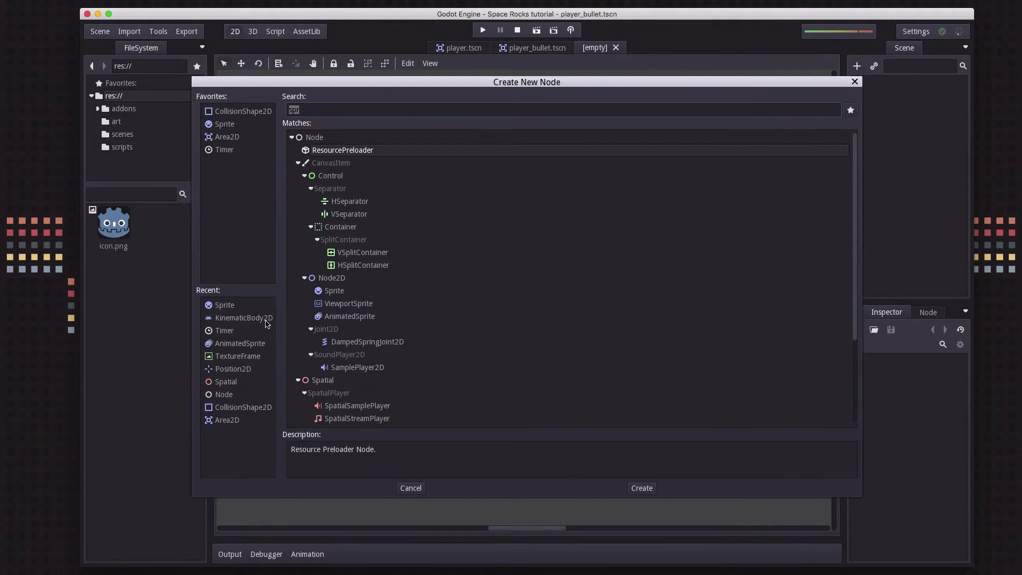
pyautogui.moveTo(244, 317)
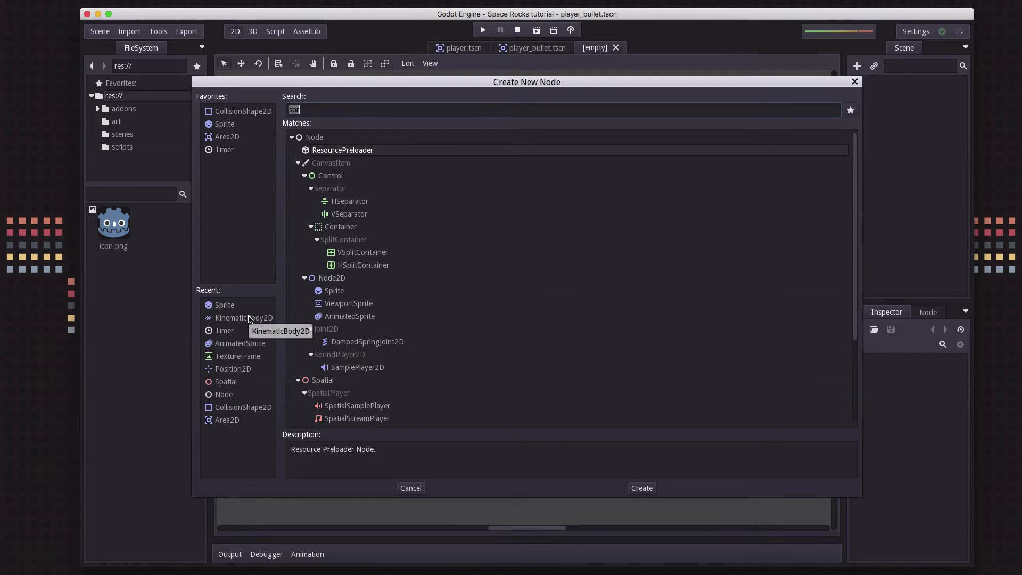
pyautogui.click(640, 487)
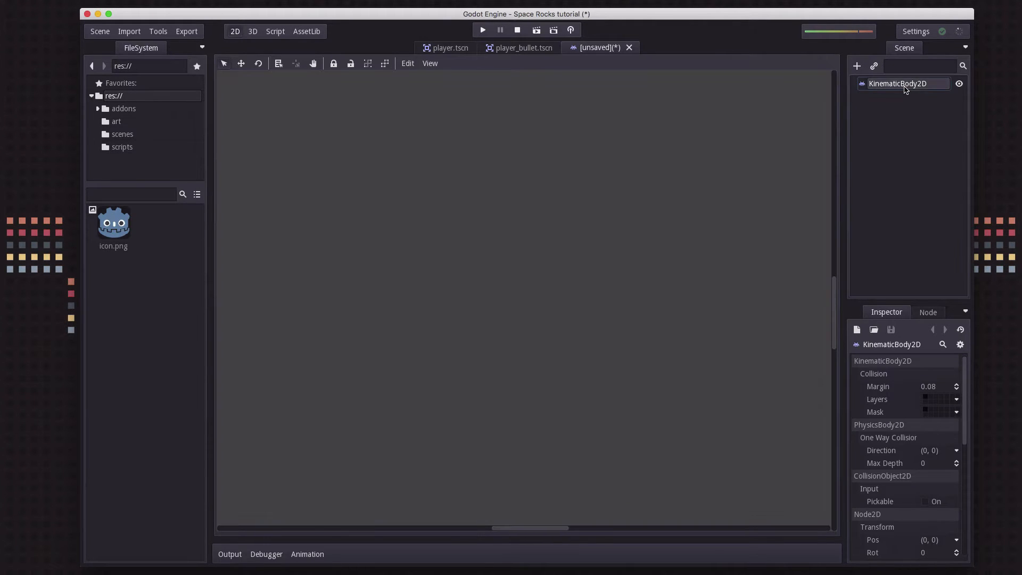
pyautogui.write('asteroid')
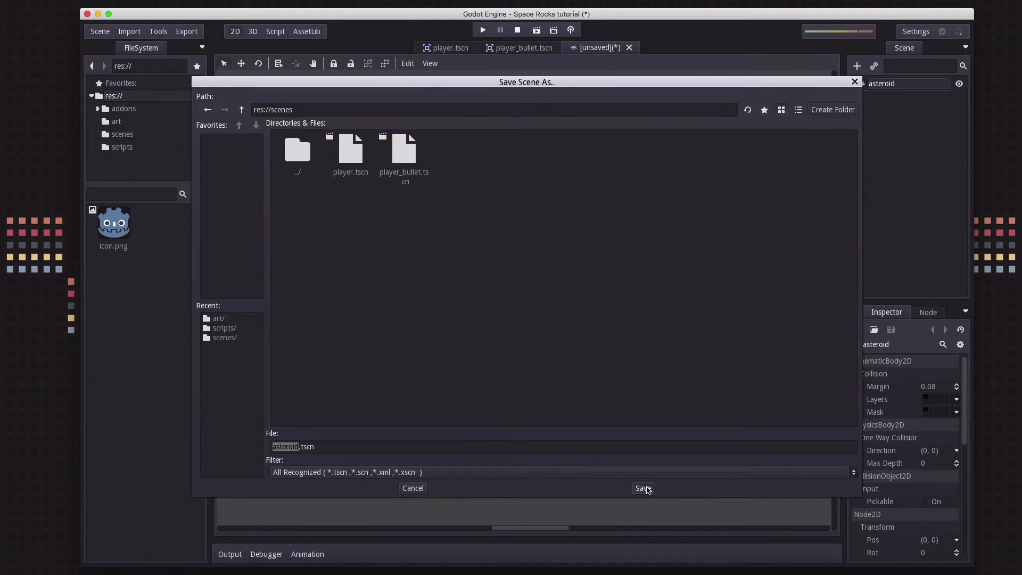
pyautogui.click(641, 487)
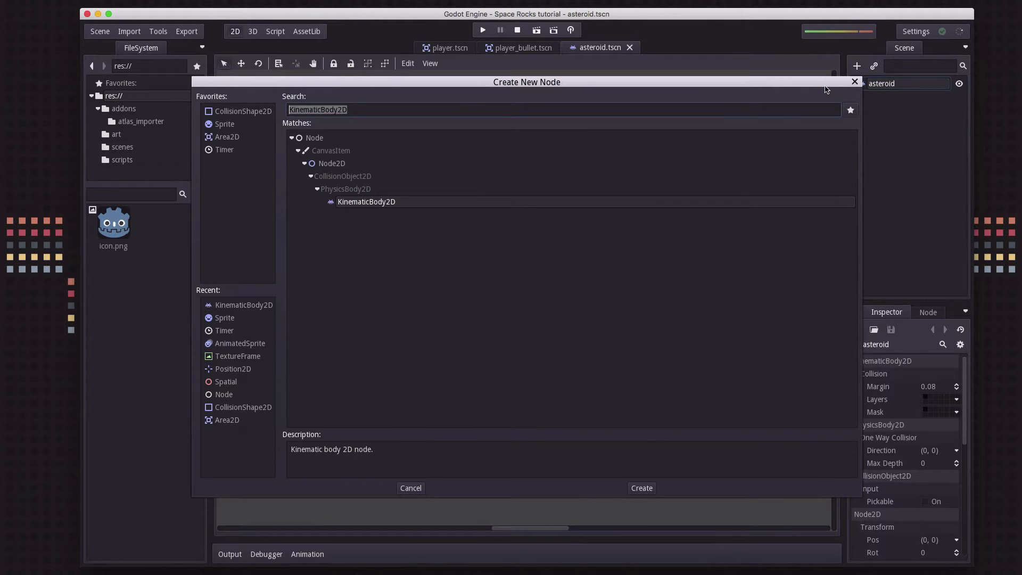
# Add a Sprite child to the asteroid with the sheet.meteorGrey_big4.atex texture
pyautogui.write('sp')
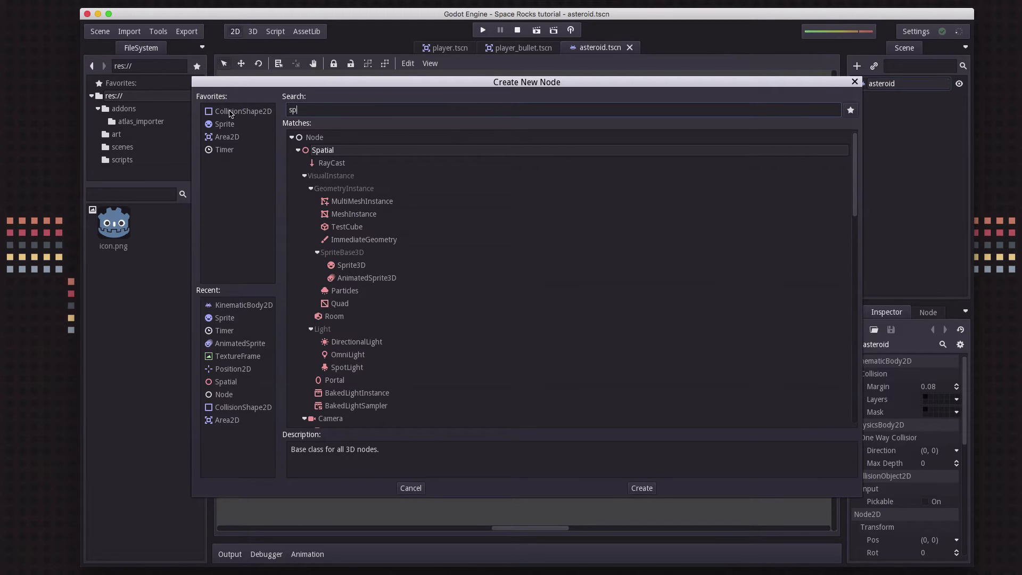
pyautogui.click(640, 487)
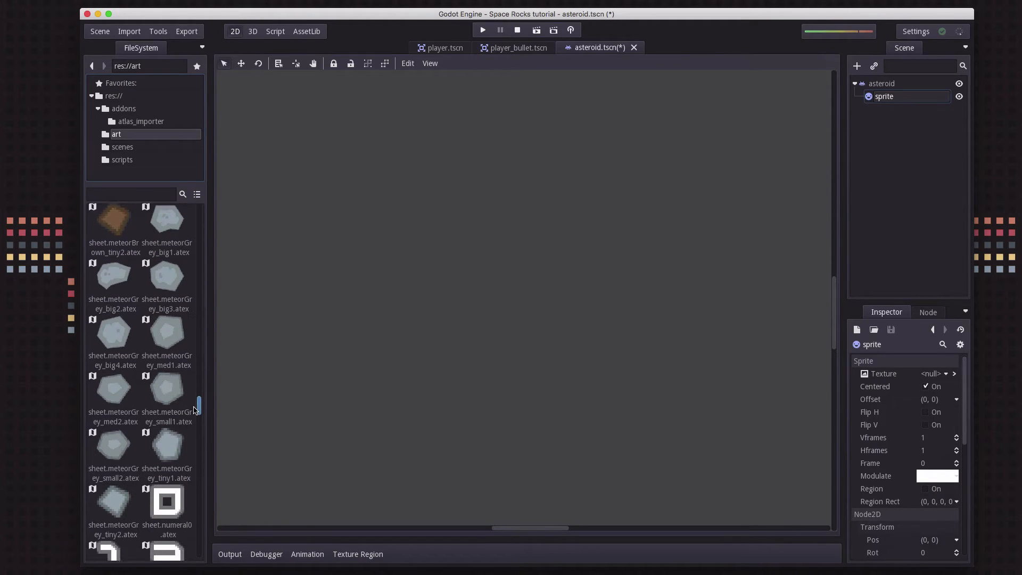
pyautogui.scroll(-3)
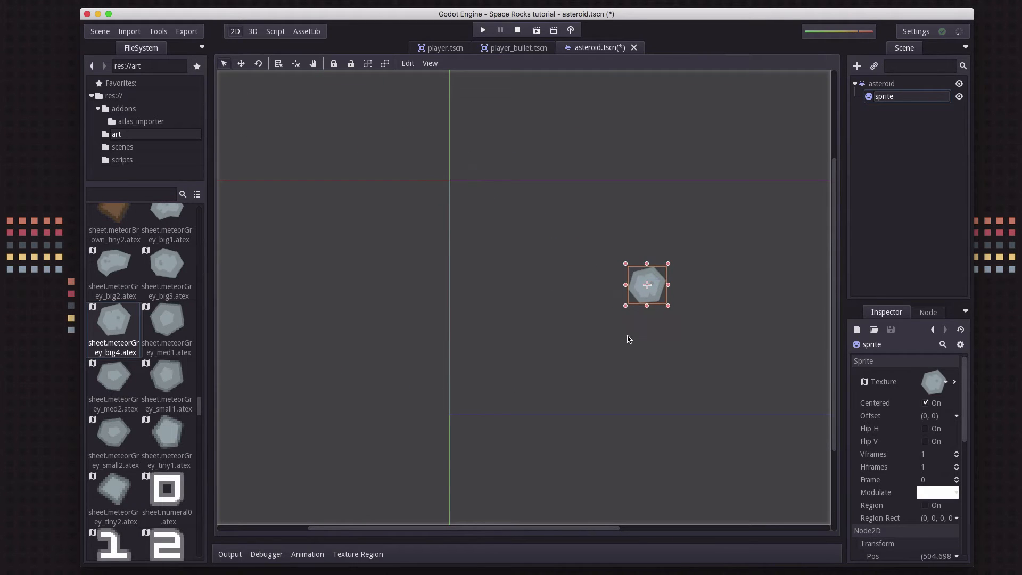
# Select the asteroid root and drag it into the centre of the viewport
pyautogui.click(881, 83)
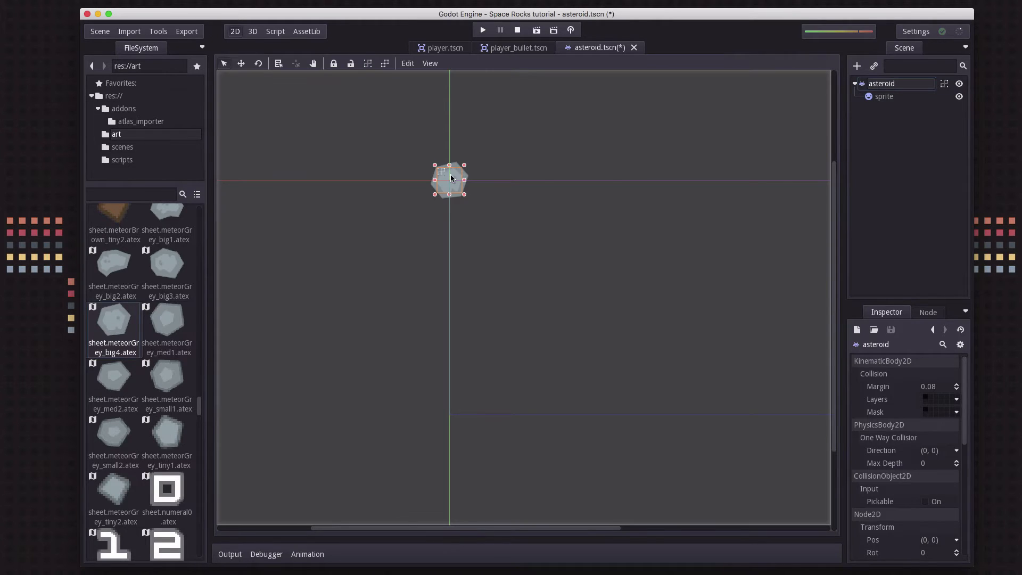
pyautogui.moveTo(449, 181); pyautogui.dragTo(574, 264)
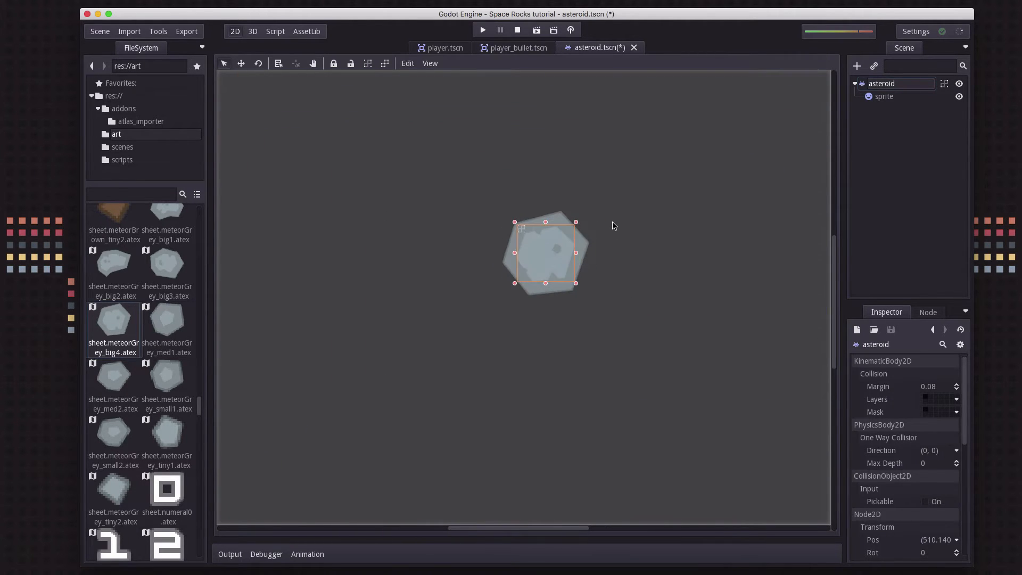
pyautogui.moveTo(546, 254); pyautogui.dragTo(553, 249)
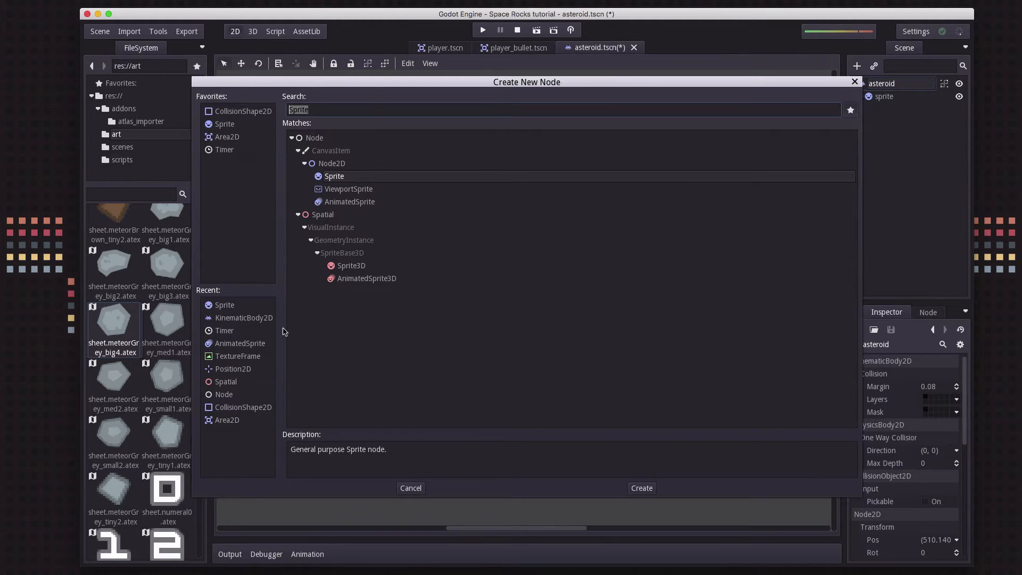
# Add a CollisionShape2D with a new CircleShape2D over the meteor and rename it collision
pyautogui.click(640, 487)
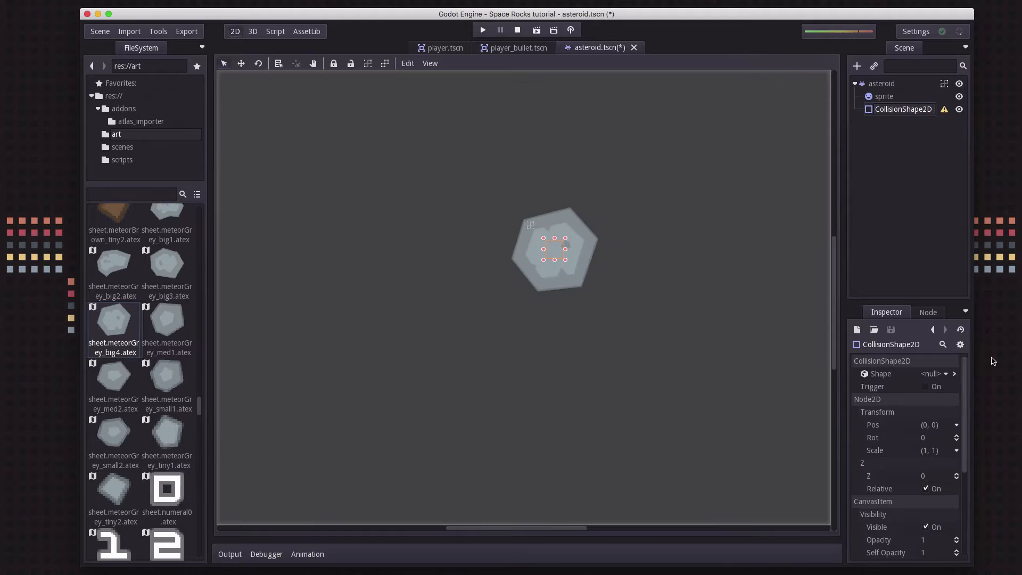
pyautogui.click(933, 374)
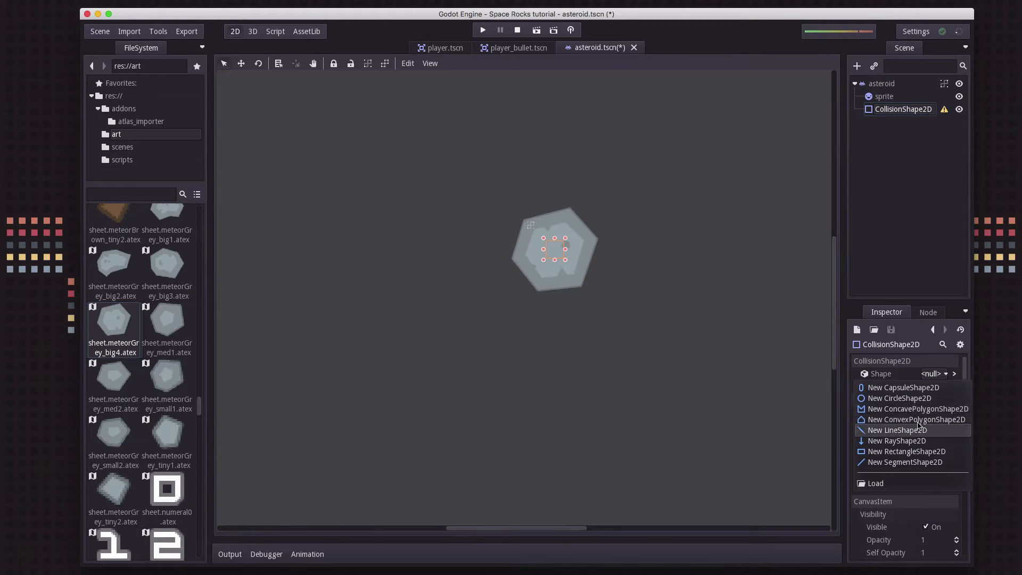
pyautogui.click(899, 397)
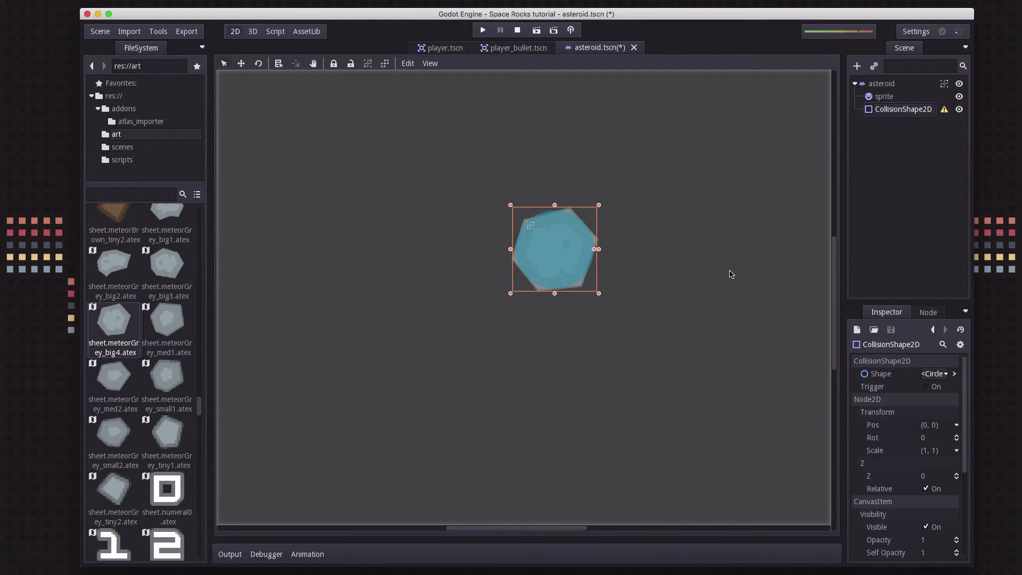
pyautogui.doubleClick(902, 108)
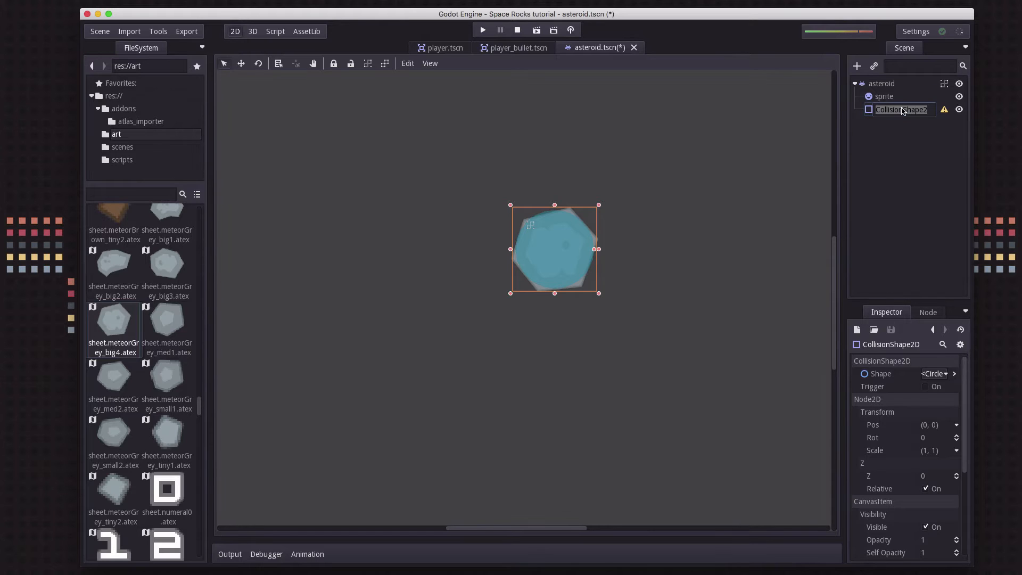
pyautogui.write('collision')
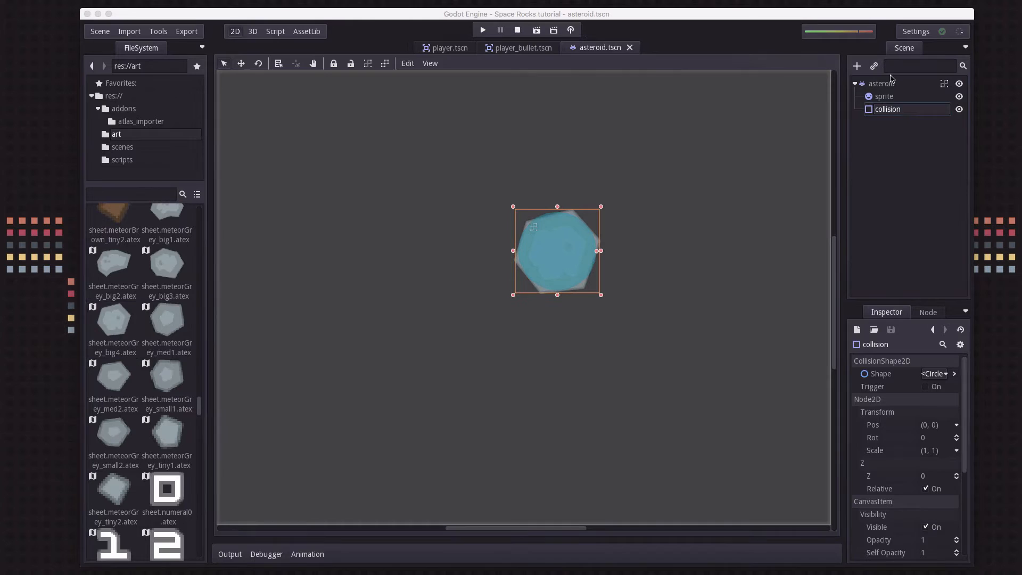
# Attach a new script saved as res://scripts/asteroid.gd to the asteroid and open it
pyautogui.rightClick(882, 83)
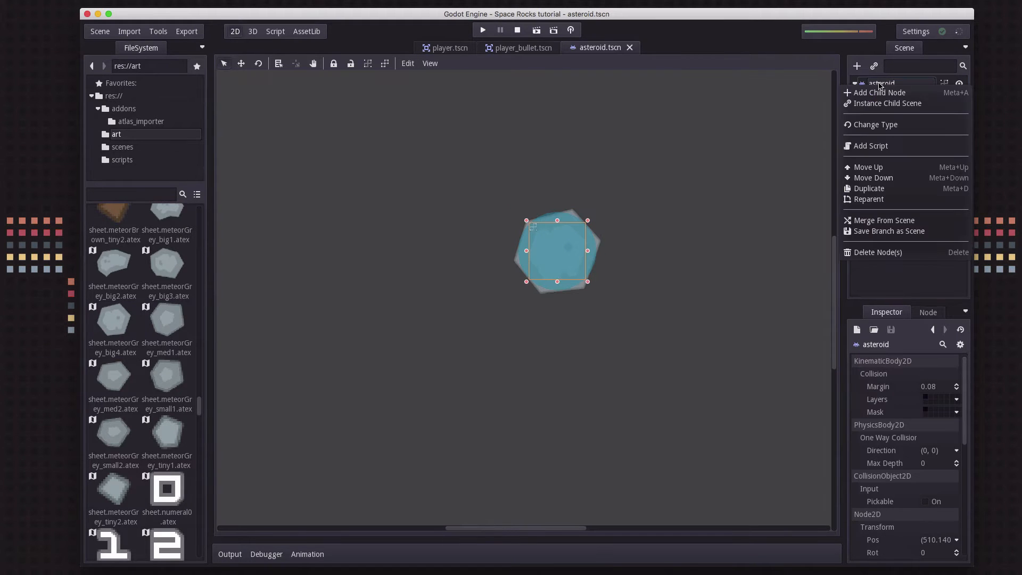
pyautogui.click(870, 145)
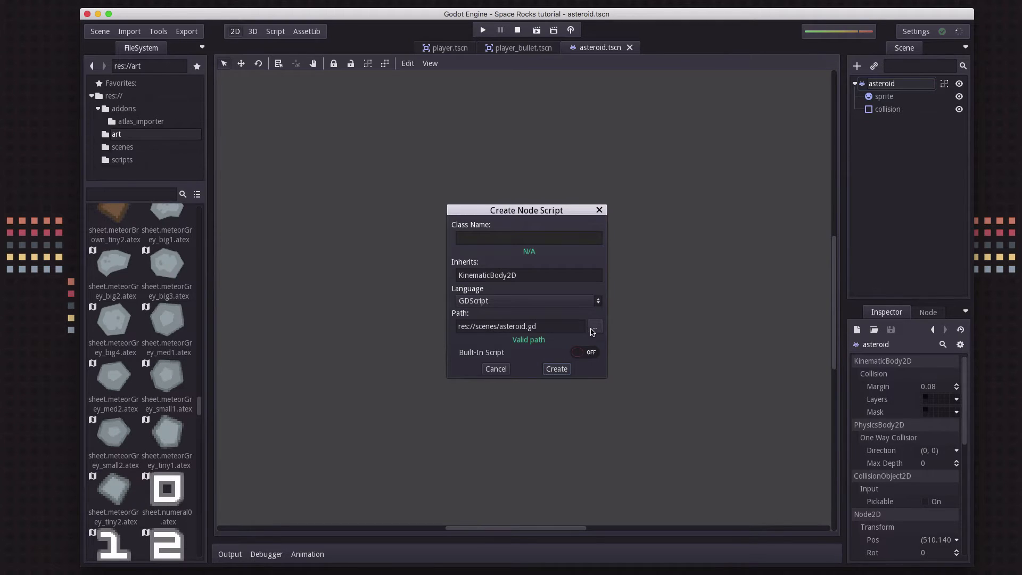
pyautogui.click(593, 327)
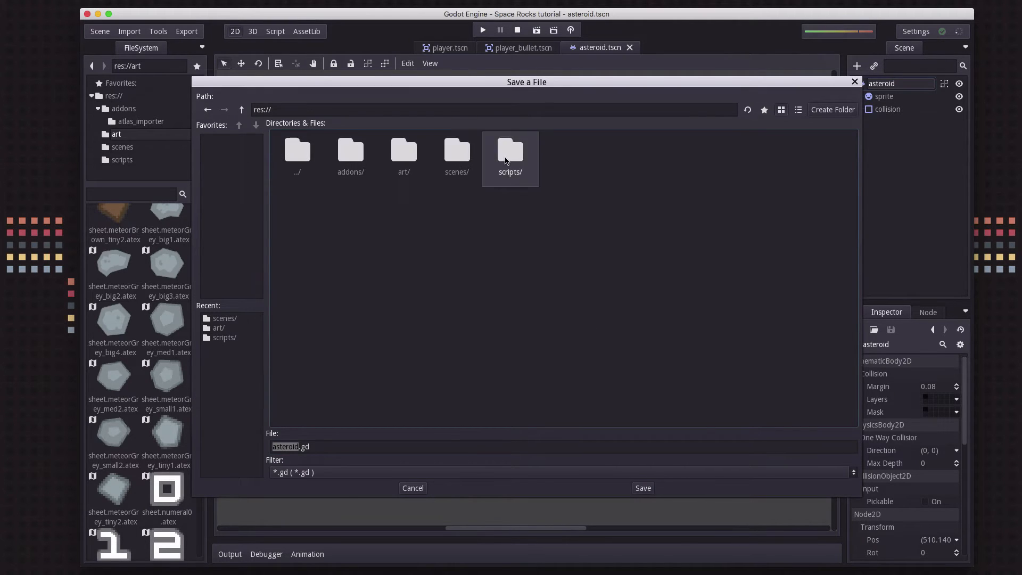
pyautogui.click(642, 487)
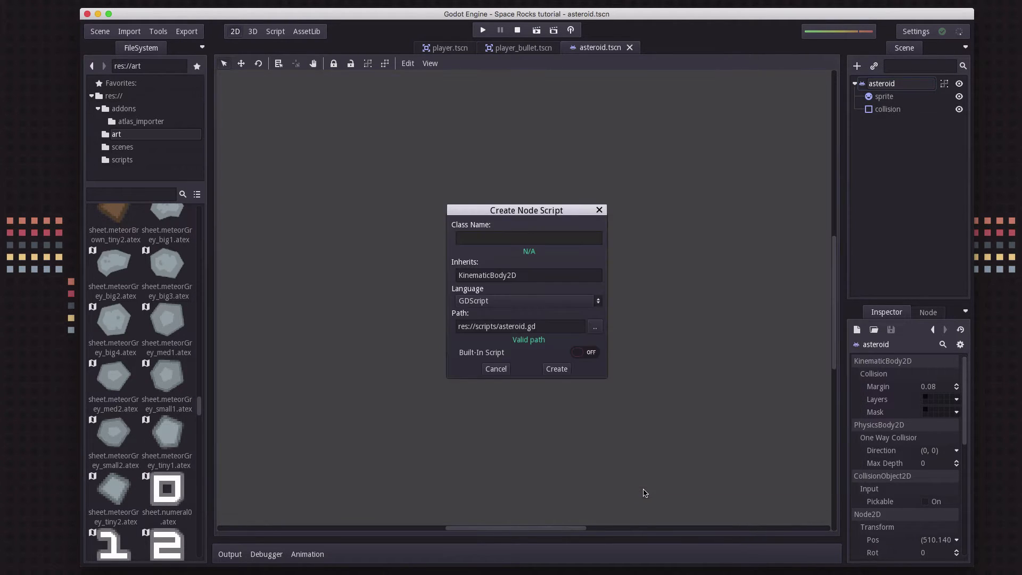
pyautogui.click(555, 368)
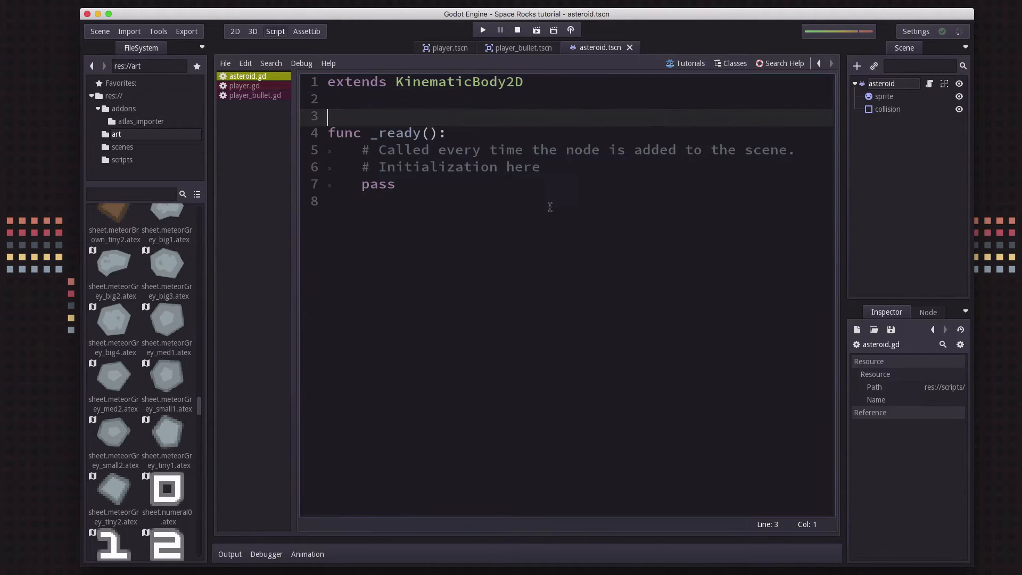
# Replace the default comments with vel (Vector2) and rot_speed variable declarations
pyautogui.press('Backspace')
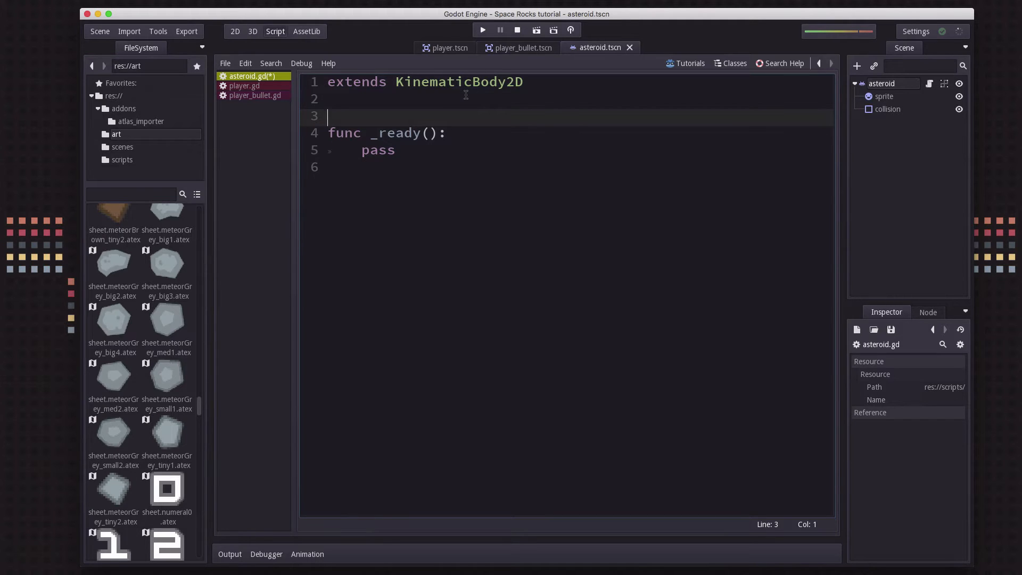
pyautogui.write('var vel =')
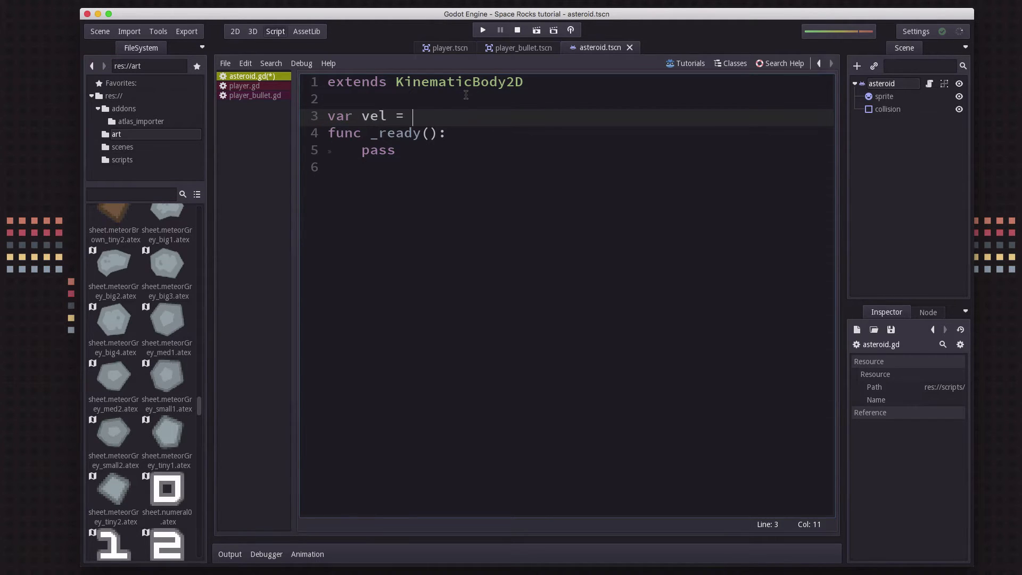
pyautogui.write('Vector2(')
pyautogui.write('va')
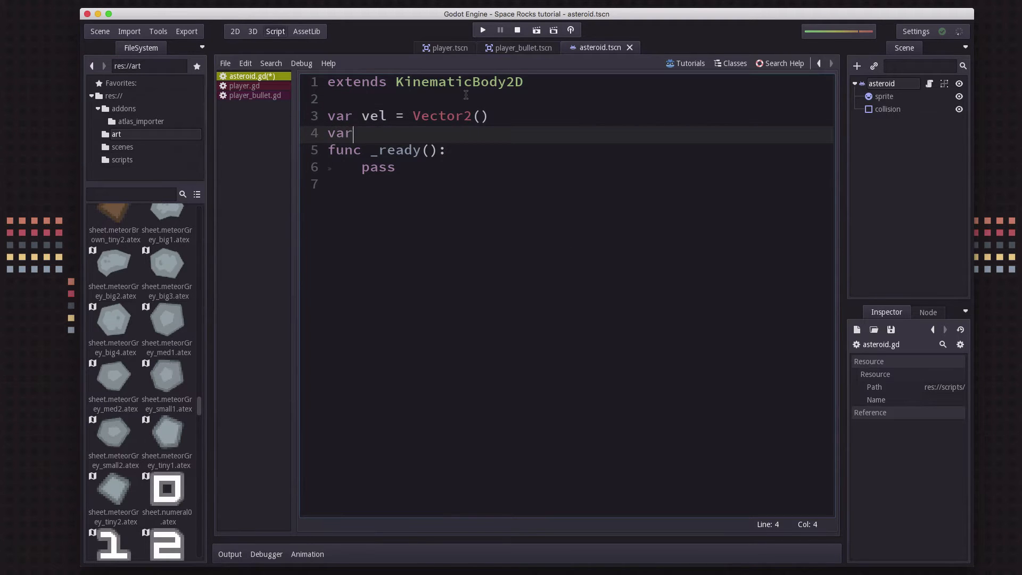
pyautogui.write('rot_speed')
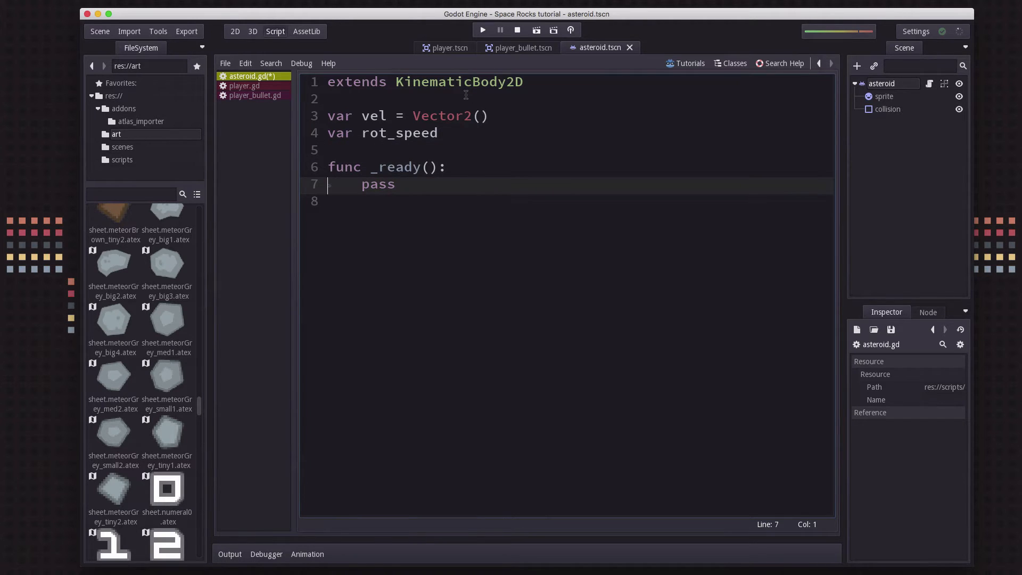
# Call randomize() and set_fixed_process(true) inside _ready()
pyautogui.press('Tab')
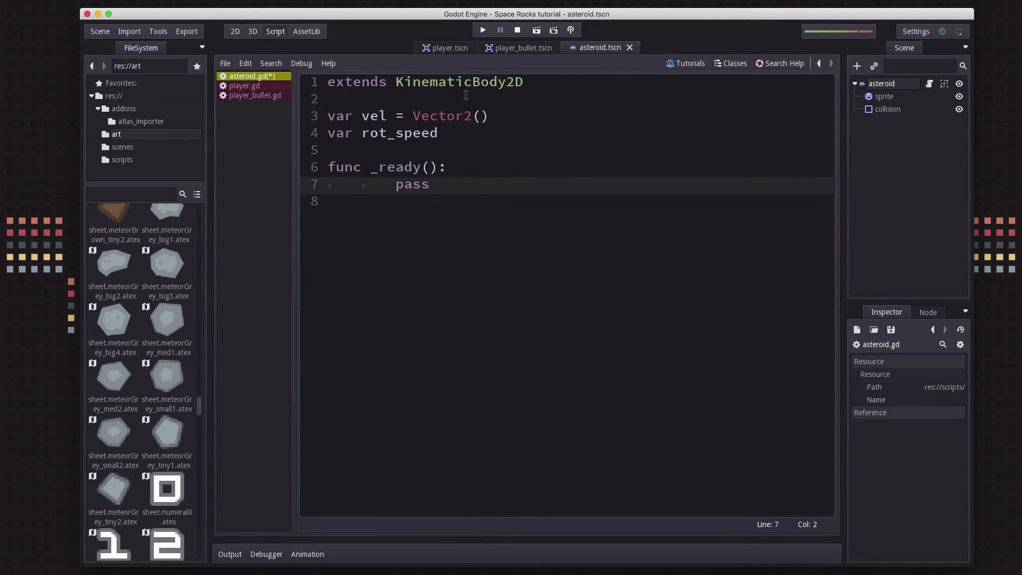
pyautogui.write('randomize(')
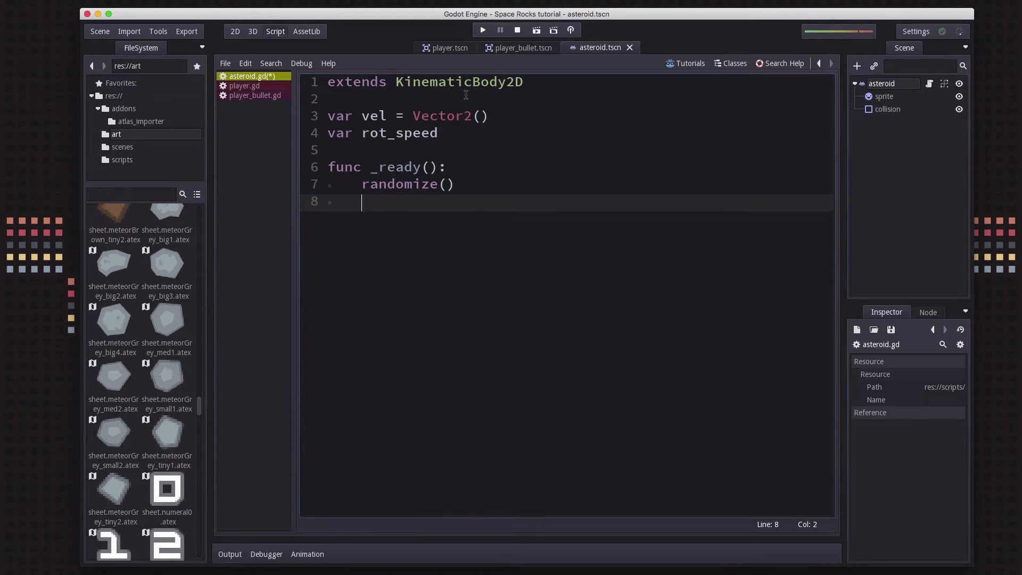
pyautogui.write('set_fixed_process()')
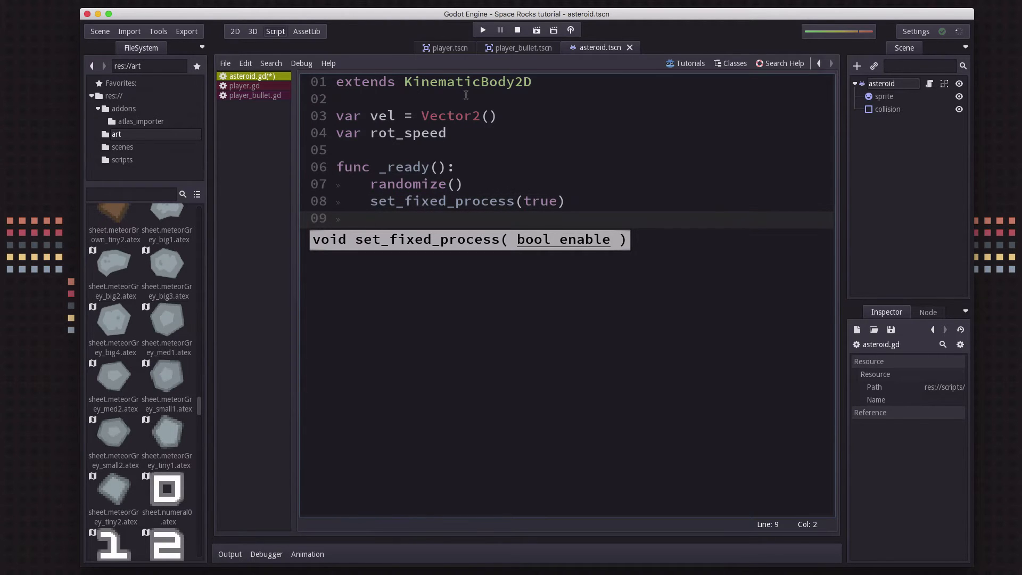
# Assign vel = Vector2(rand_range(30, 100), 0).rotated(rand_range(0, 2*PI)) in _ready()
pyautogui.write('vel =')
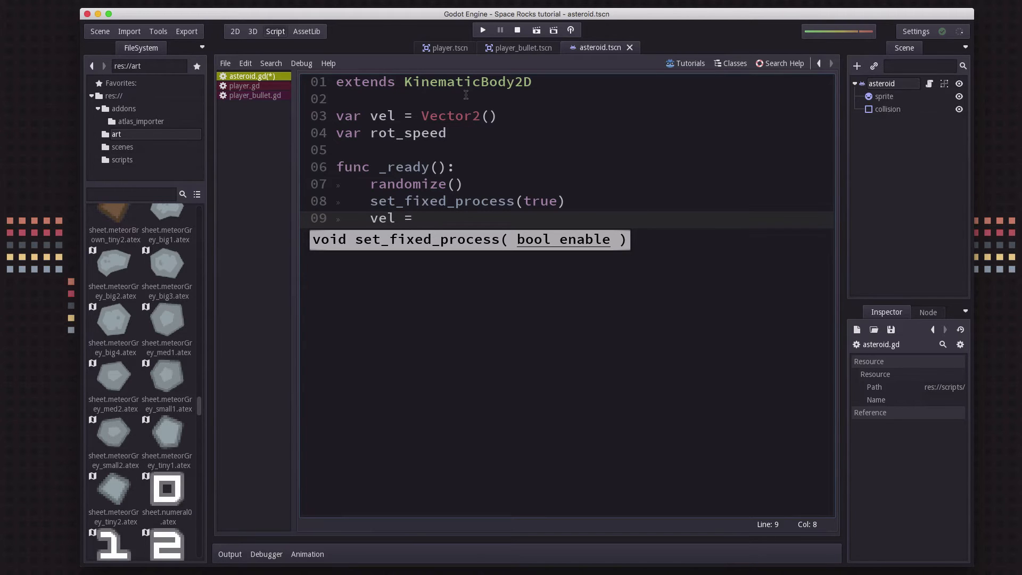
pyautogui.write('Ve')
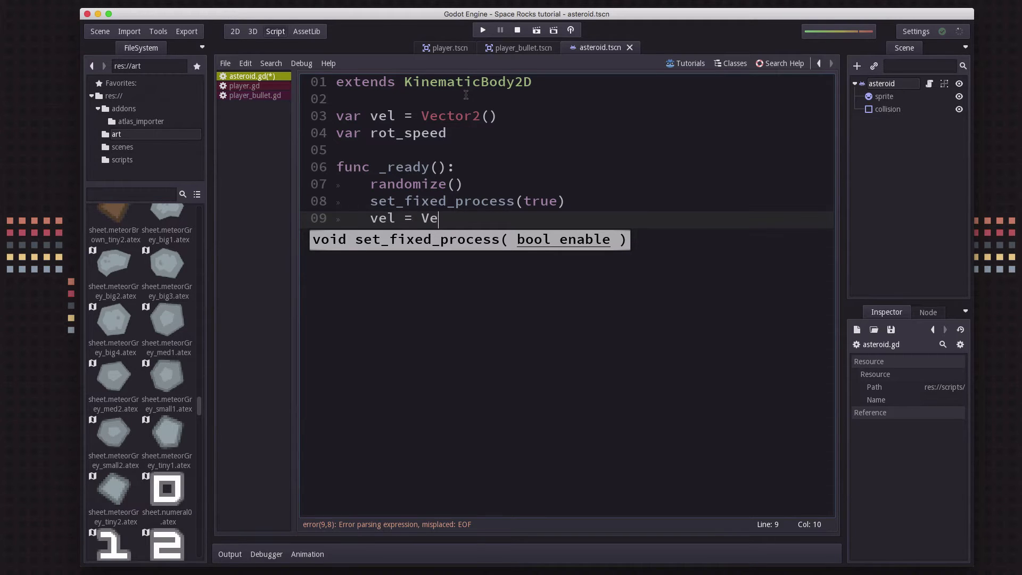
pyautogui.write('ctor2(r')
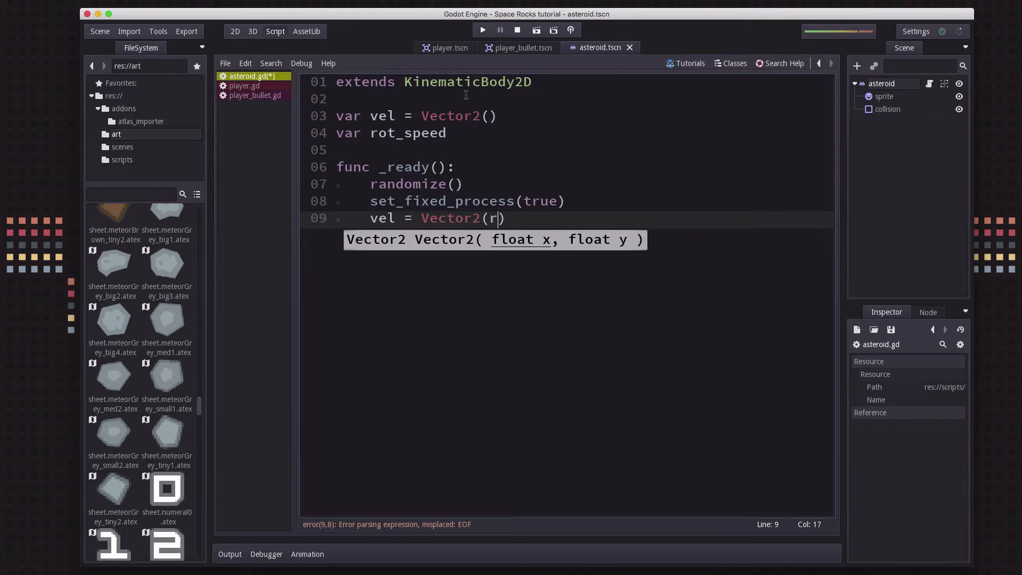
pyautogui.write('and_range')
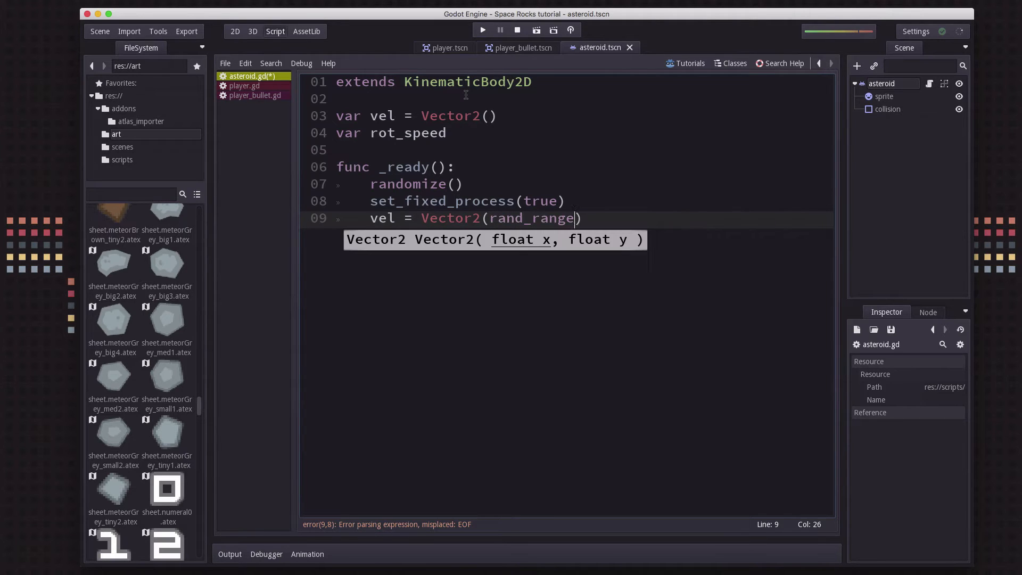
pyautogui.write('(')
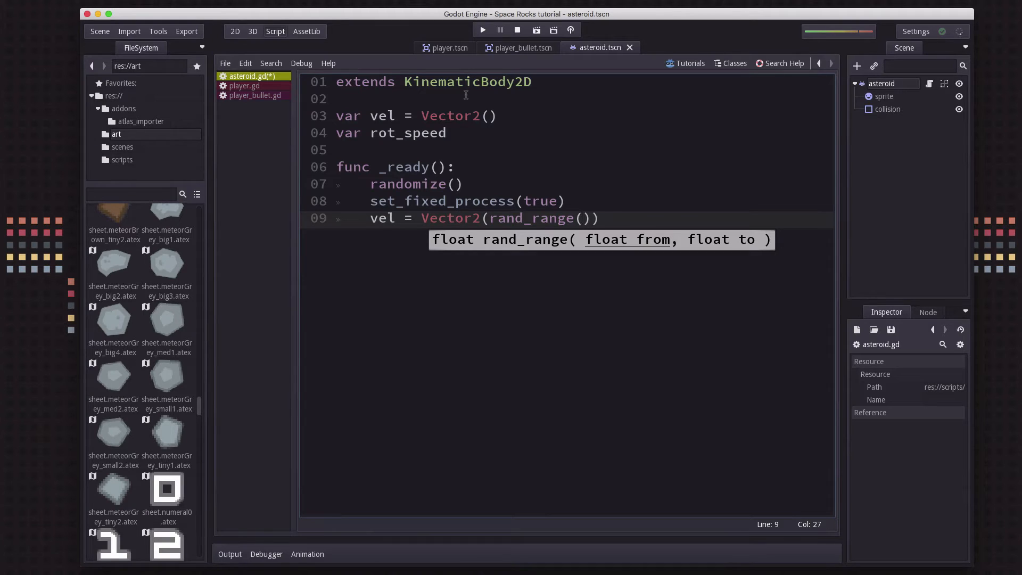
pyautogui.write('30, 100')
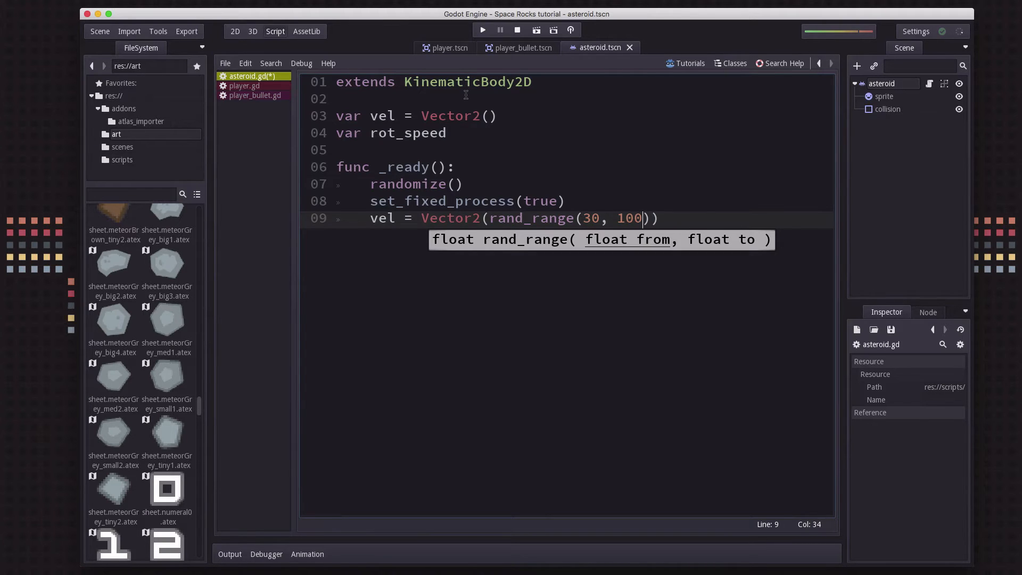
pyautogui.write(')')
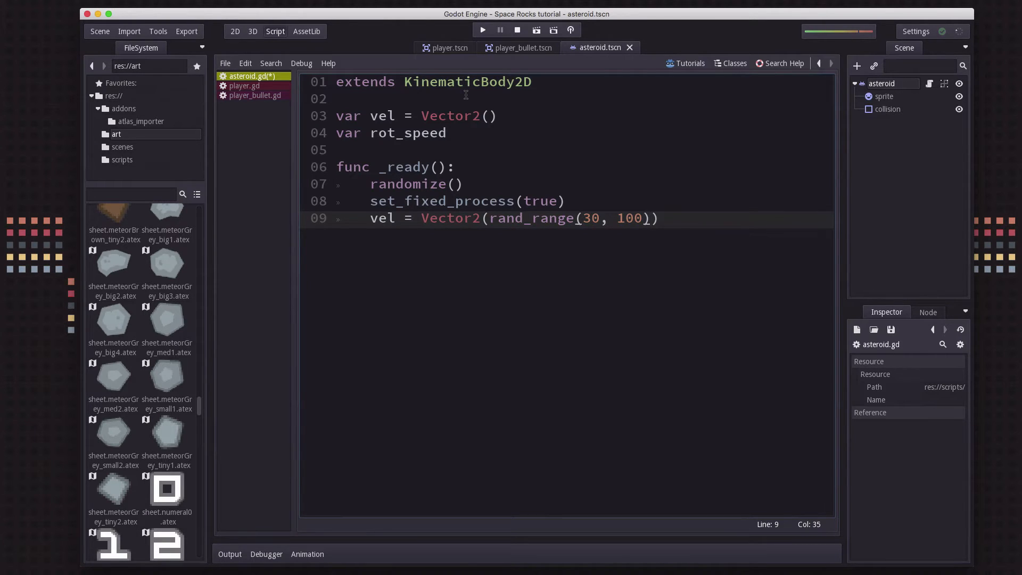
pyautogui.write(', 0')
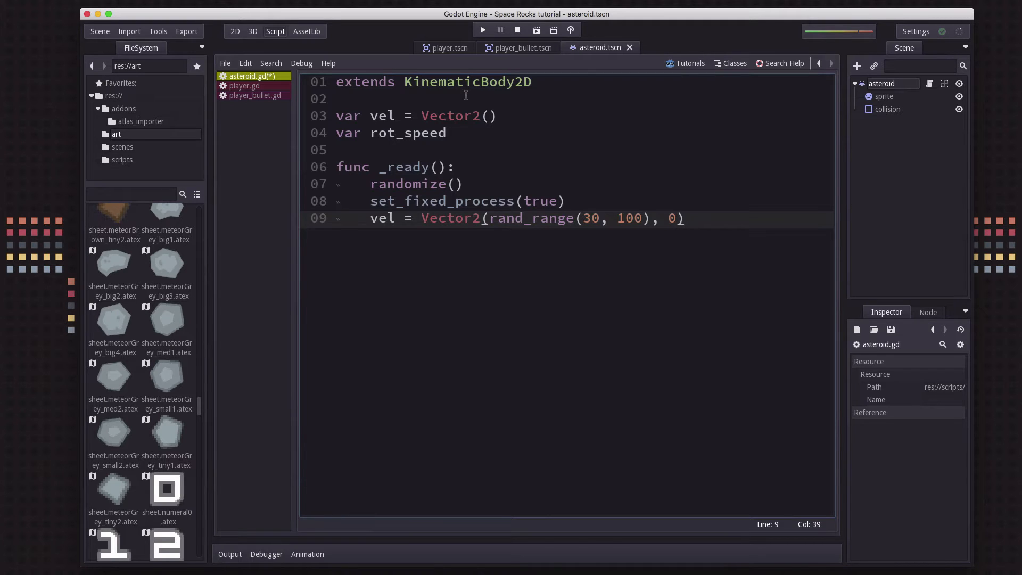
pyautogui.write('.rotated(')
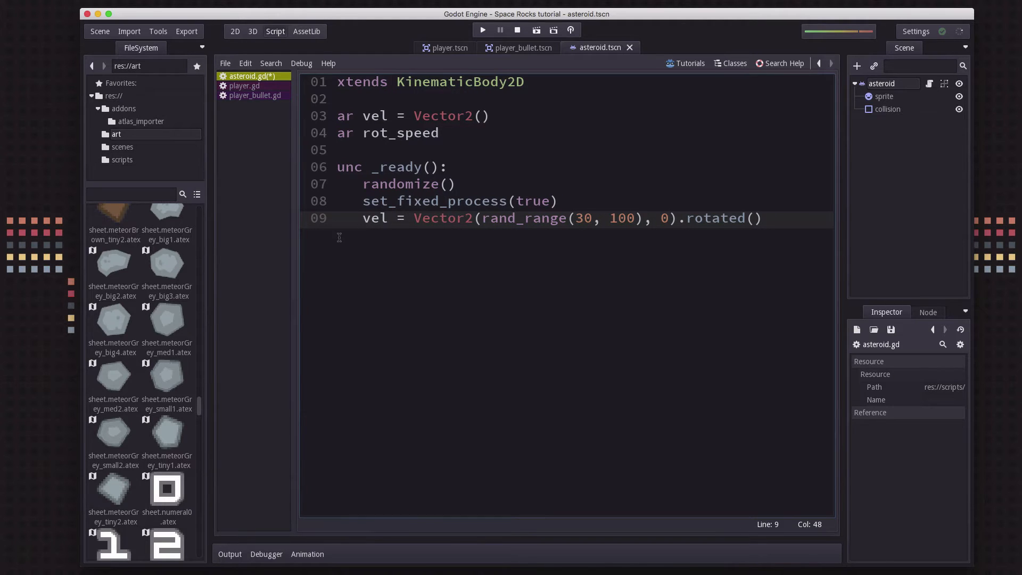
pyautogui.write('rand_range(')
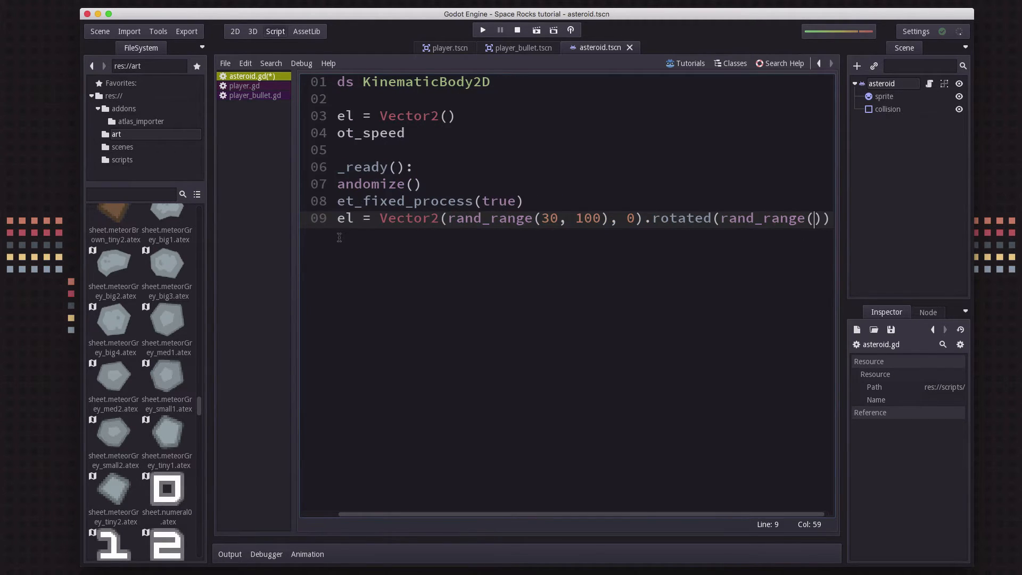
pyautogui.write('0, 2*PI')
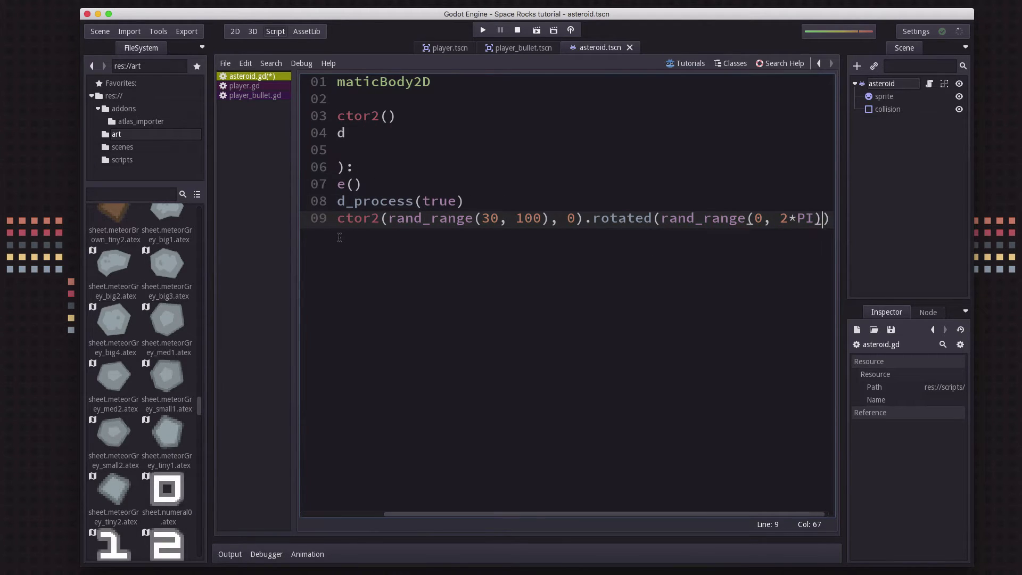
# Assign rot_speed = rand_range(-1.5, 1.5) on the next line
pyautogui.press('enter')
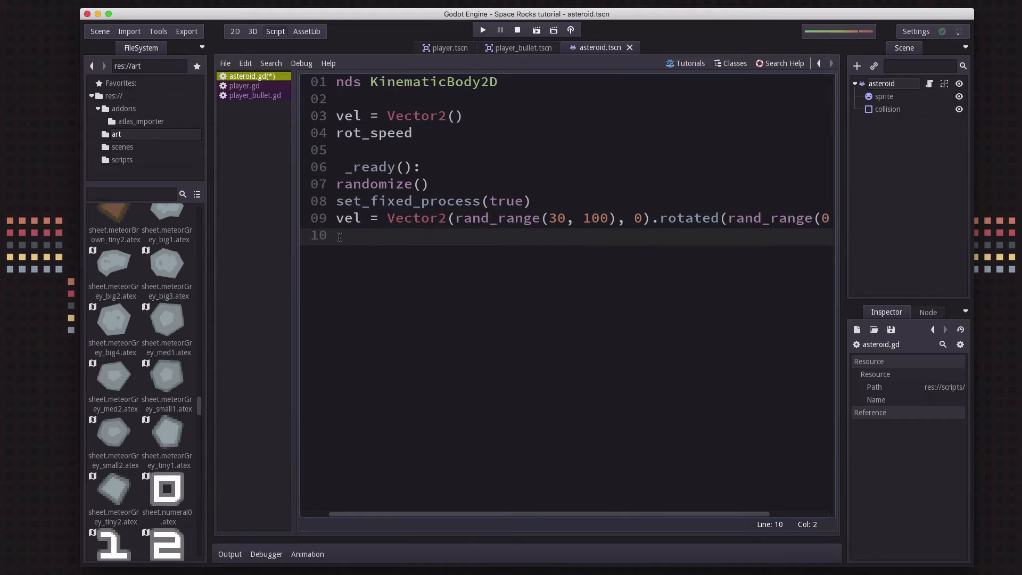
pyautogui.write('rot_speed = rand_range(-')
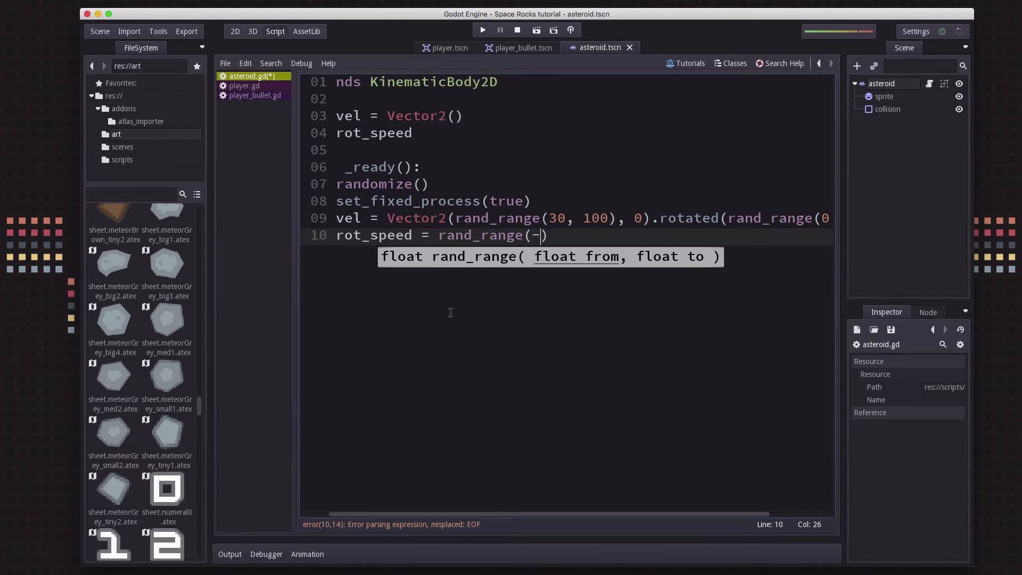
pyautogui.write('1.5,')
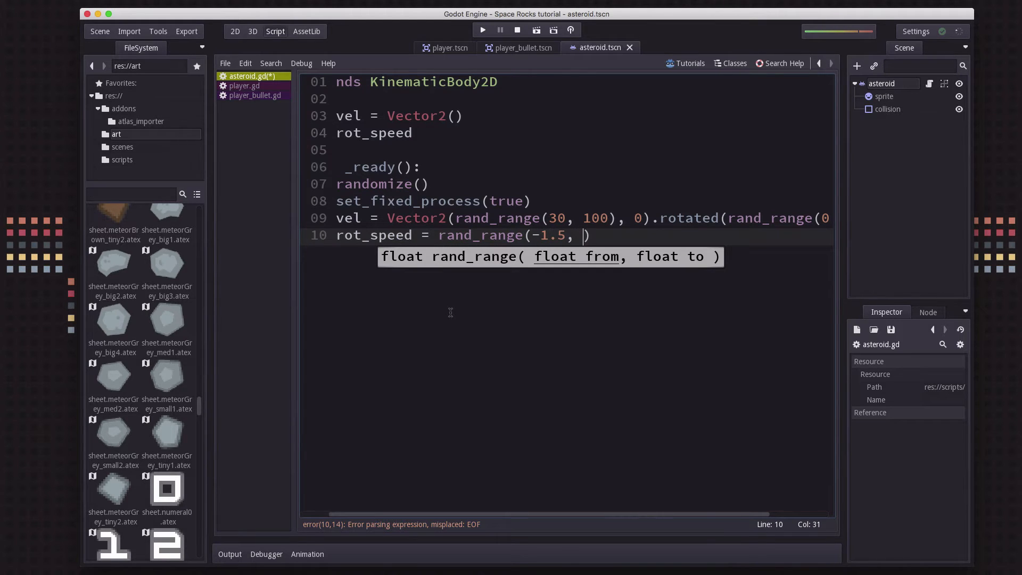
pyautogui.write('1.5')
pyautogui.write('fun')
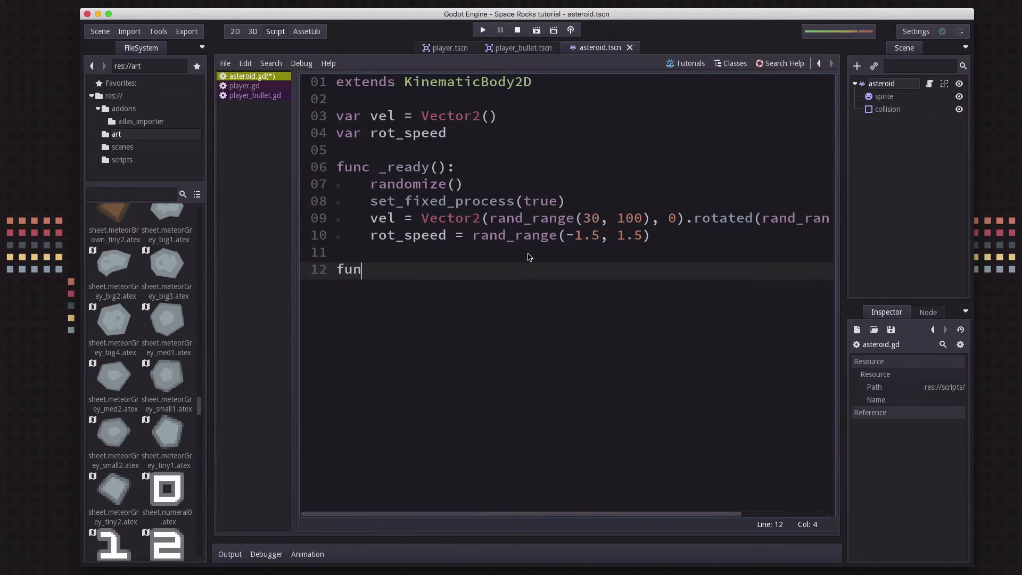
# Write _fixed_process(delta) with set_rot(get_rot() + rot_speed * delta) and move(vel * delta)
pyautogui.write('c _fixed_process(delta):')
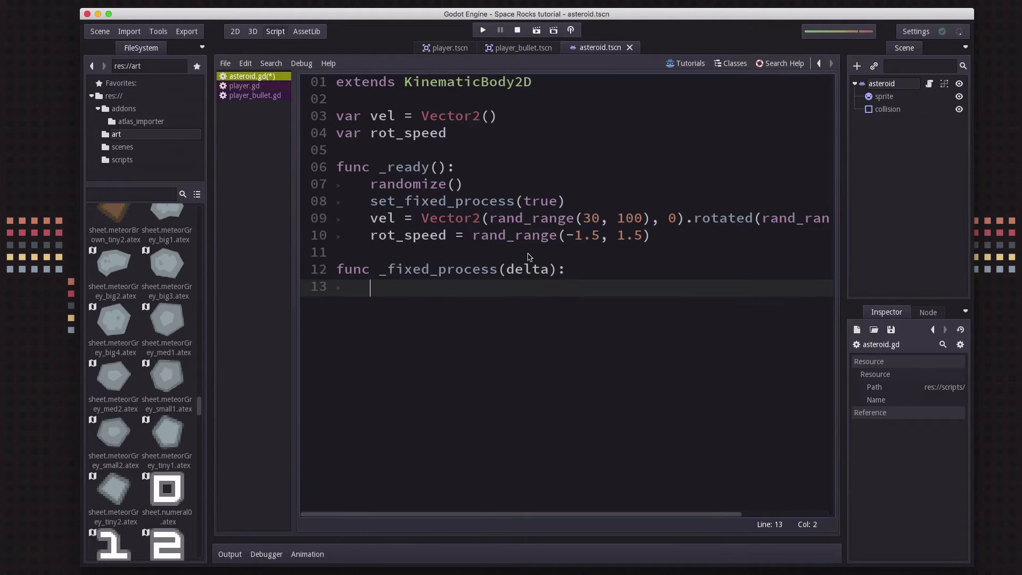
pyautogui.write('set_')
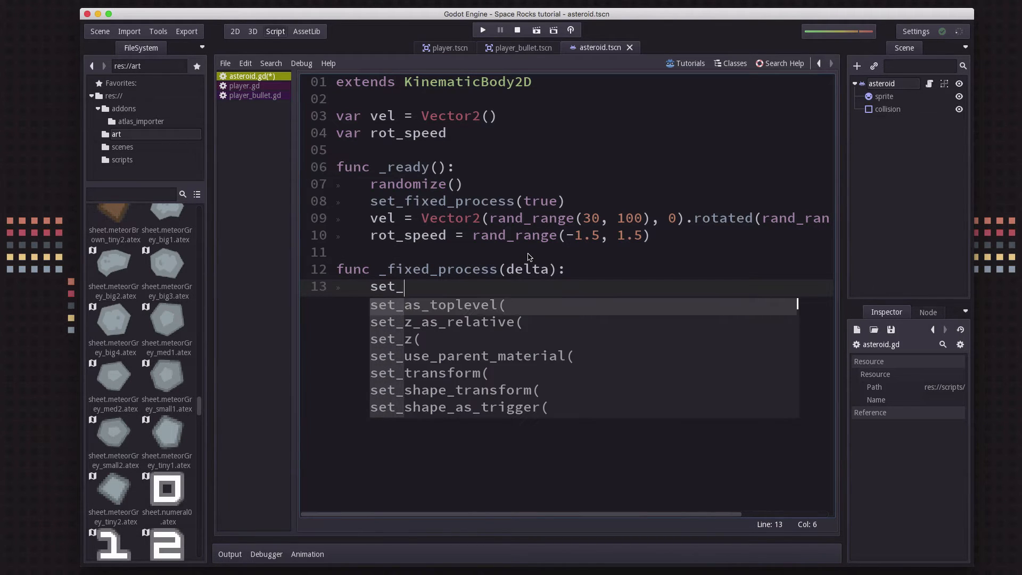
pyautogui.write('rot(get_')
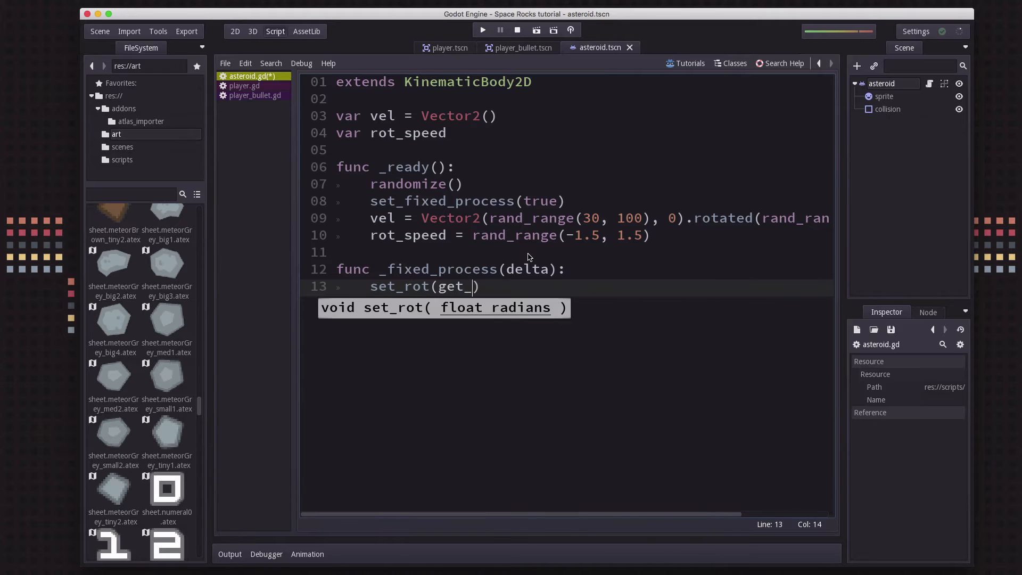
pyautogui.write('rot()')
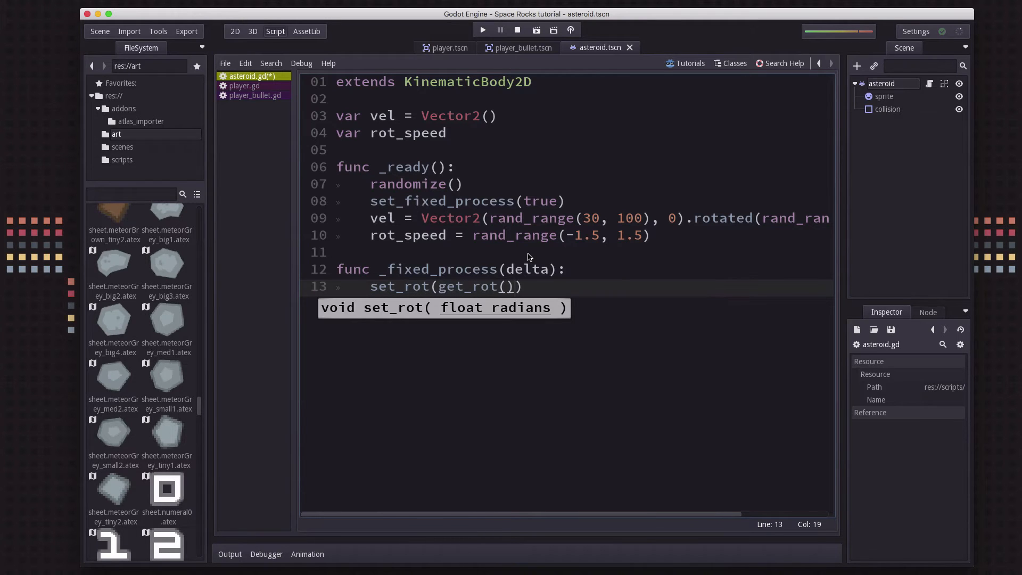
pyautogui.write('+ roto')
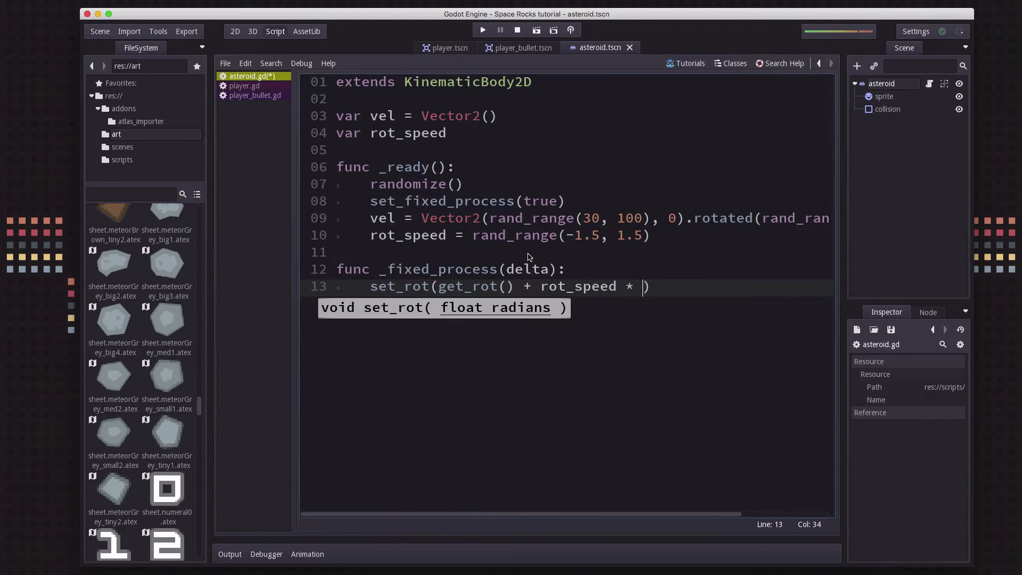
pyautogui.write('delta)')
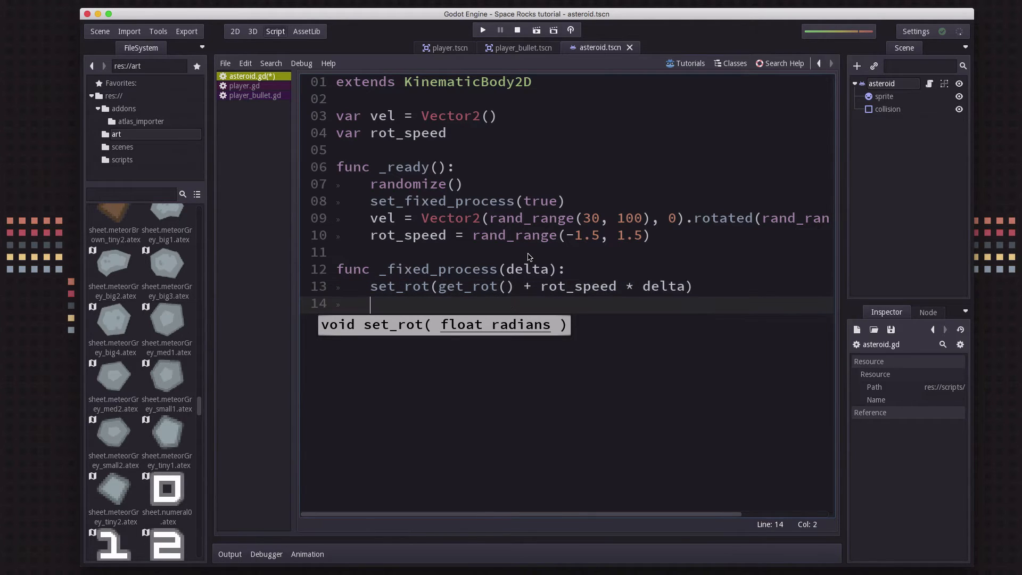
pyautogui.write('move(ve')
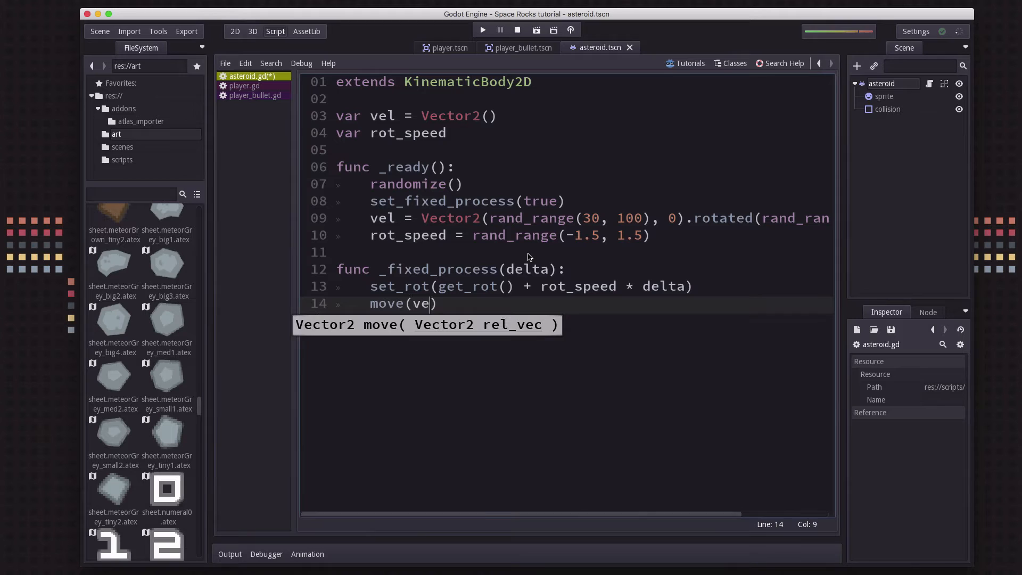
pyautogui.write('* delta)')
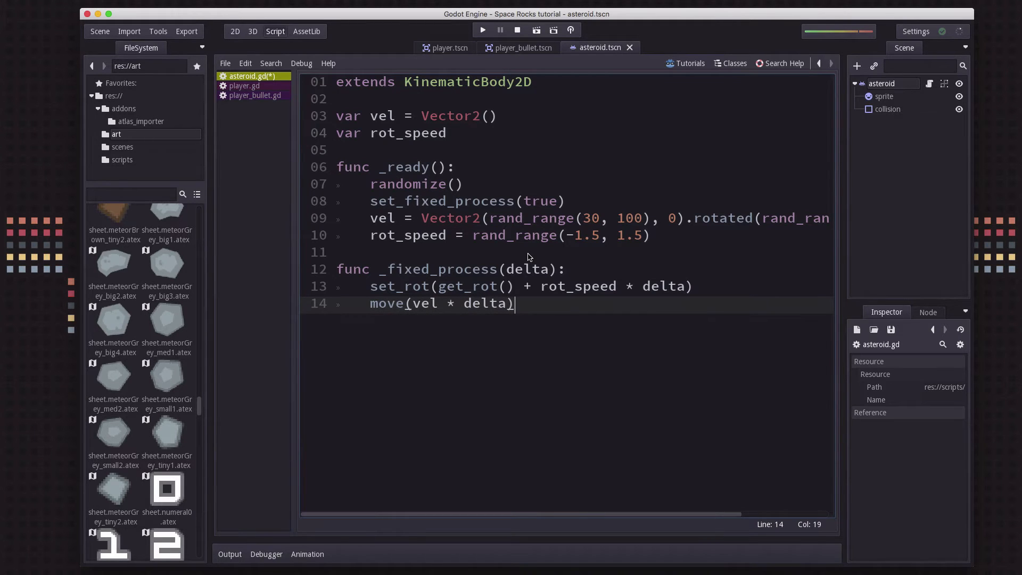
pyautogui.moveTo(428, 300)
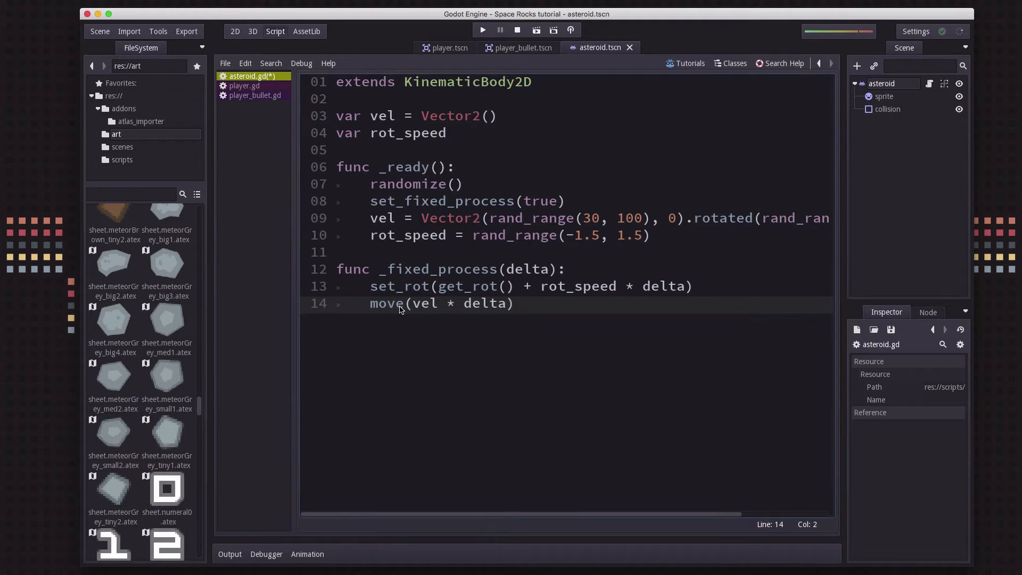
# Review the script and highlight part of the _fixed_process code
pyautogui.click(485, 82)
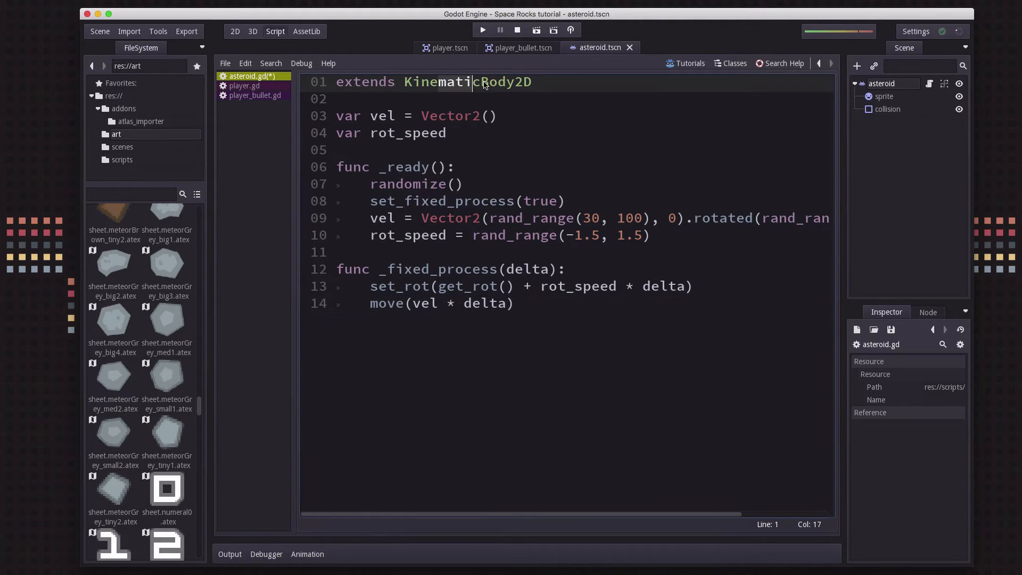
pyautogui.click(380, 304)
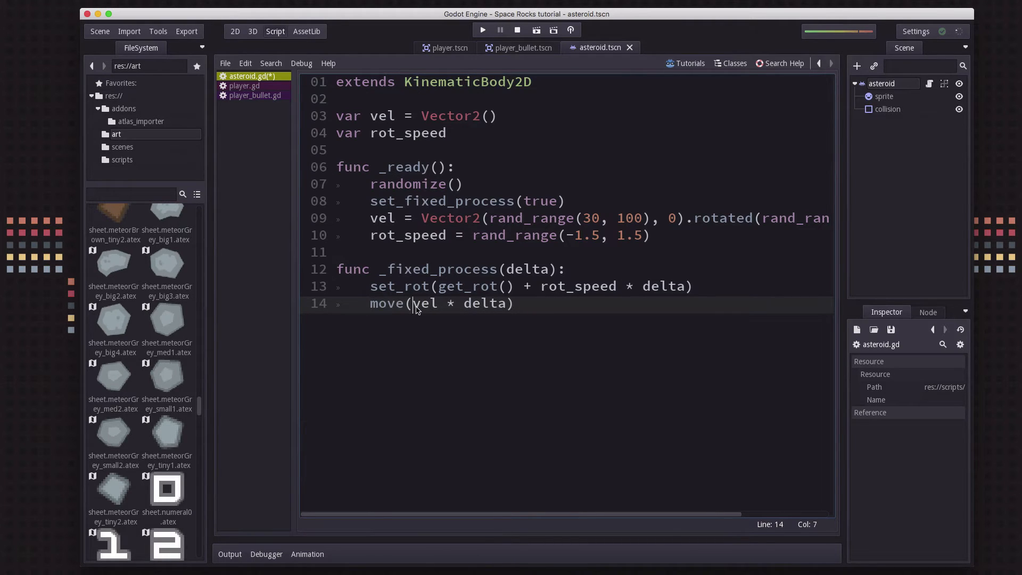
pyautogui.moveTo(412, 304); pyautogui.dragTo(505, 303)
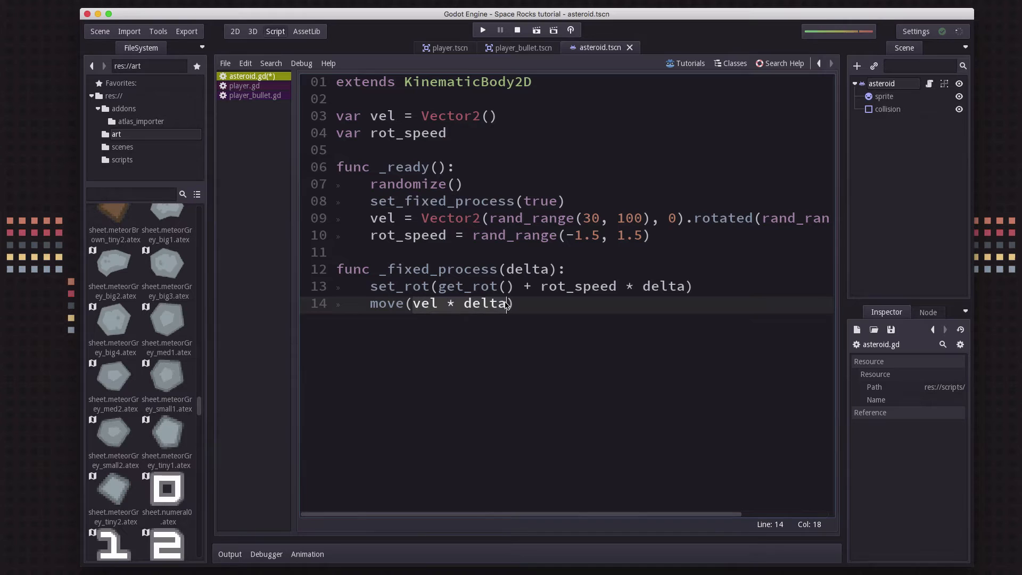
pyautogui.moveTo(423, 303)
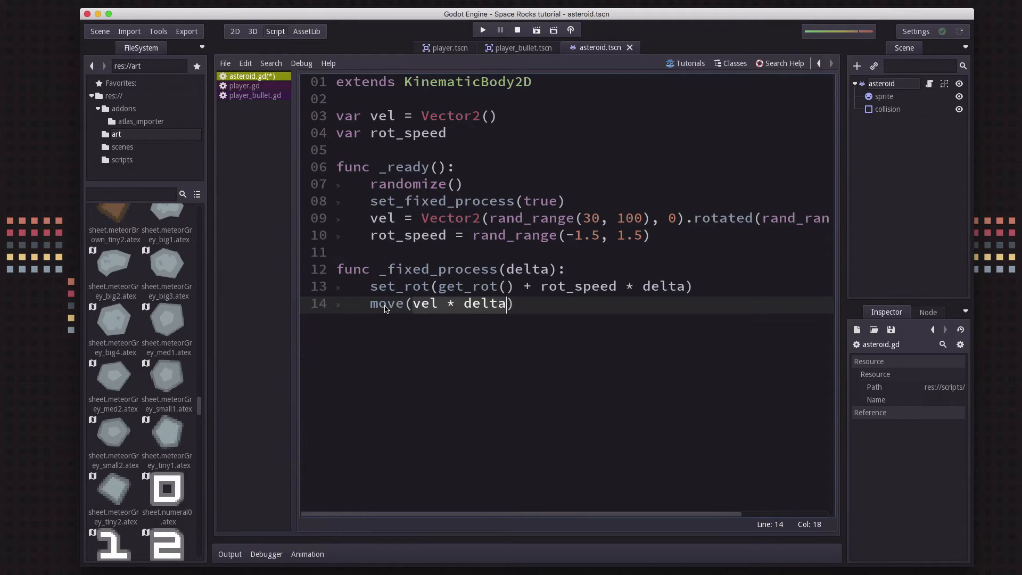
pyautogui.moveTo(423, 303)
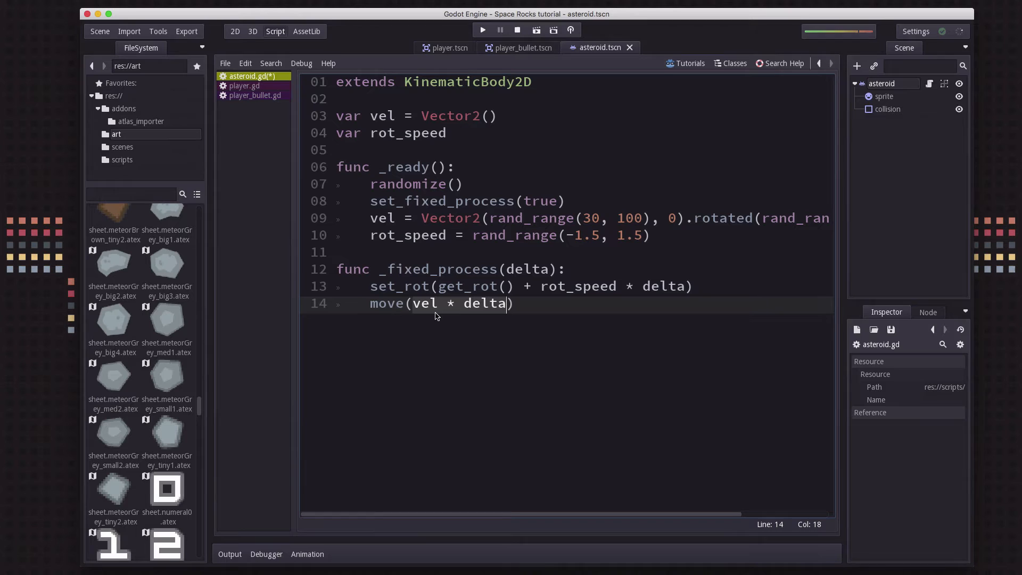
pyautogui.moveTo(400, 300)
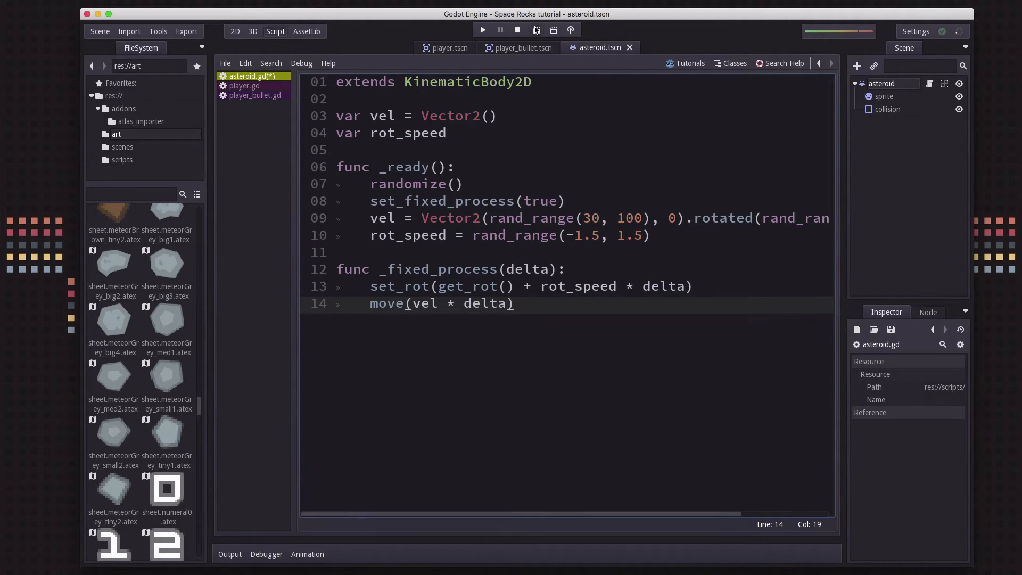
# Run the asteroid scene twice to watch the asteroid drift and spin, closing the game each time
pyautogui.click(481, 29)
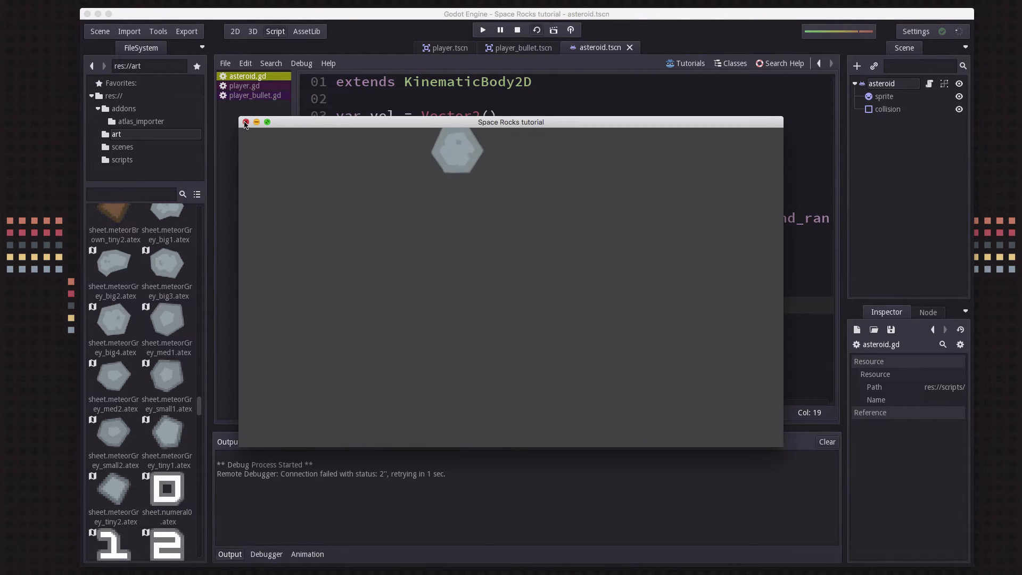
pyautogui.click(246, 122)
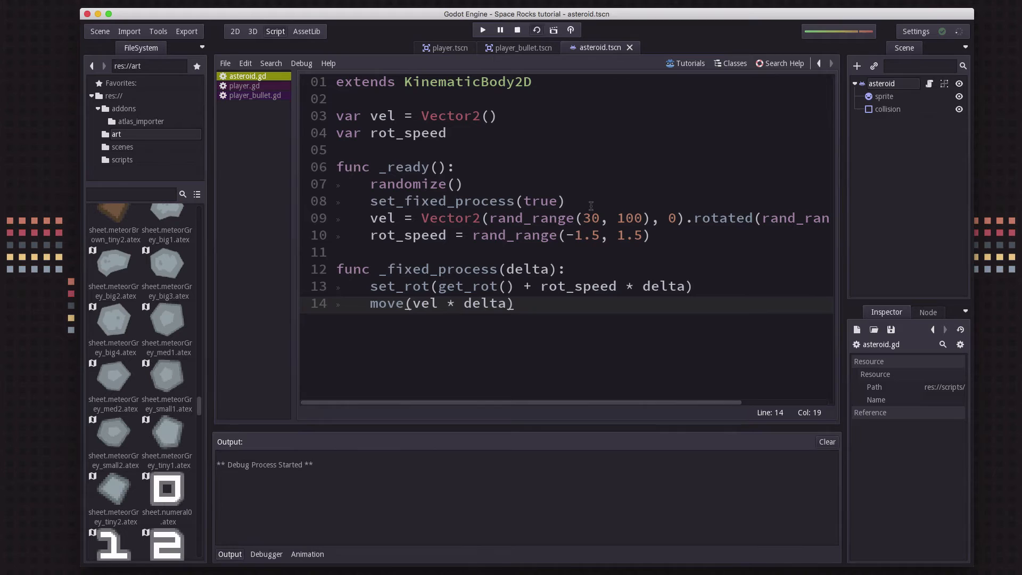
pyautogui.click(481, 30)
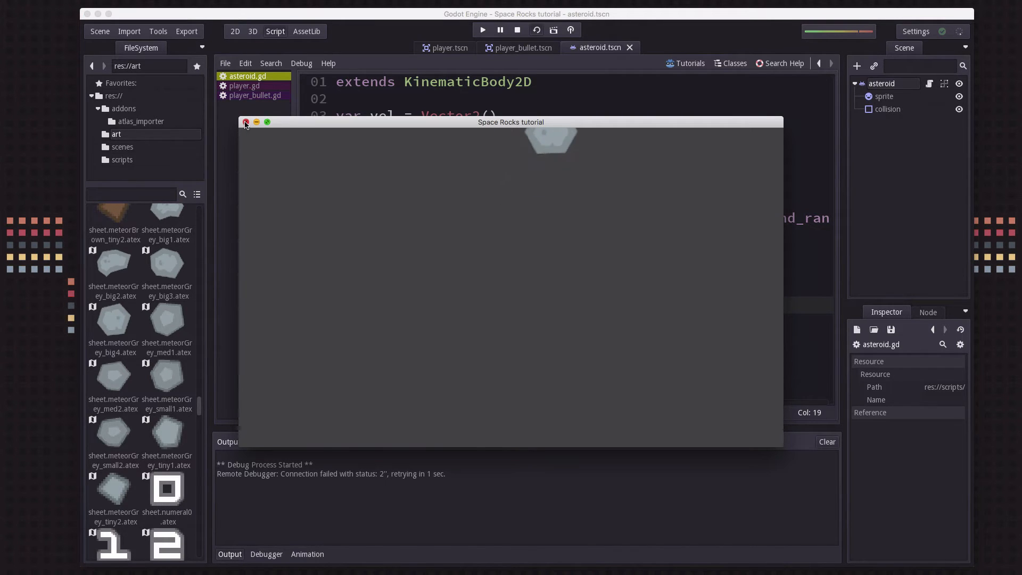
pyautogui.click(245, 123)
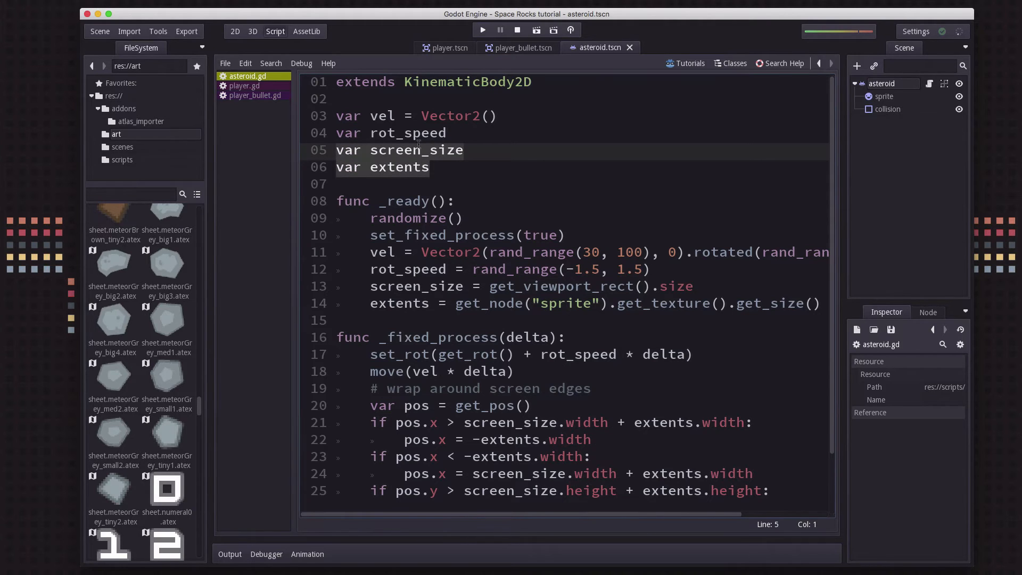
# Add screen_size/extents variables and pos.x/pos.y wrap checks with set_pos(pos), then select the wrapping block
pyautogui.click(385, 167)
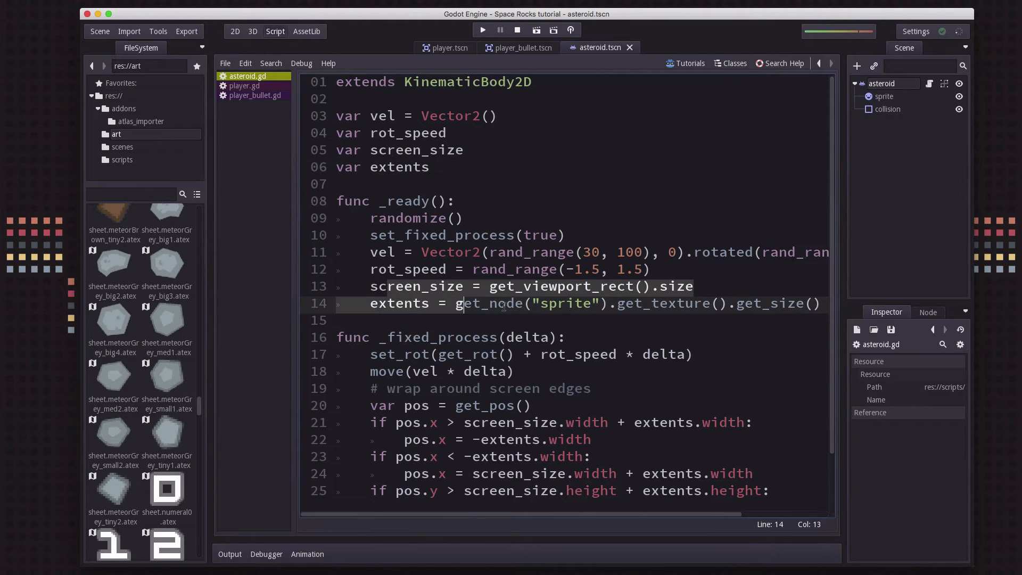
pyautogui.scroll(-3)
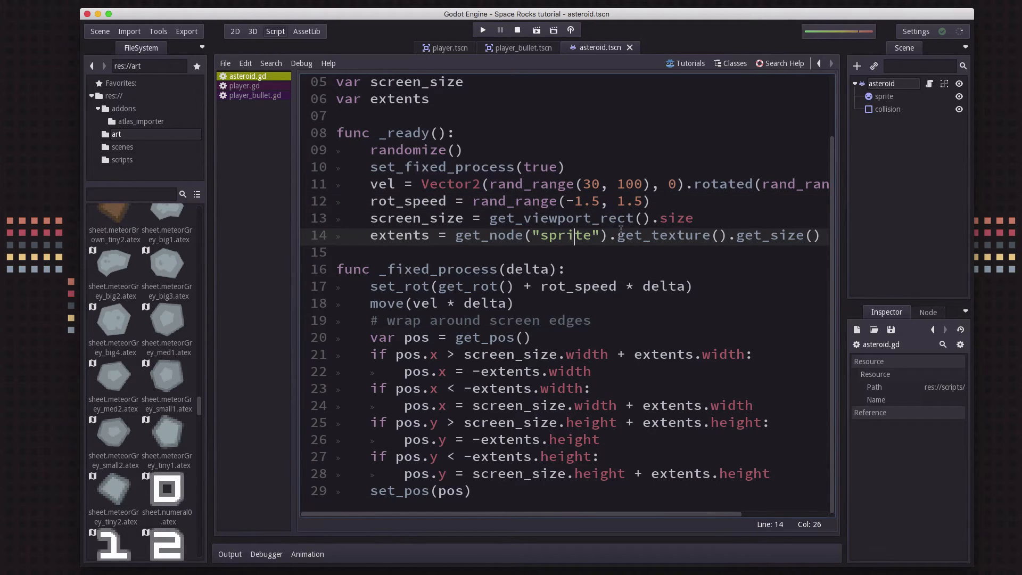
pyautogui.write('/ 2')
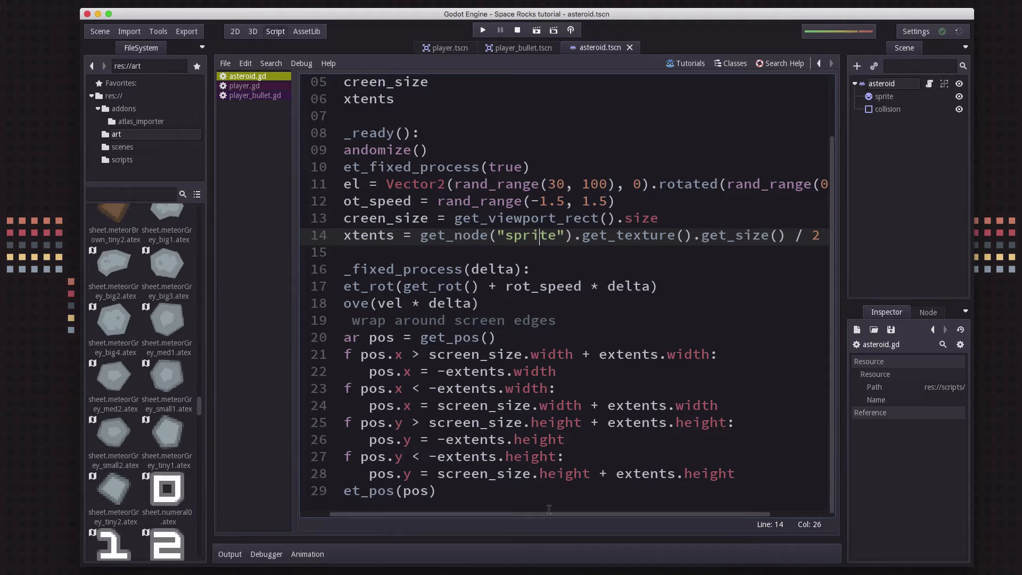
pyautogui.hscroll(-3)
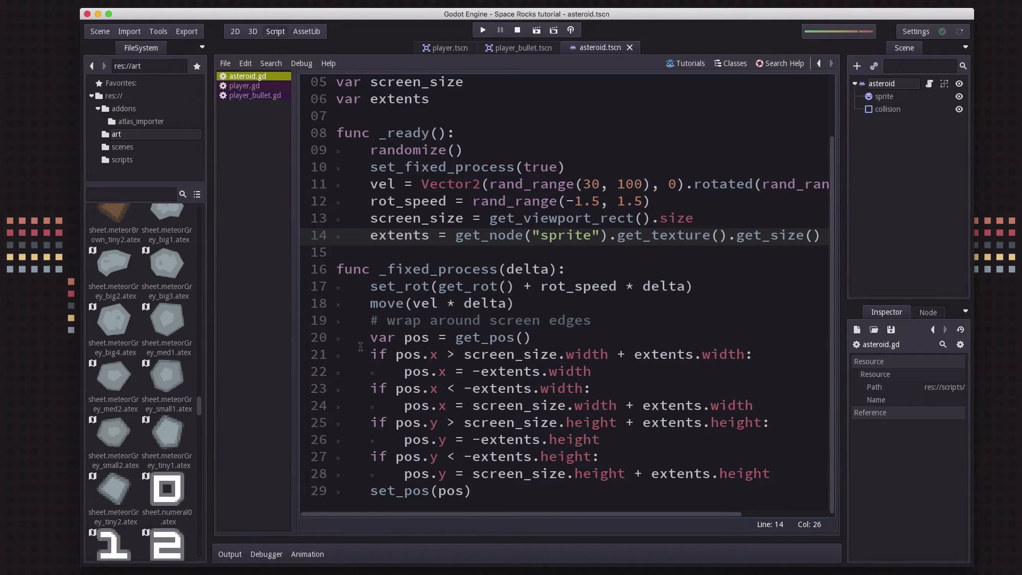
pyautogui.moveTo(387, 320); pyautogui.dragTo(543, 423)
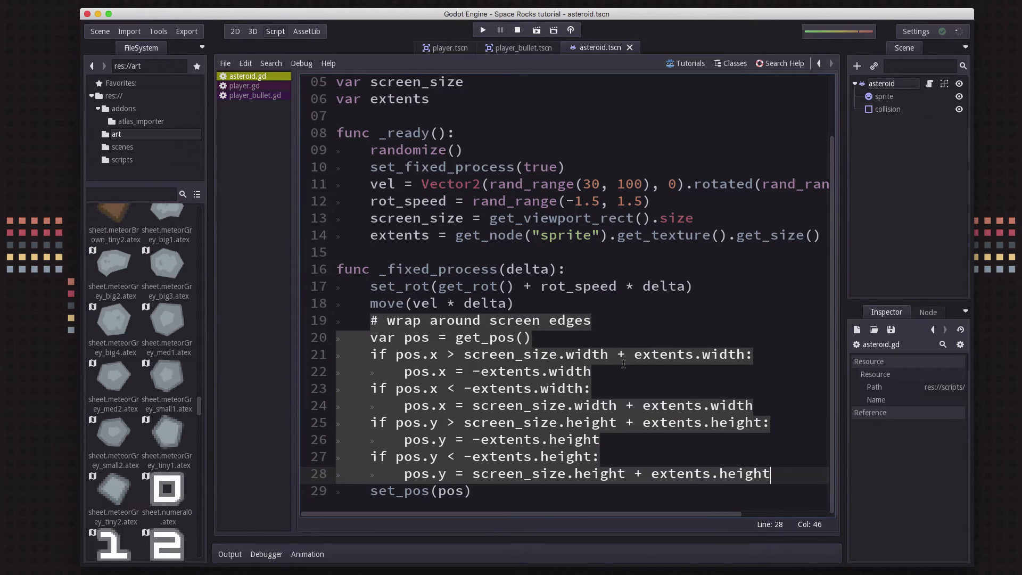
pyautogui.moveTo(419, 493)
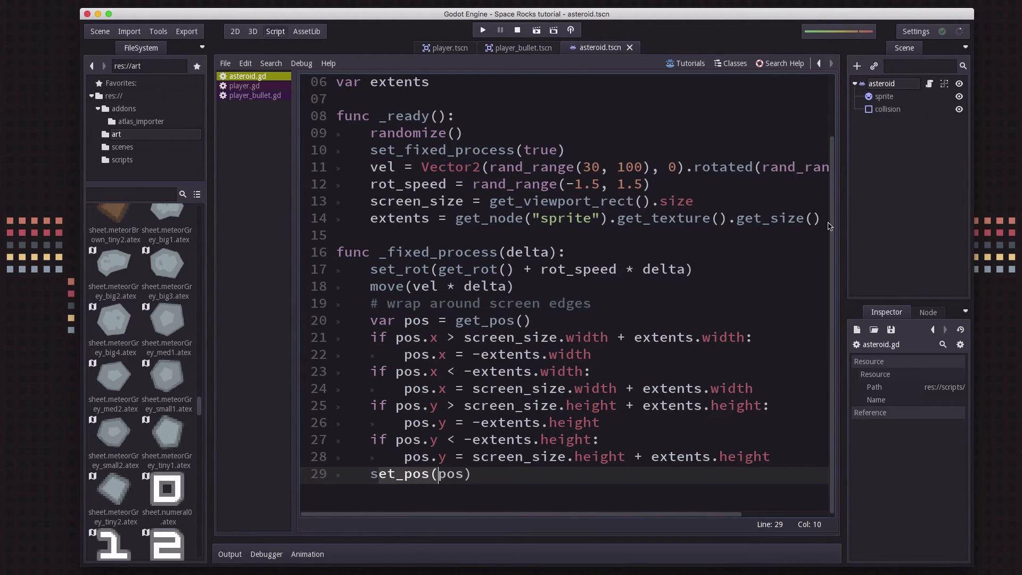
pyautogui.moveTo(281, 271)
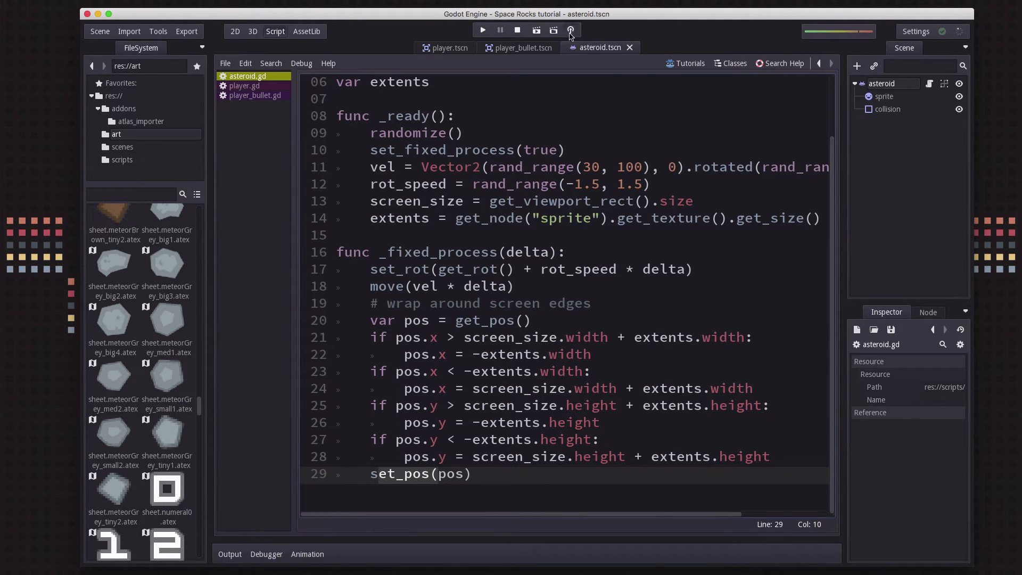
# Run the asteroid scene to confirm edge wrapping, then close the game window
pyautogui.click(481, 30)
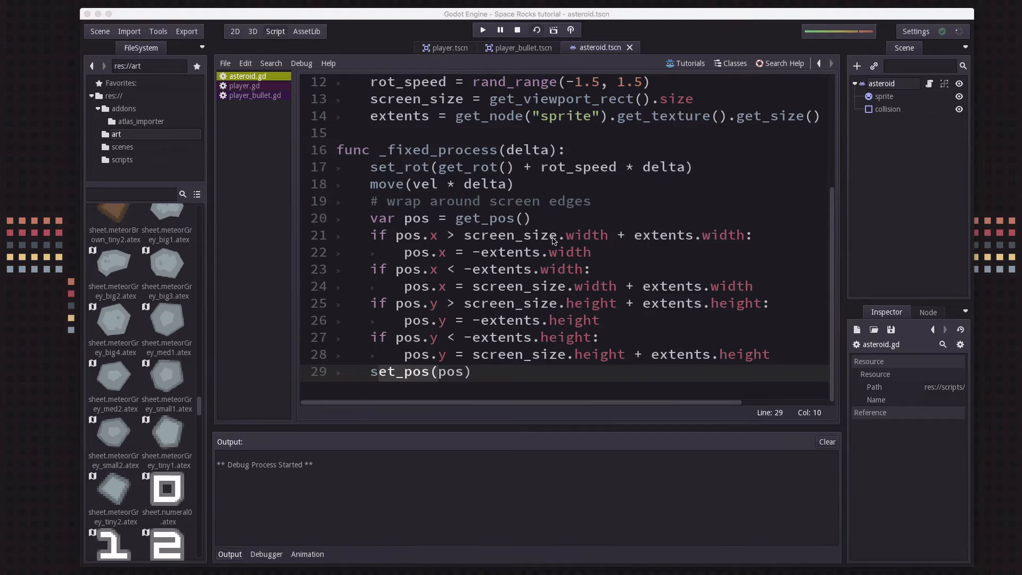
pyautogui.click(482, 30)
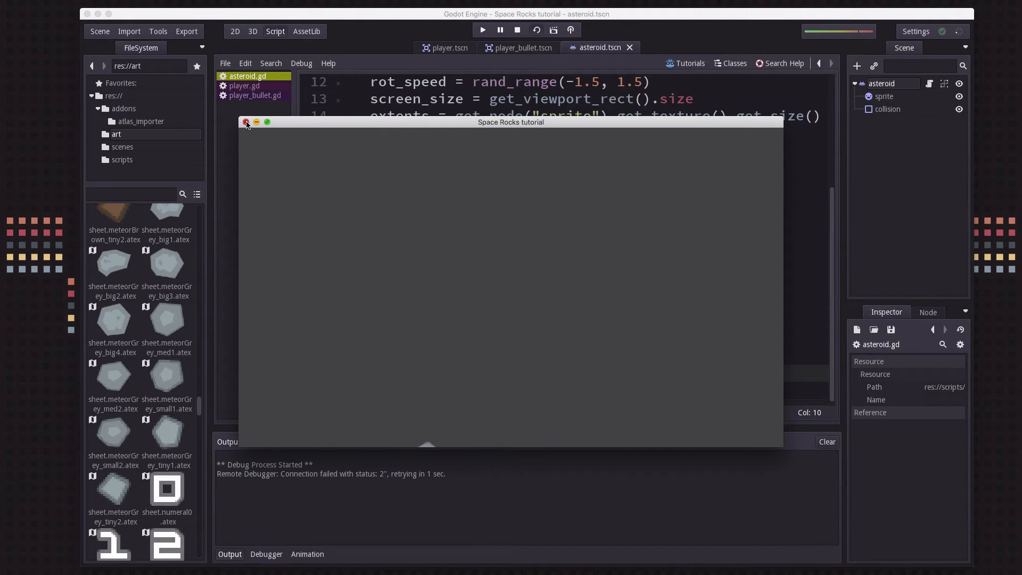
pyautogui.click(247, 123)
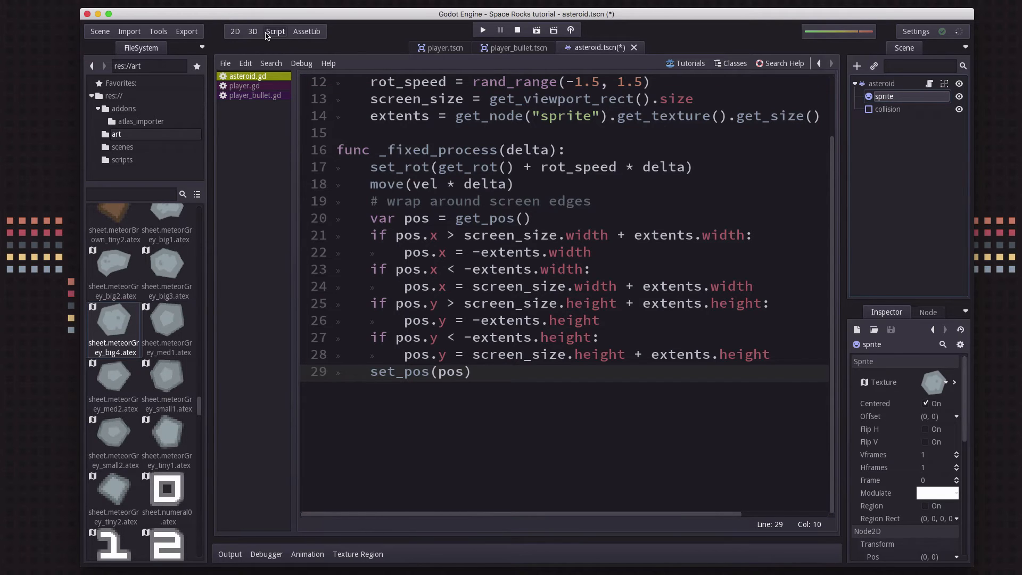
# Try the tiny1 meteor texture on the asteroid sprite, then restore the big4 meteor
pyautogui.click(235, 31)
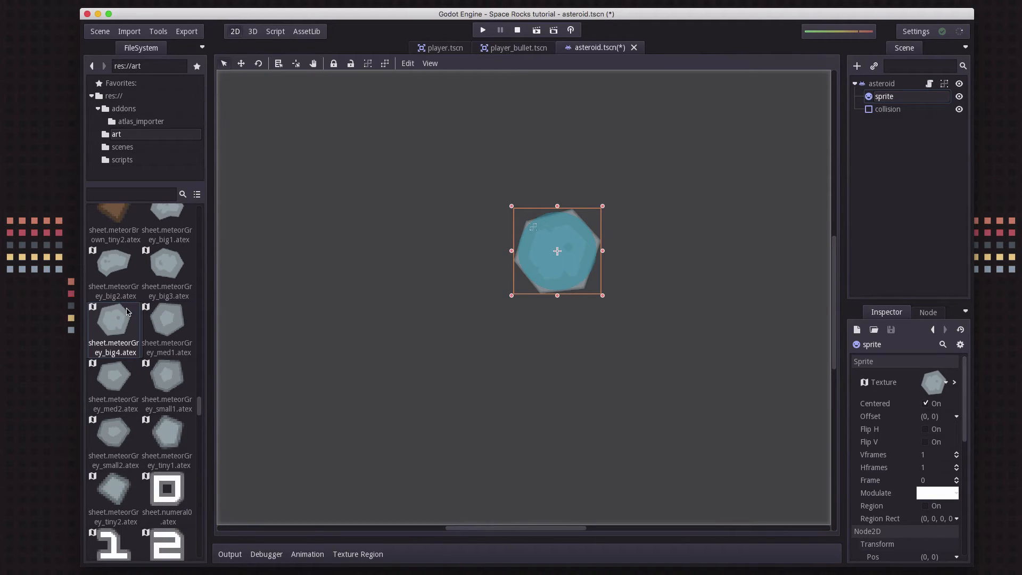
pyautogui.moveTo(168, 383)
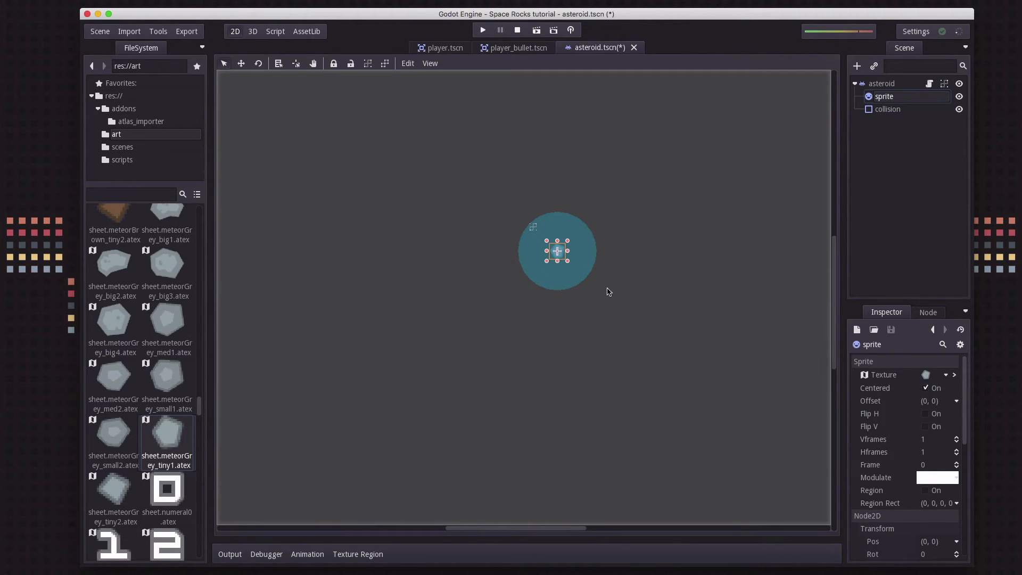
pyautogui.moveTo(944, 312)
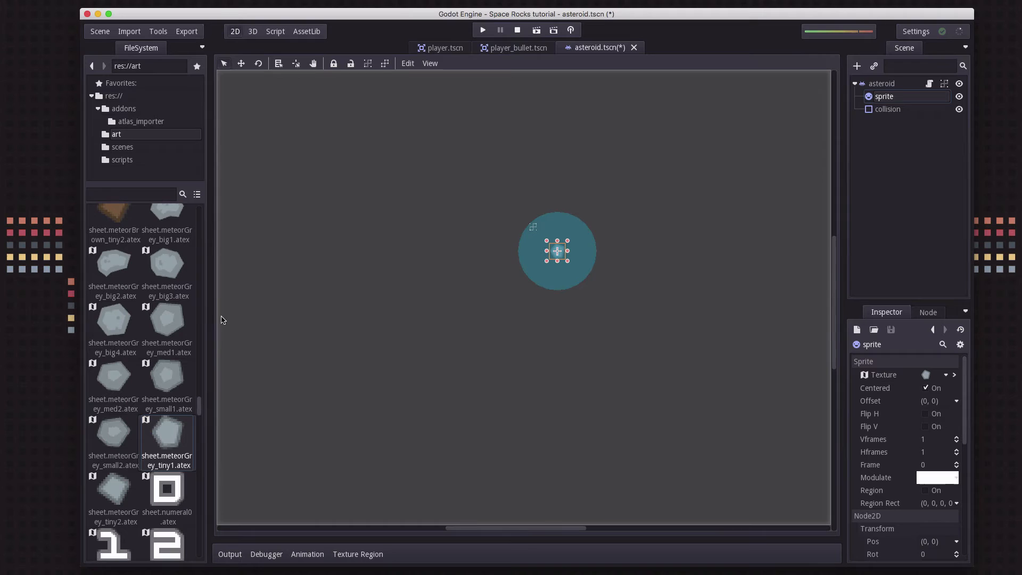
pyautogui.click(114, 320)
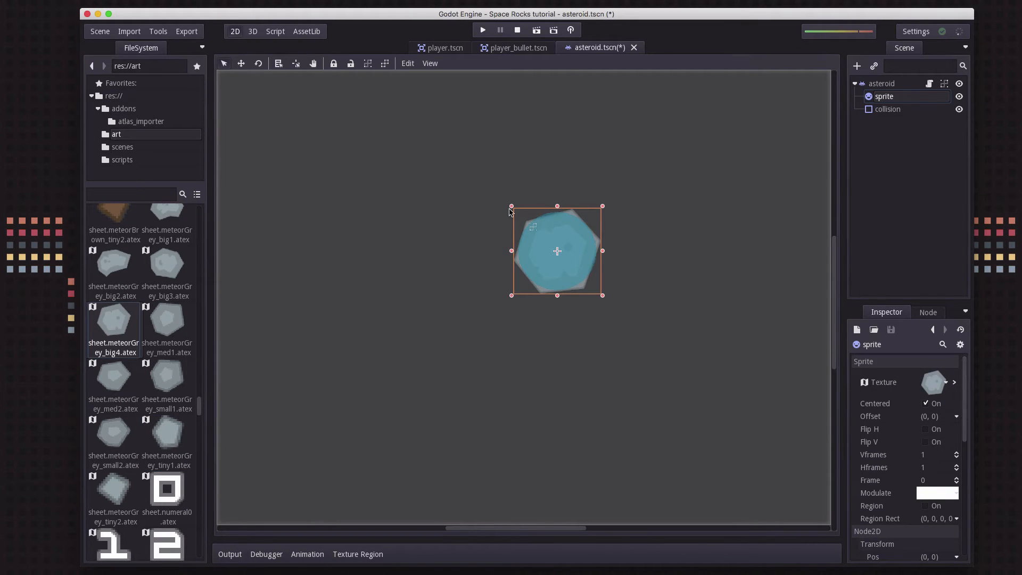
pyautogui.moveTo(594, 354)
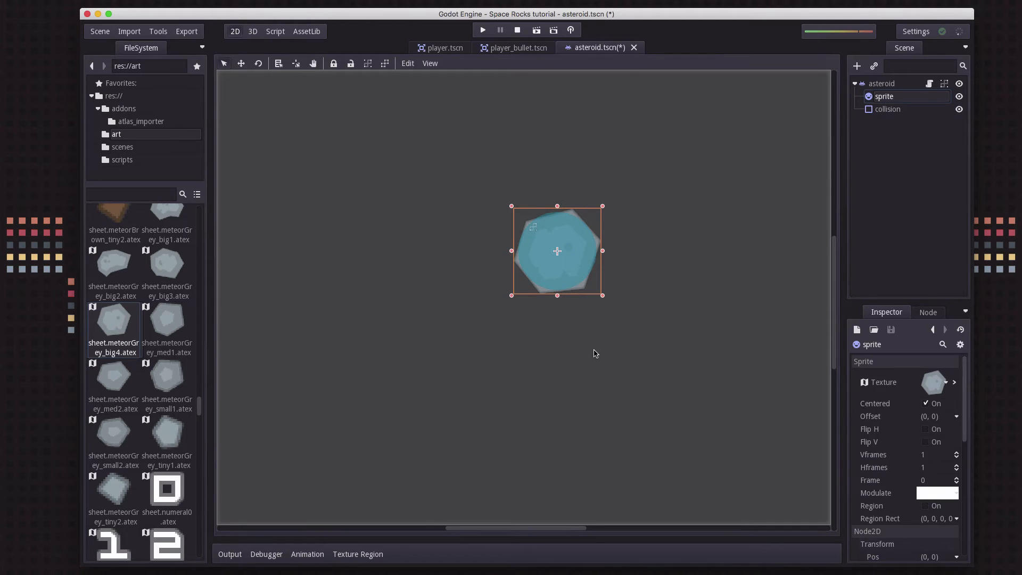
pyautogui.moveTo(565, 271)
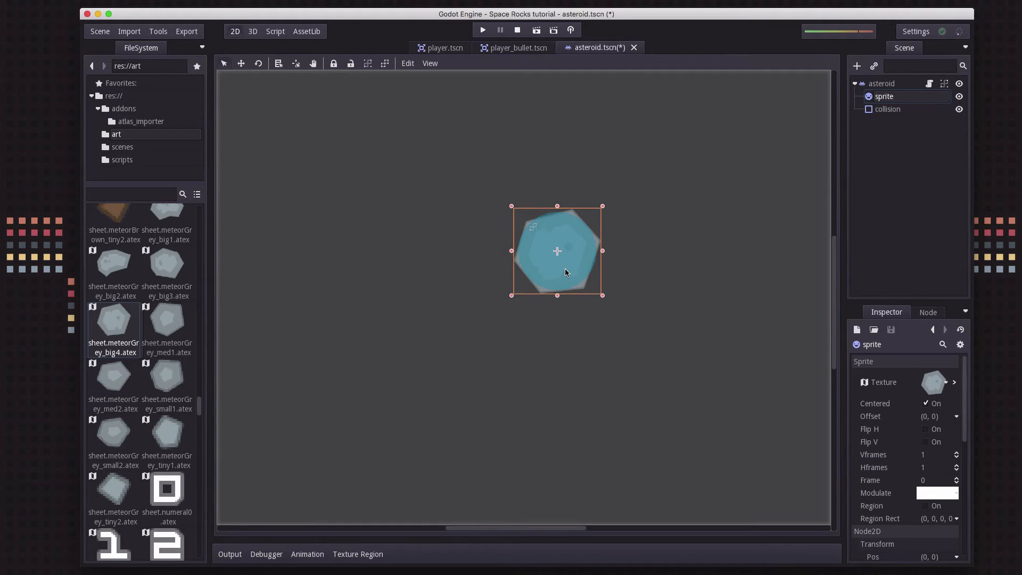
pyautogui.moveTo(623, 246)
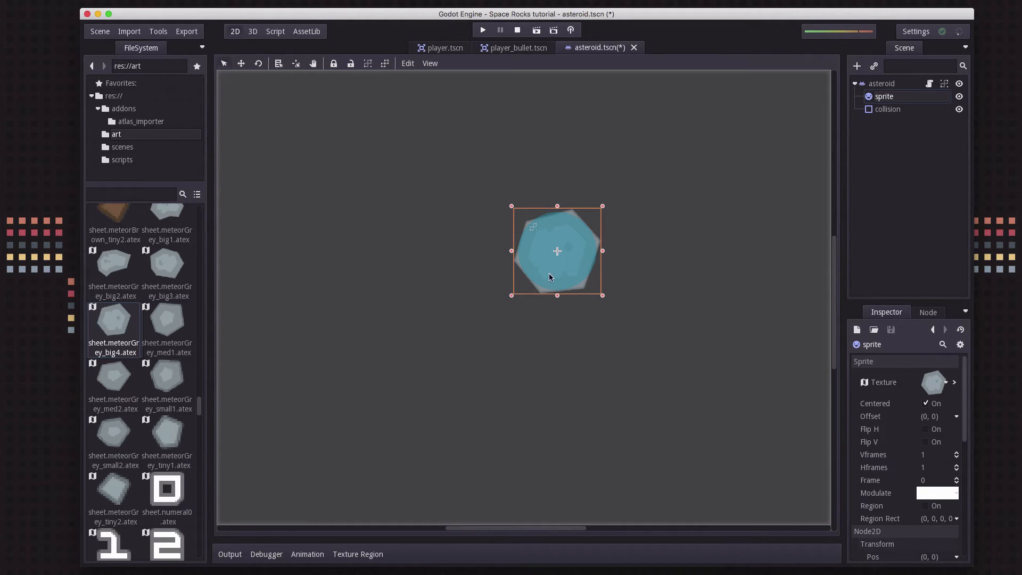
pyautogui.moveTo(579, 298)
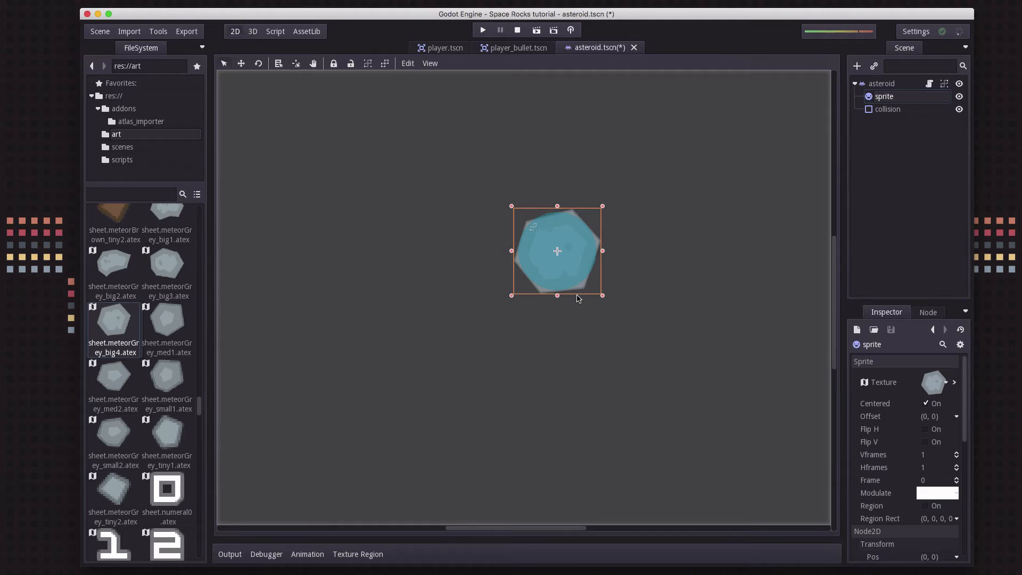
pyautogui.moveTo(590, 244)
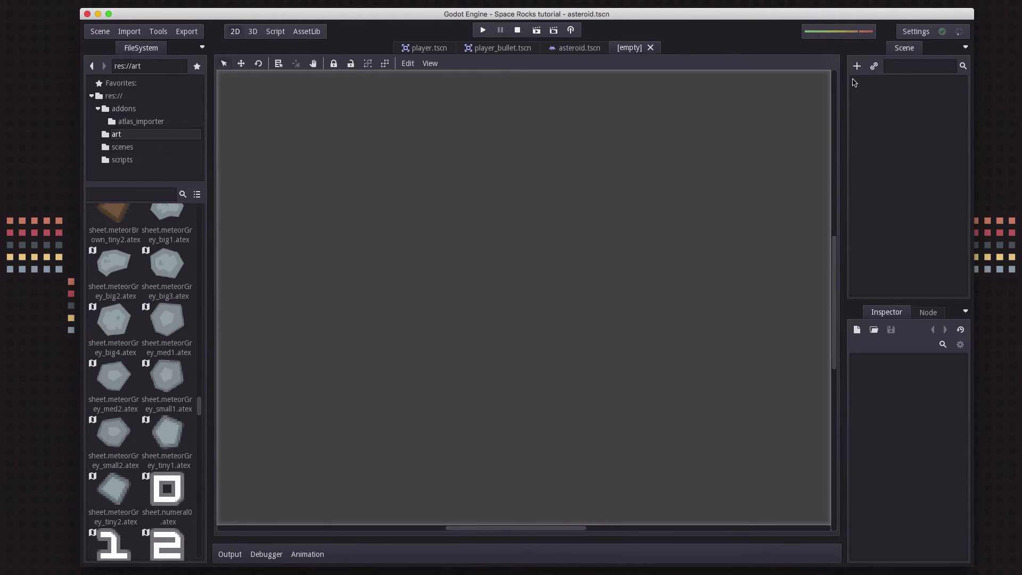
# Create a root node, save the scene as main.tscn and centre the instanced player ship
pyautogui.click(856, 66)
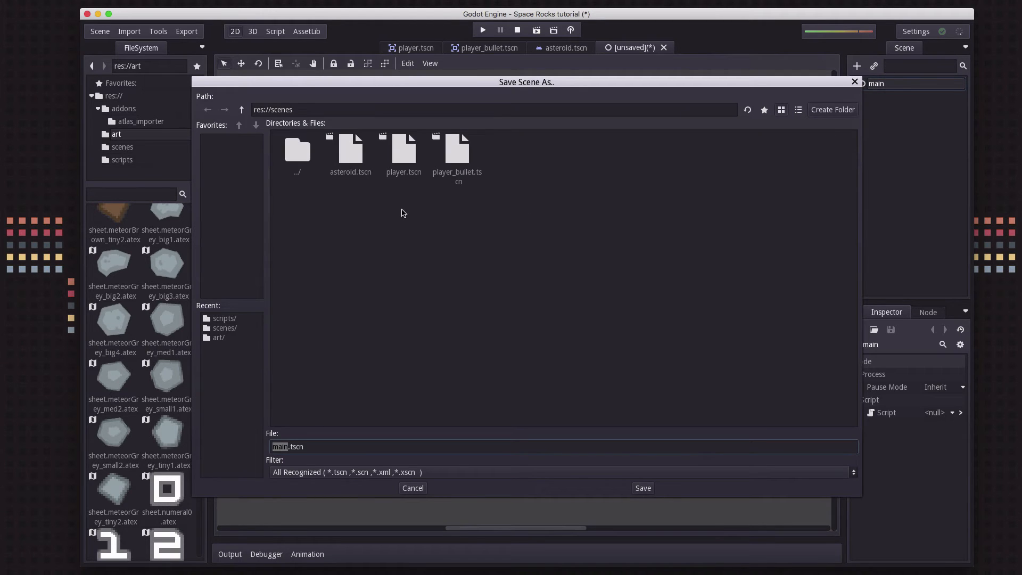
pyautogui.click(641, 487)
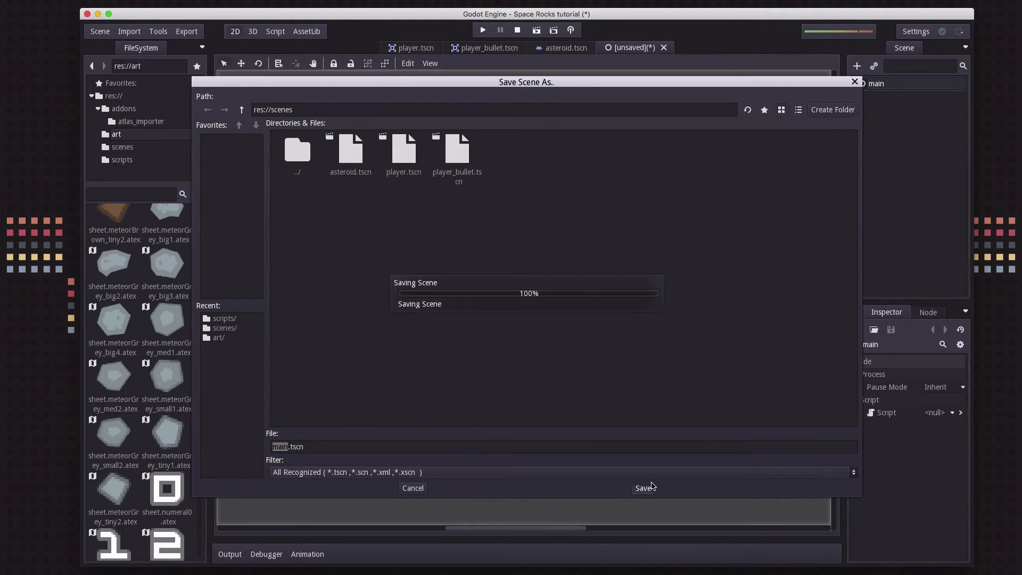
pyautogui.click(644, 487)
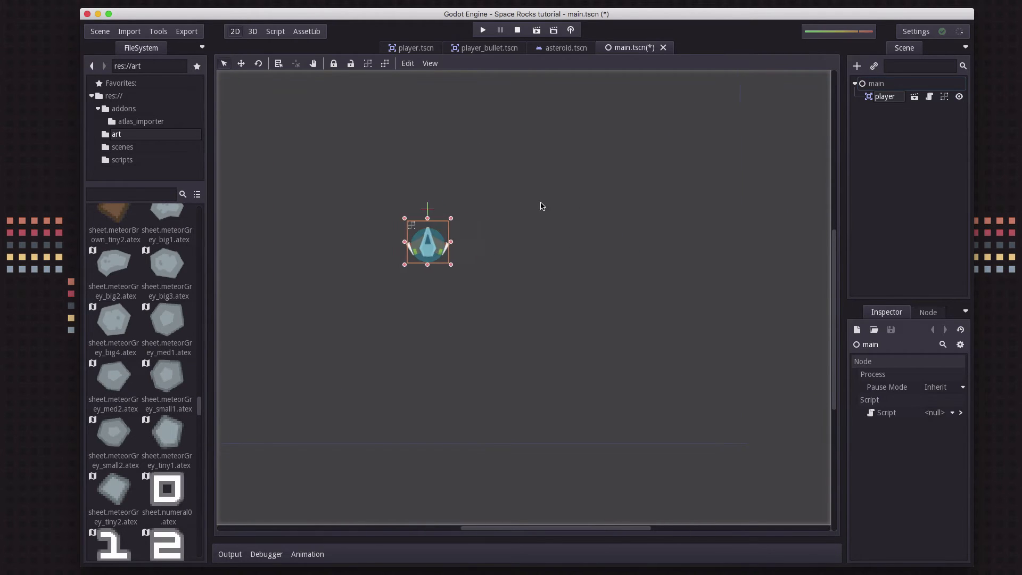
pyautogui.moveTo(428, 237); pyautogui.dragTo(517, 233)
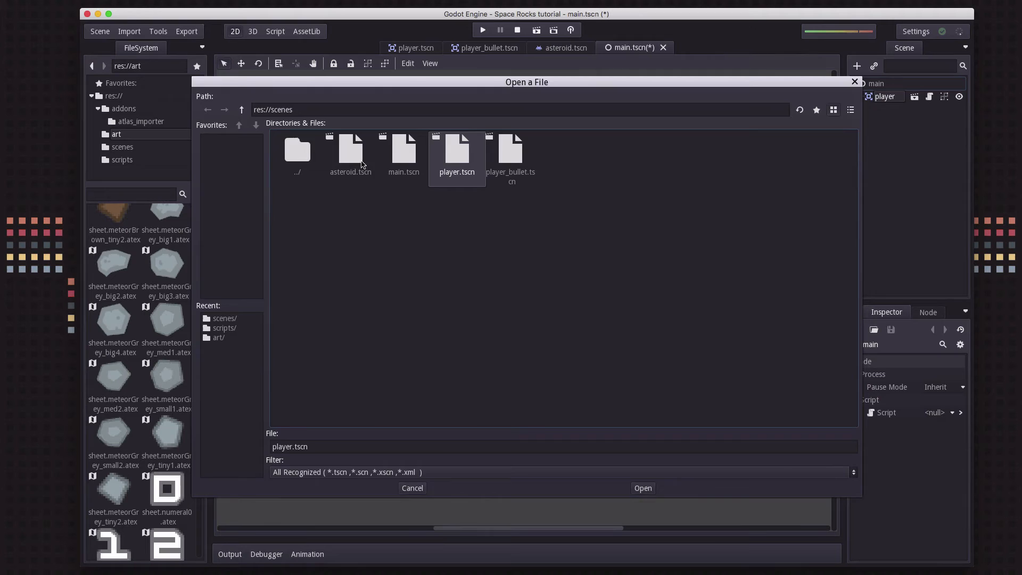
# Instance asteroid.tscn five times and spread the asteroids around the ship
pyautogui.click(350, 153)
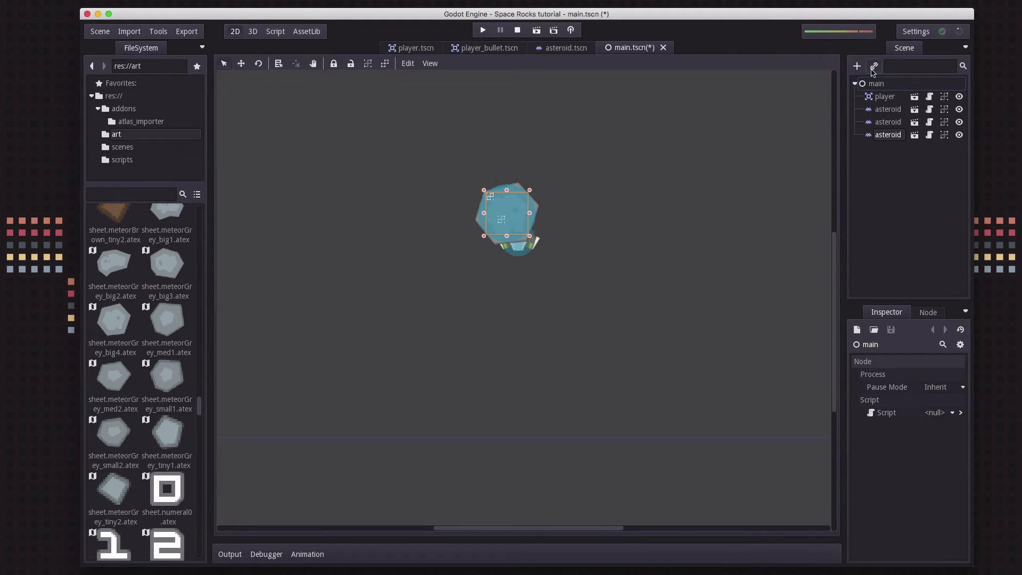
pyautogui.click(873, 66)
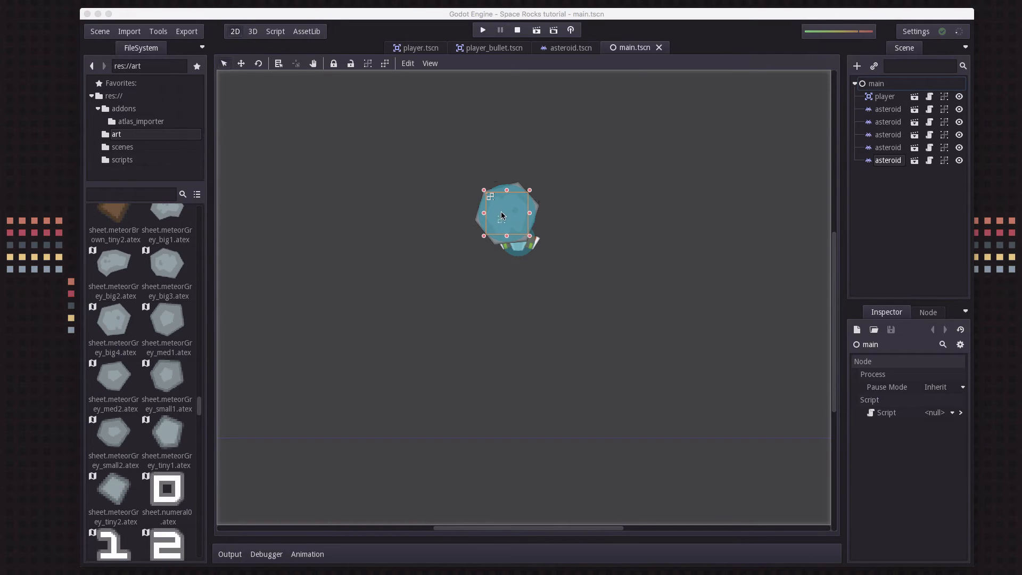
pyautogui.moveTo(507, 215); pyautogui.dragTo(317, 189)
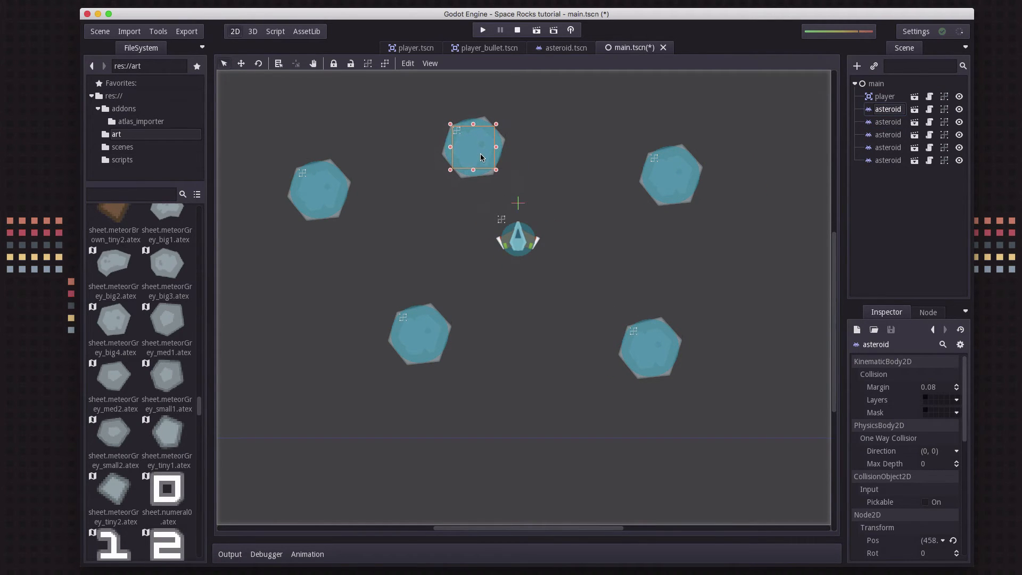
pyautogui.moveTo(535, 30)
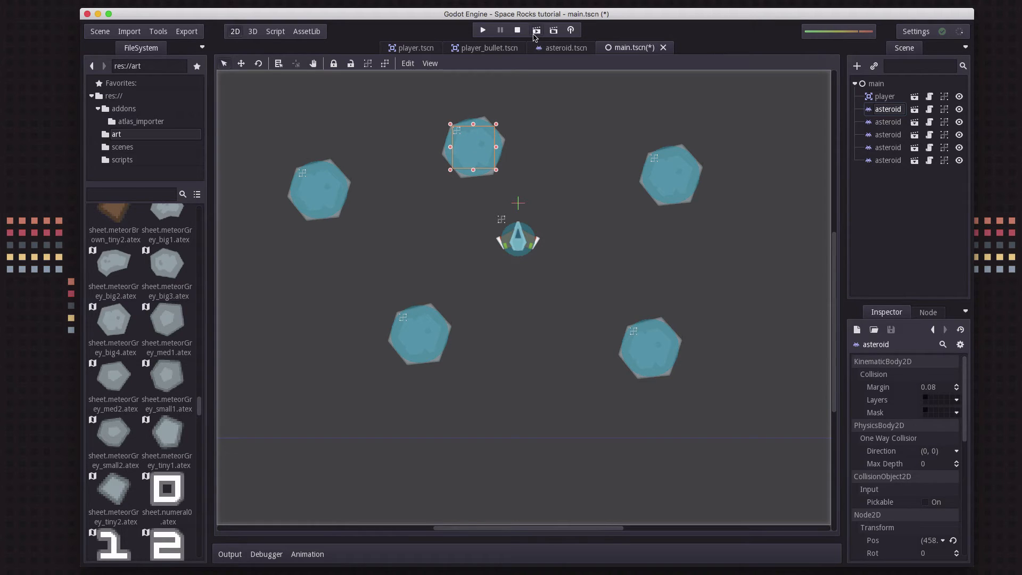
pyautogui.click(481, 30)
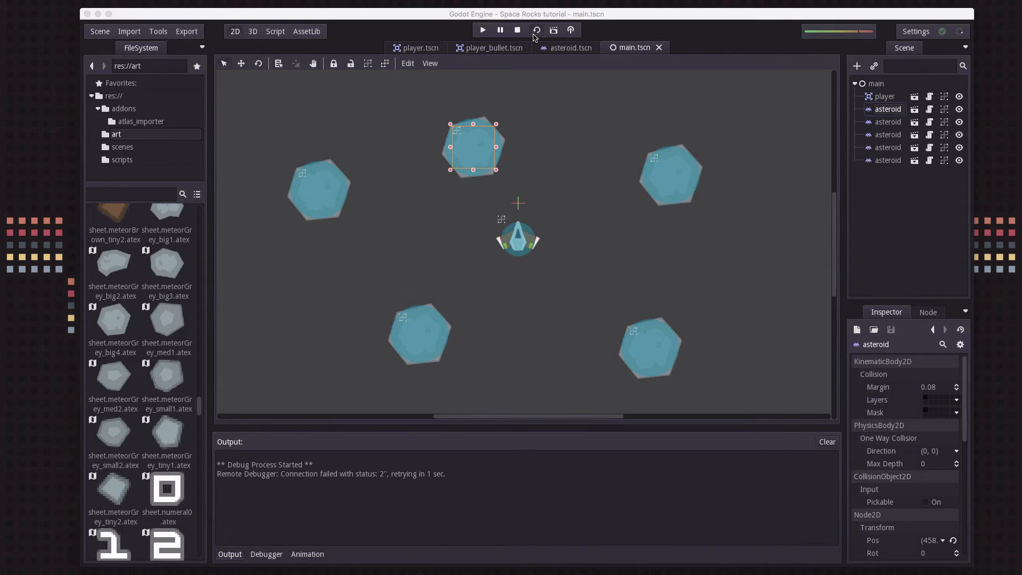
pyautogui.click(481, 30)
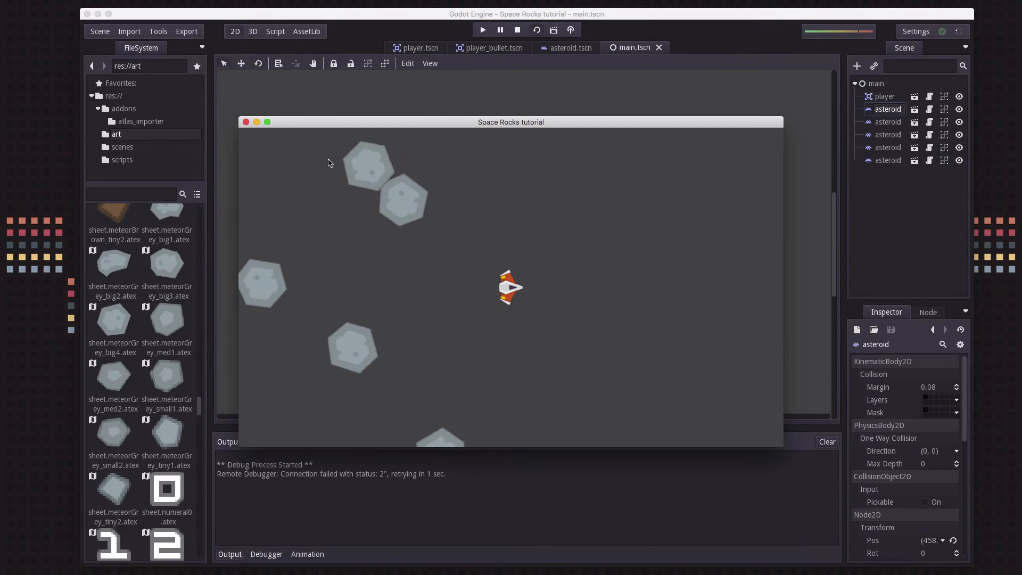
pyautogui.click(517, 30)
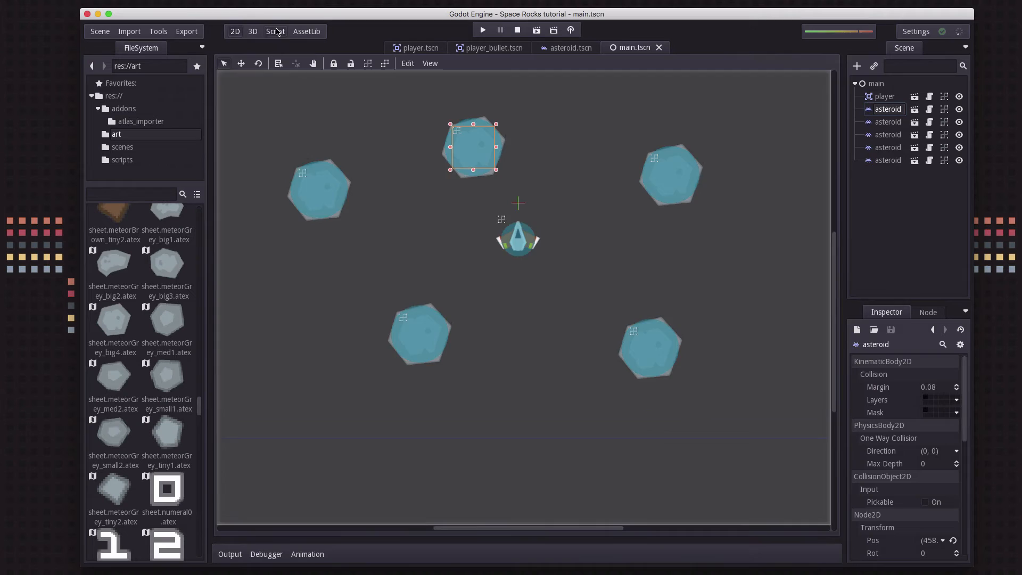
# In _fixed_process add 'if is_colliding(): vel += get_collision_normal()' to asteroid.gd
pyautogui.click(275, 31)
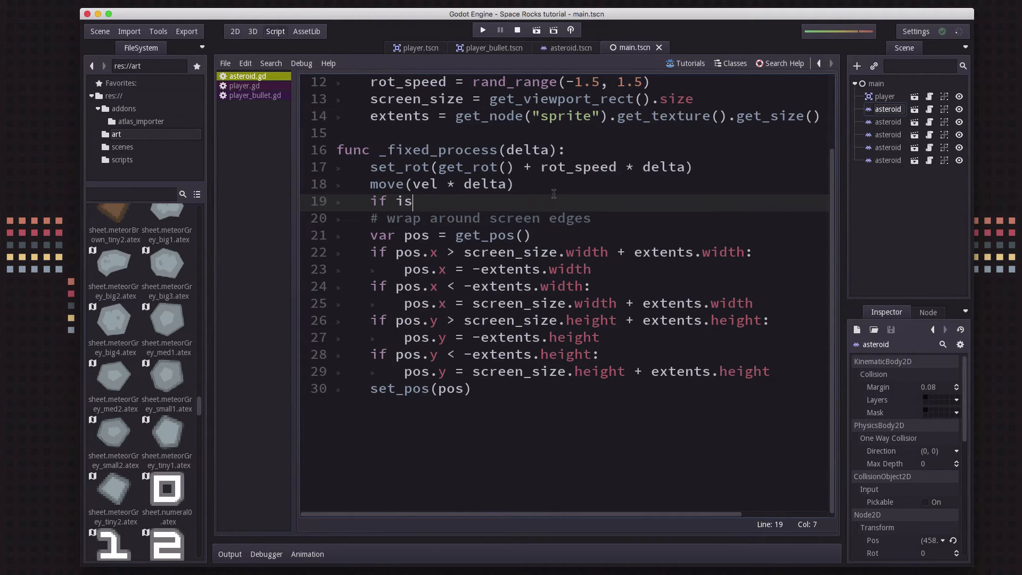
pyautogui.write('colliding():')
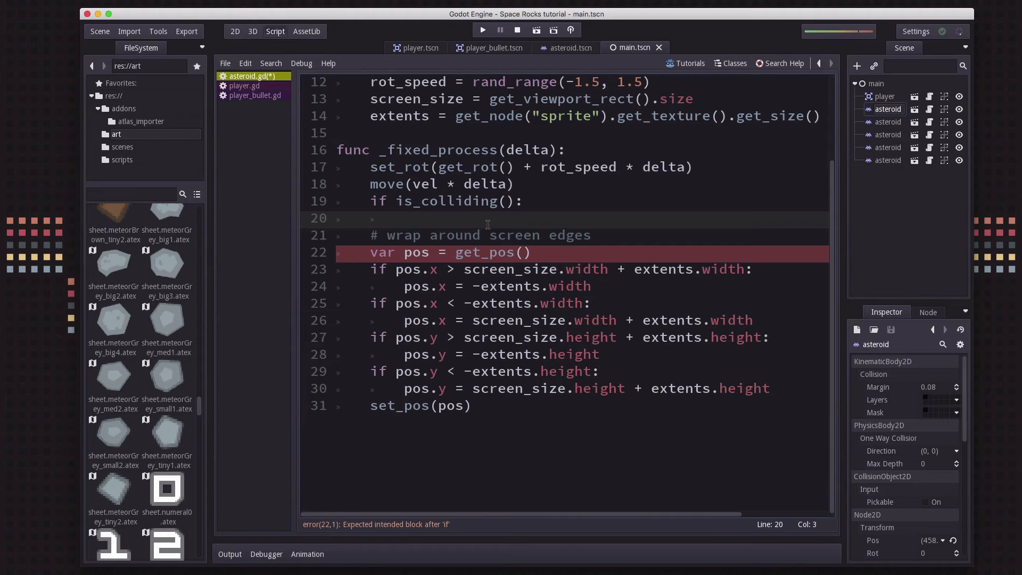
pyautogui.write('vel')
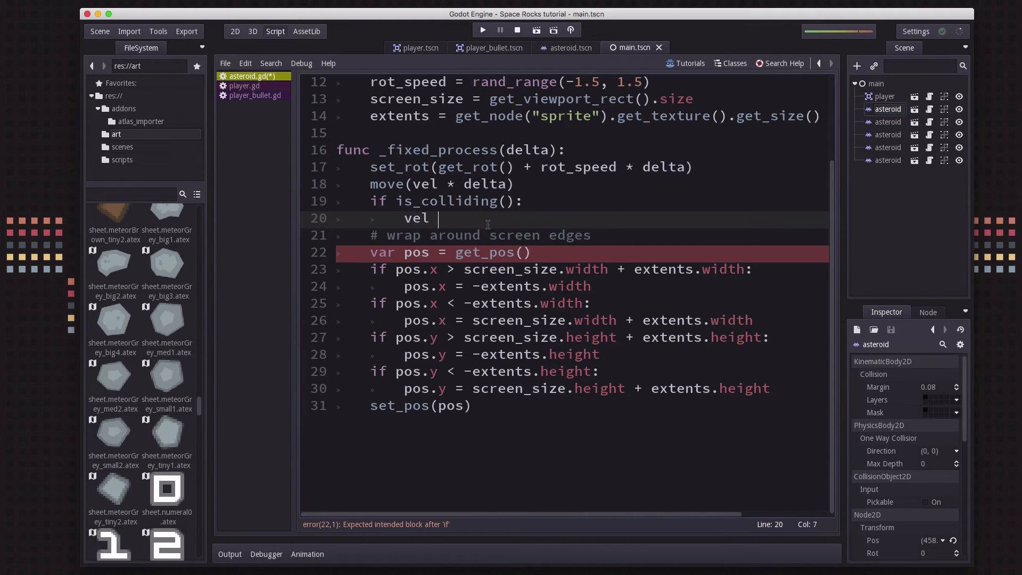
pyautogui.write('+= get')
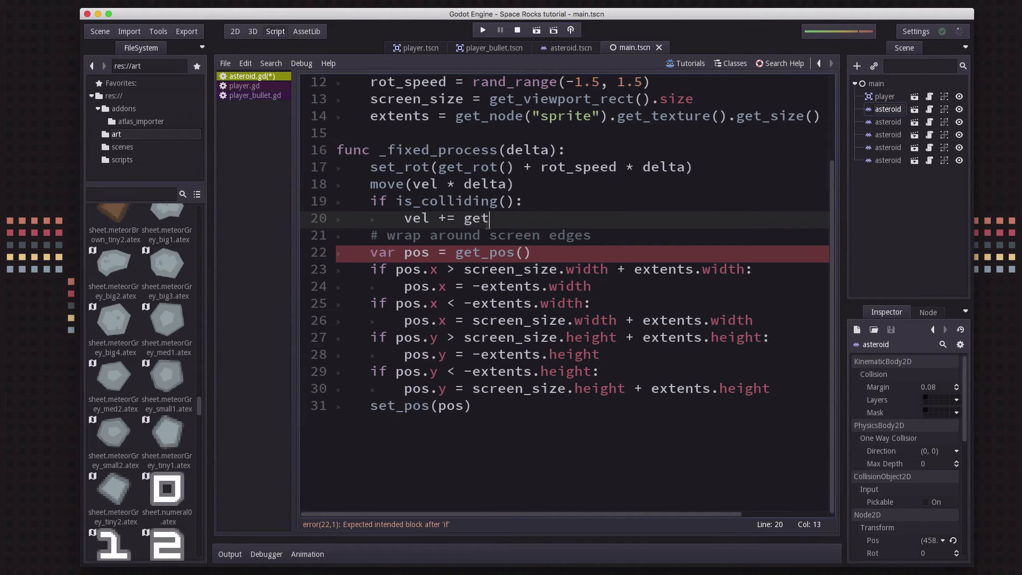
pyautogui.write('_collision_normal()')
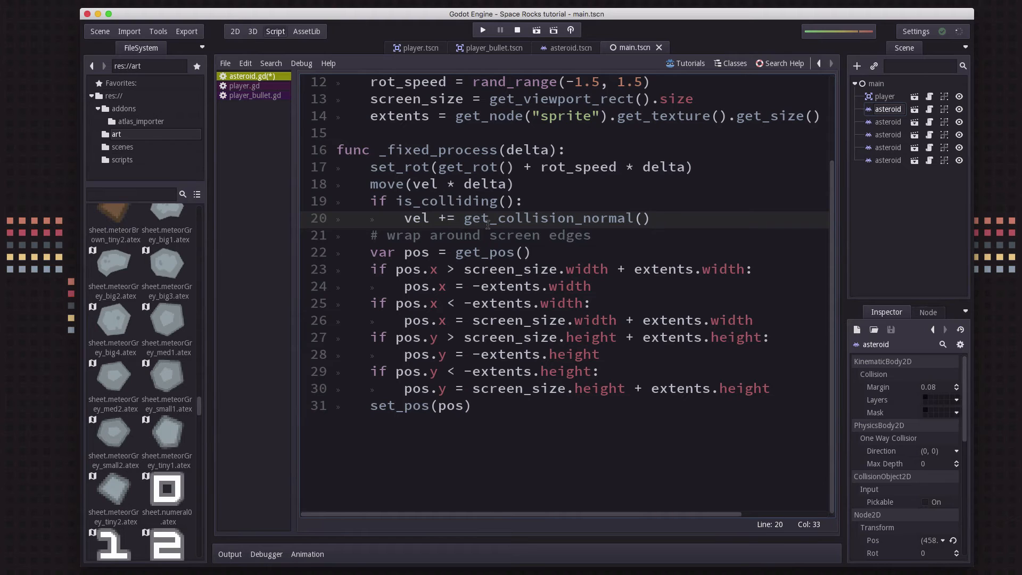
pyautogui.click(658, 217)
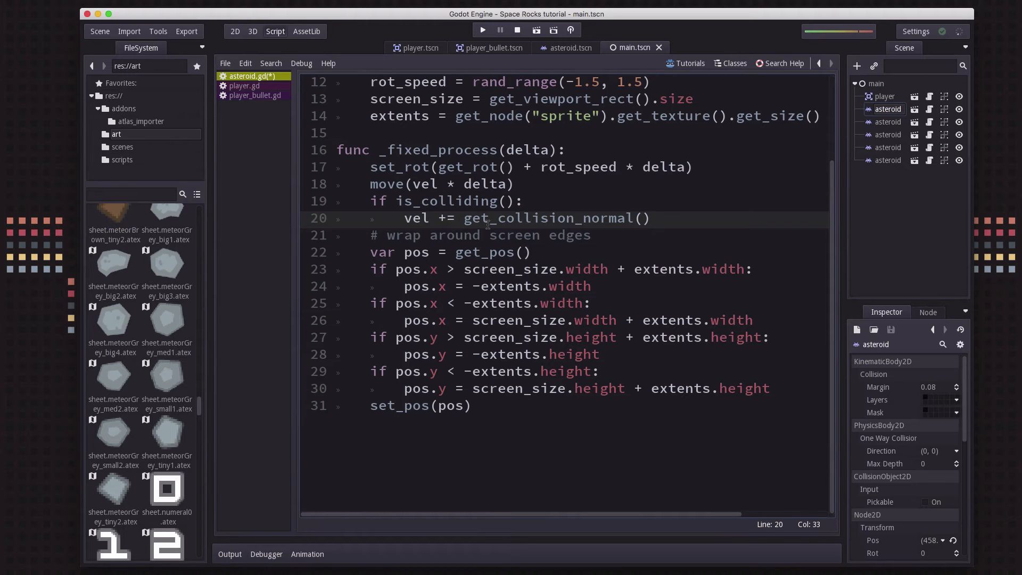
pyautogui.click(660, 218)
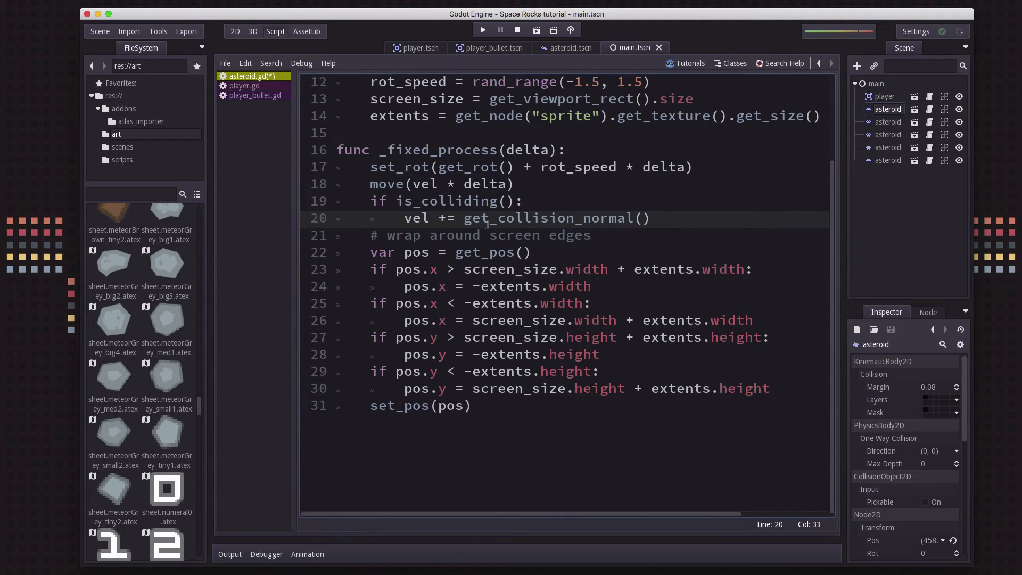
pyautogui.click(658, 218)
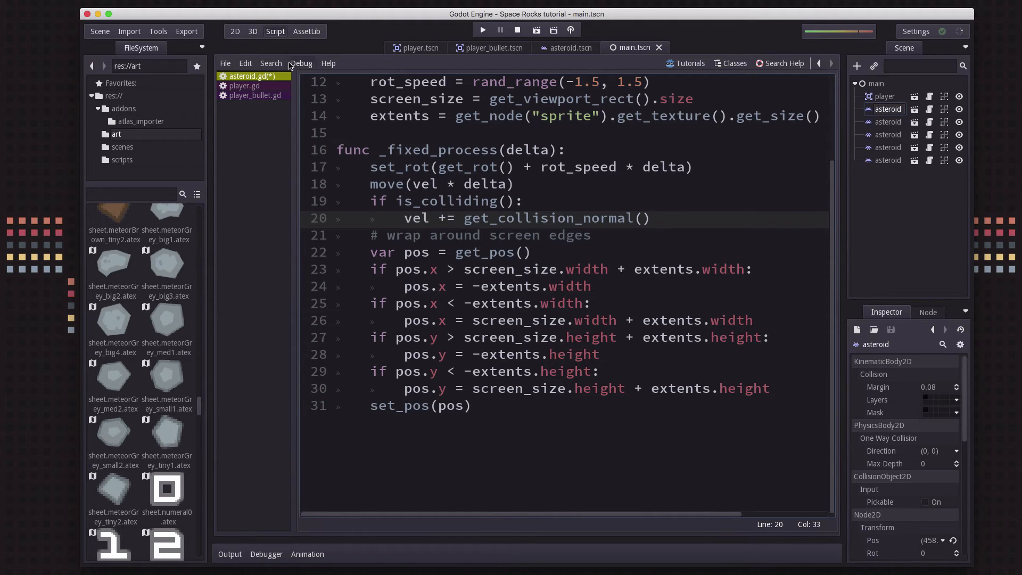
pyautogui.click(234, 31)
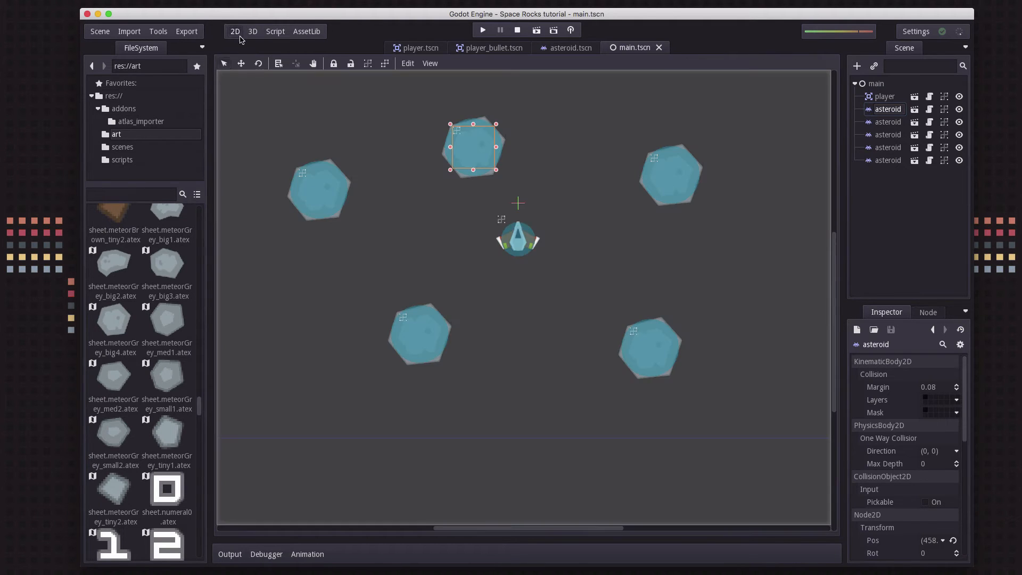
pyautogui.moveTo(661, 237)
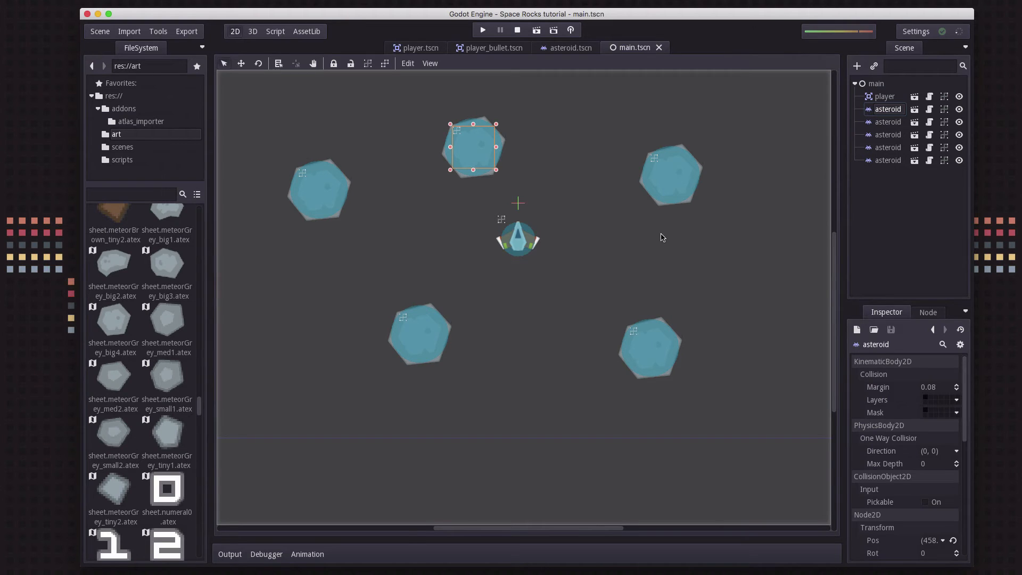
pyautogui.moveTo(673, 207)
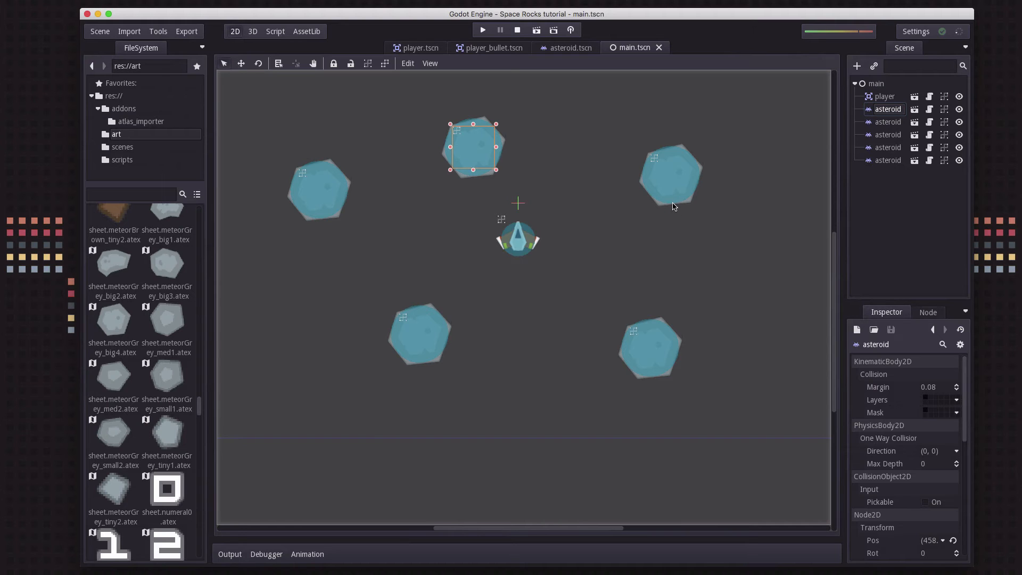
pyautogui.moveTo(674, 219)
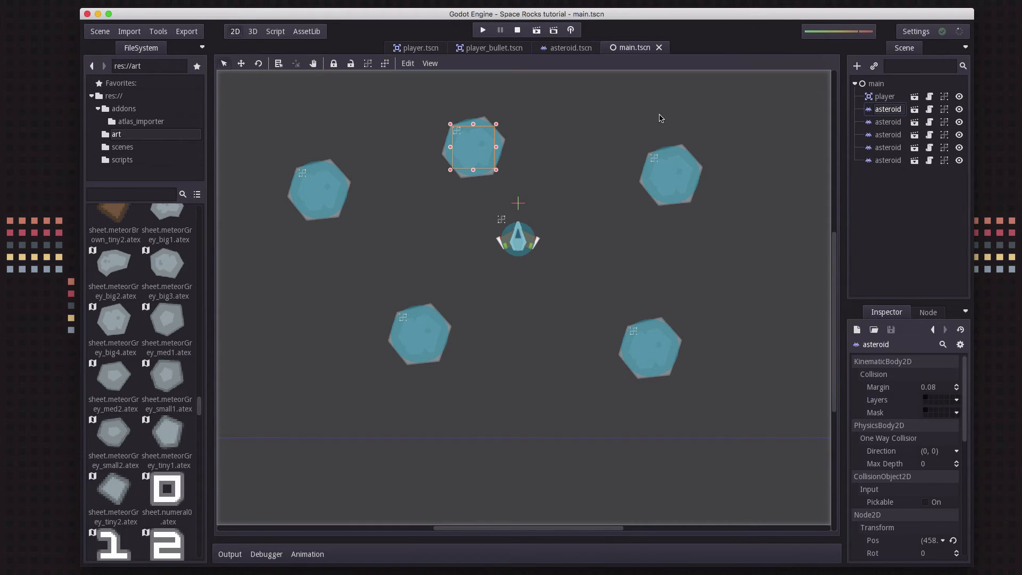
# Reopen asteroid.gd in the script editor at the collision line
pyautogui.click(274, 31)
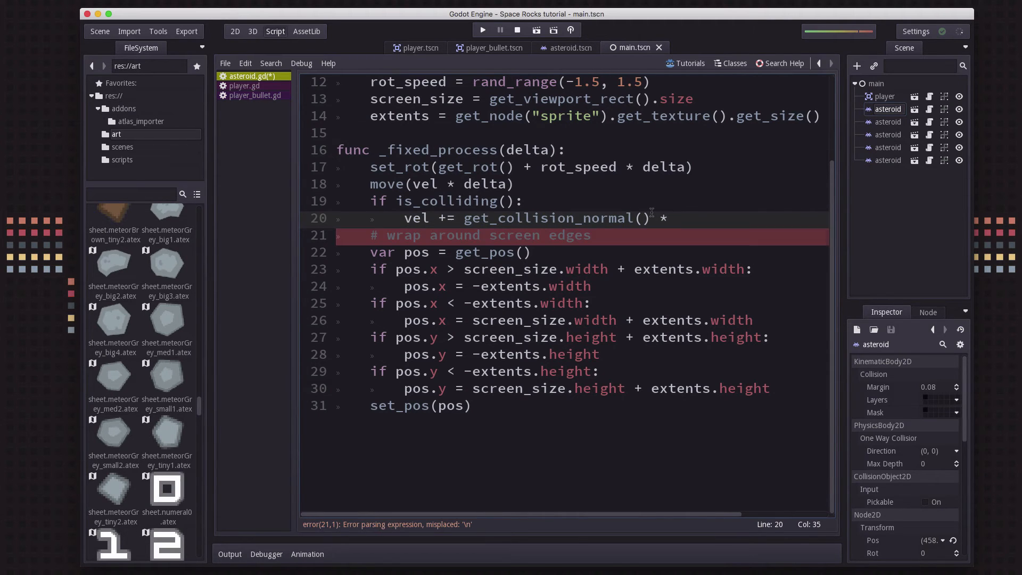
# Scale the collision normal by the collider's speed times 'export var bounce = 1.1', then run the game
pyautogui.write('(get_collider().vel.length() *')
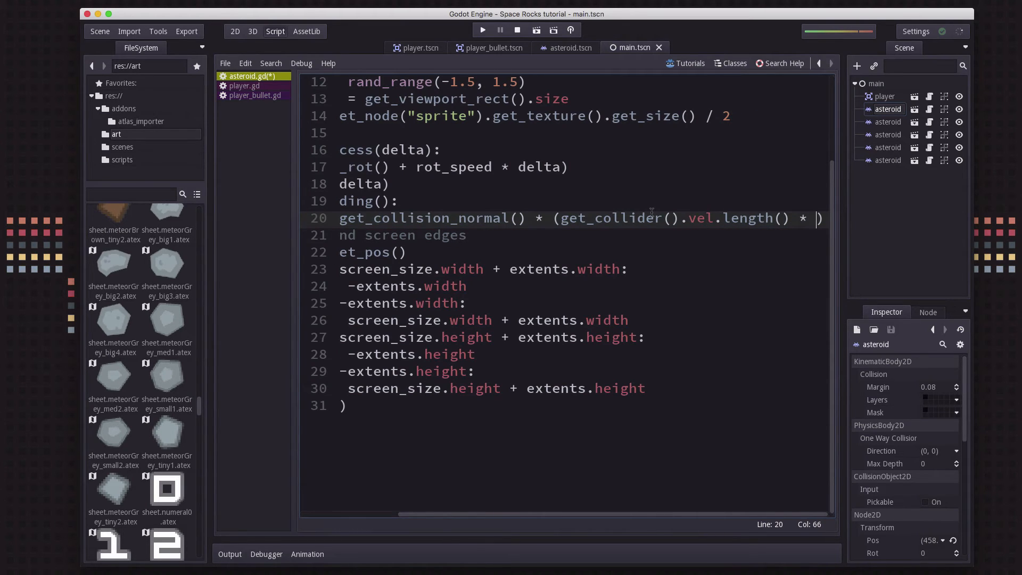
pyautogui.write('bou')
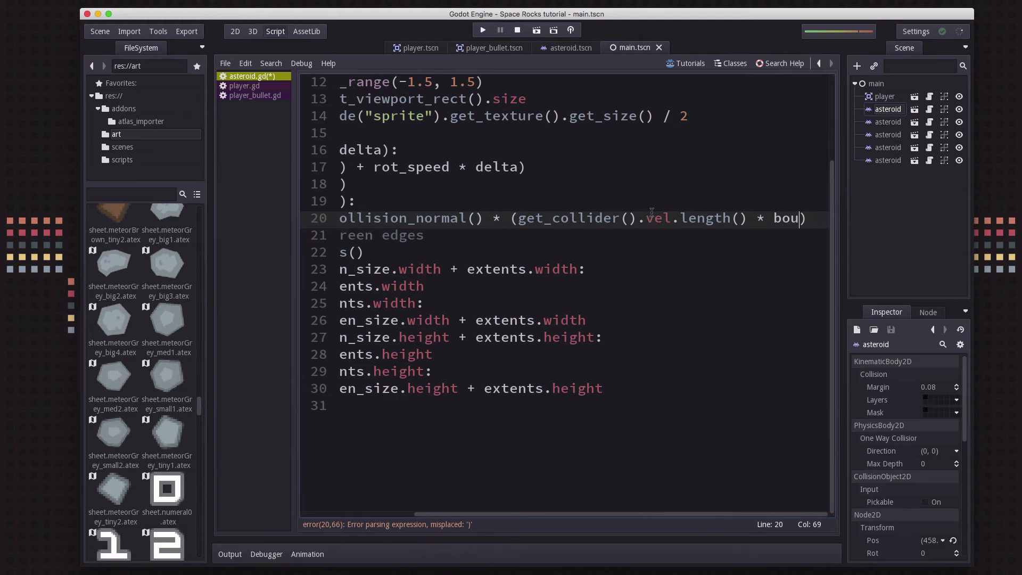
pyautogui.write('nce')
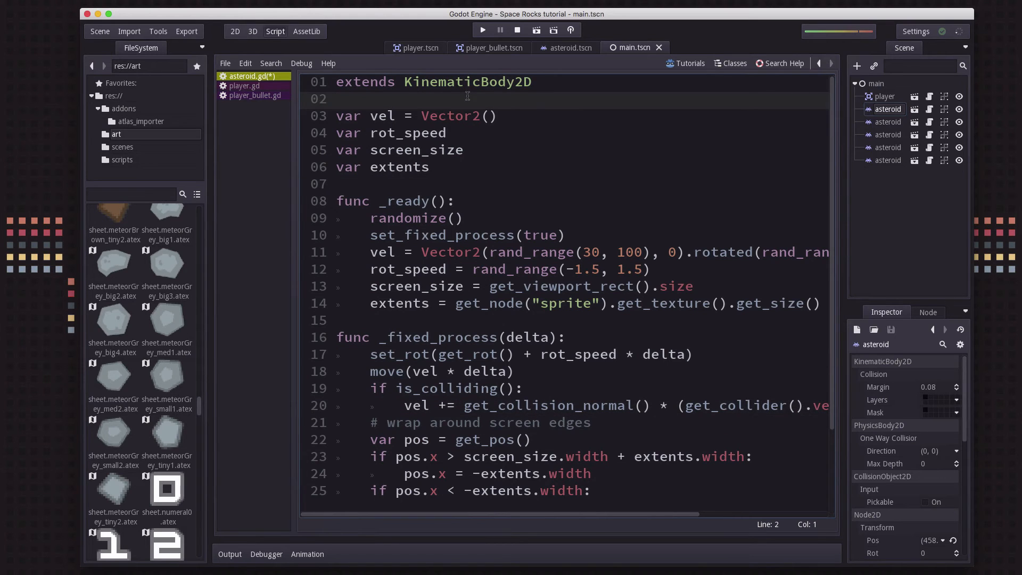
pyautogui.write('export')
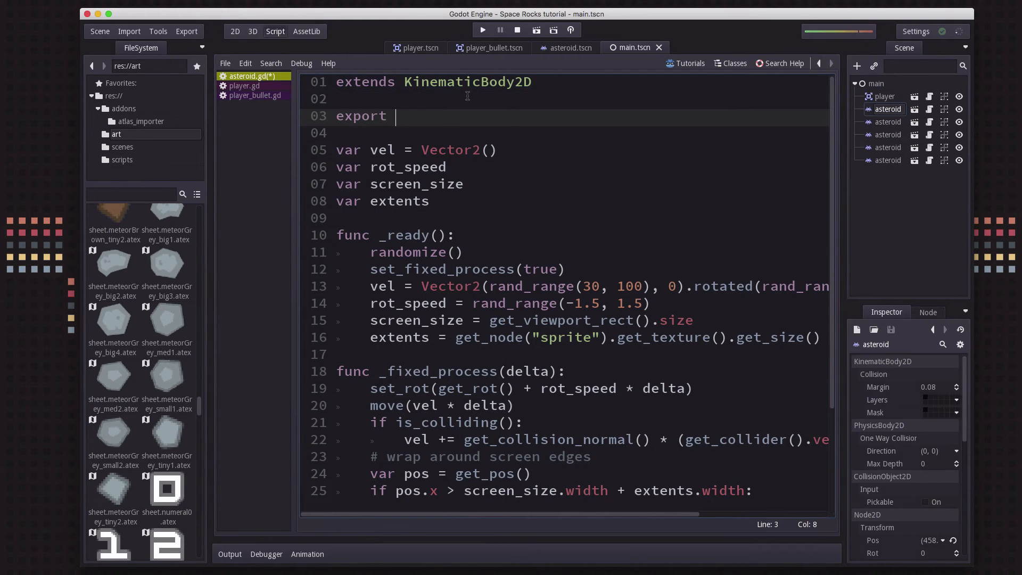
pyautogui.write('var bounce =')
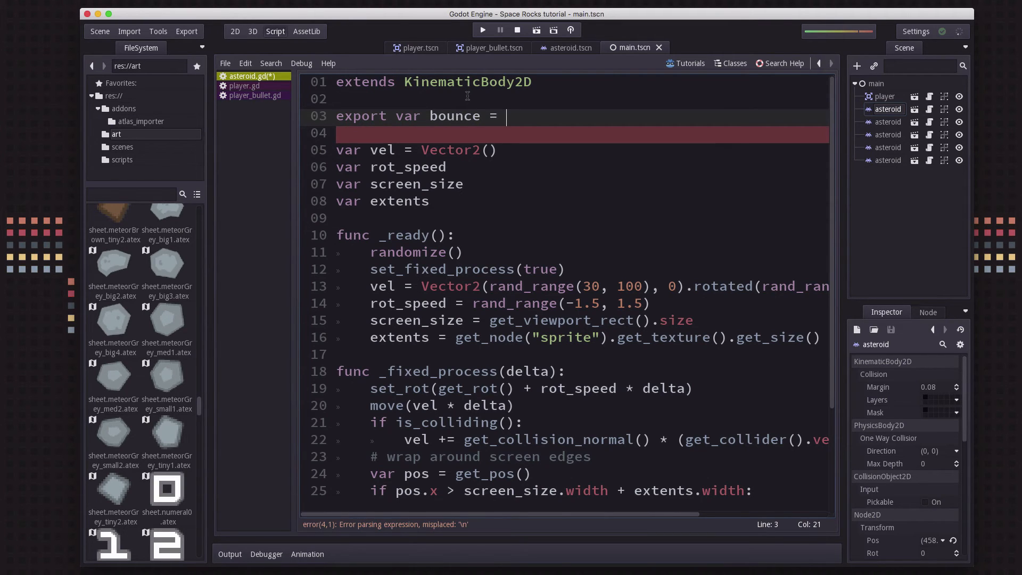
pyautogui.write('1.1')
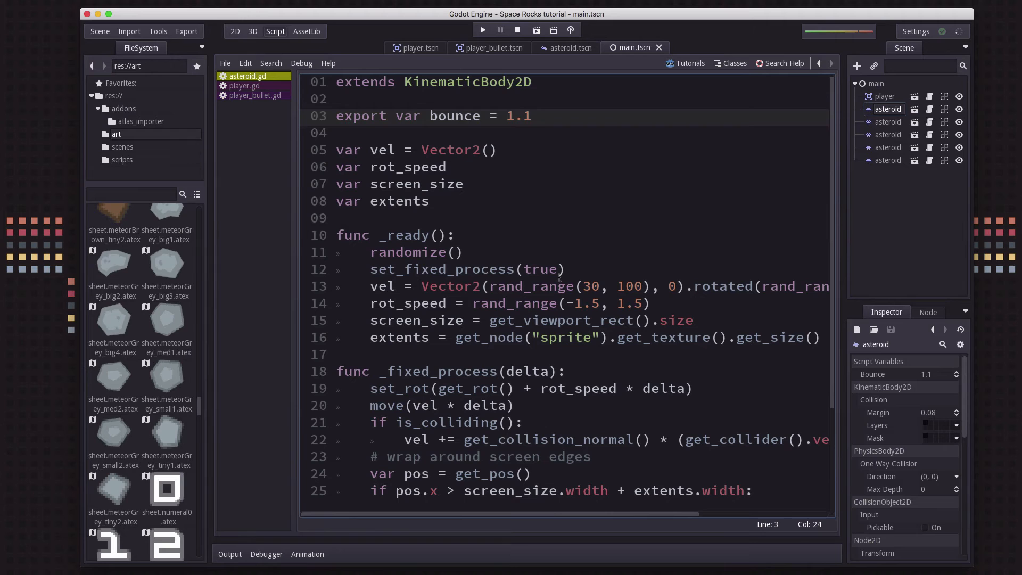
pyautogui.click(531, 115)
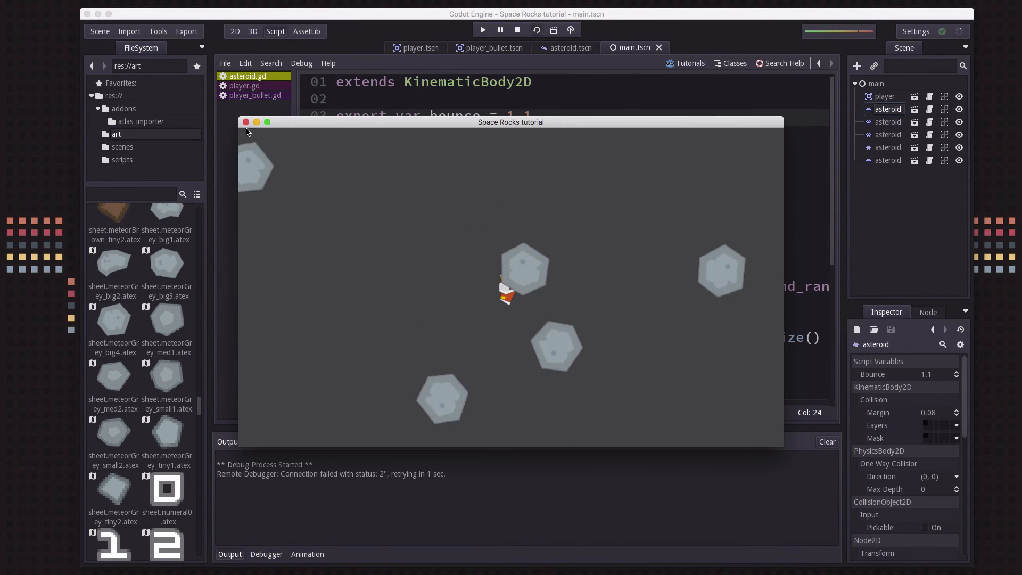
# Close the game, test-run the main scene once more, then switch to the asteroid.tscn scene
pyautogui.click(517, 30)
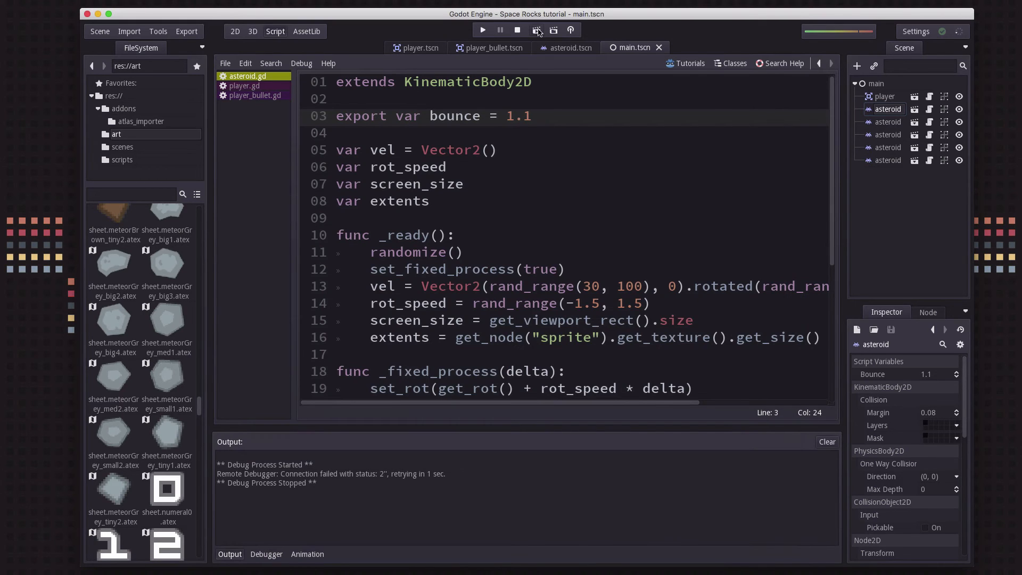
pyautogui.click(481, 29)
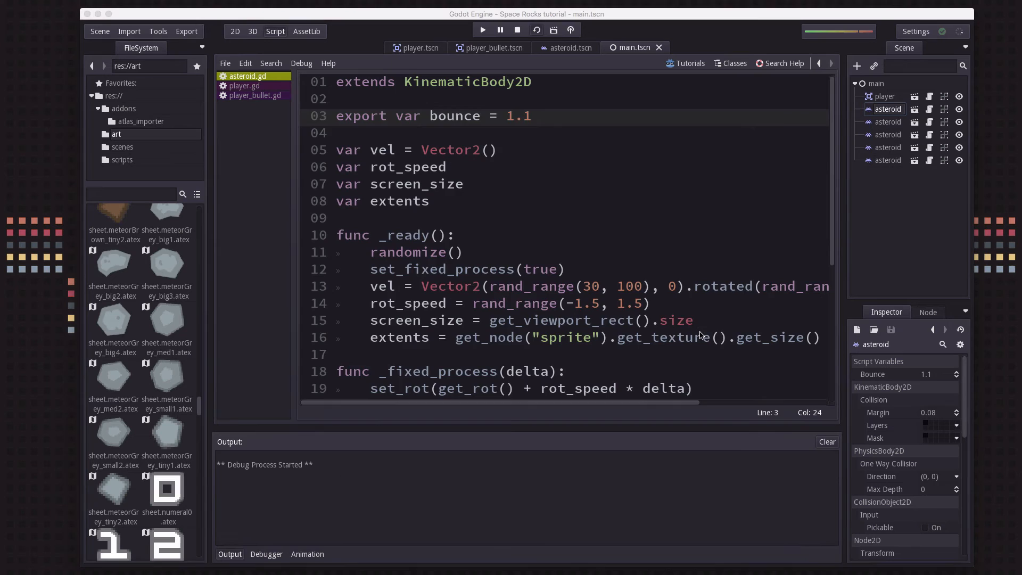
pyautogui.click(481, 30)
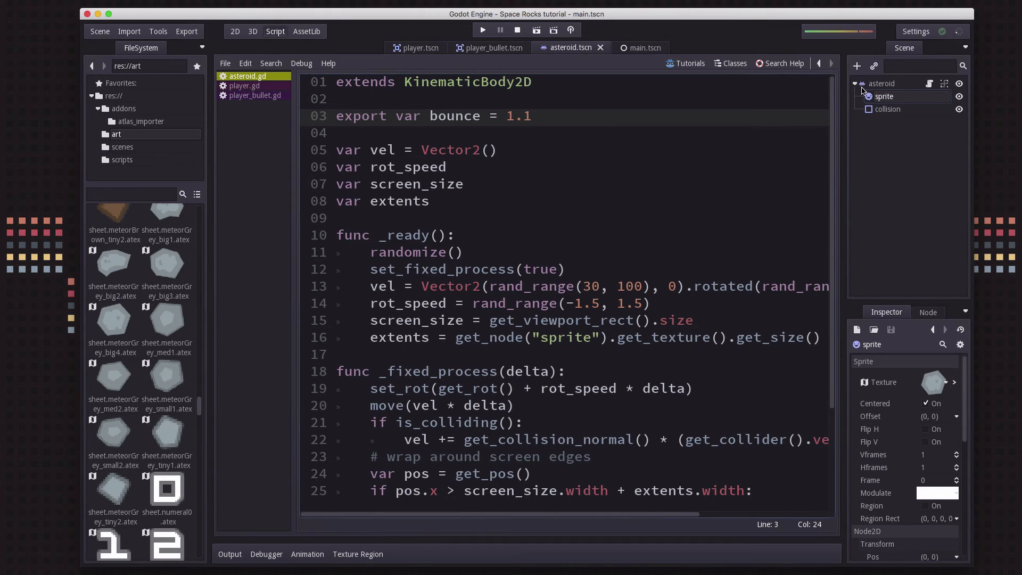
# Add a Particles2D child to the asteroid and name it puff
pyautogui.click(856, 66)
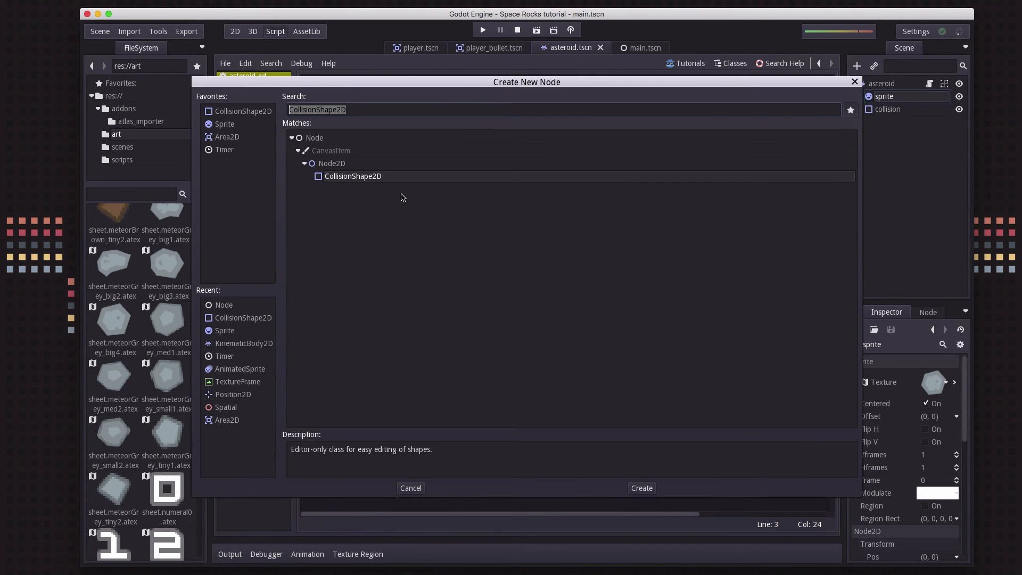
pyautogui.write('part')
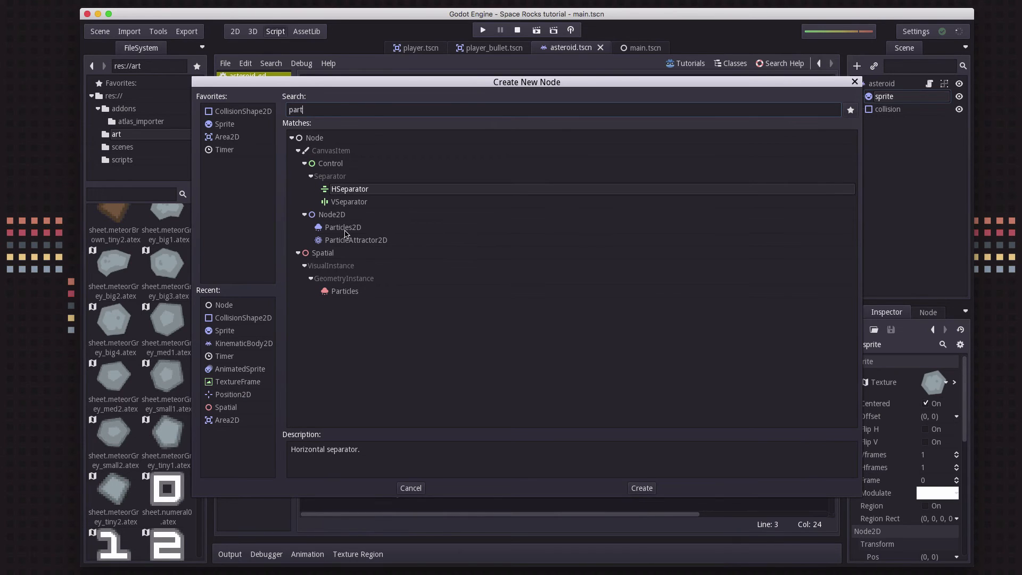
pyautogui.click(641, 487)
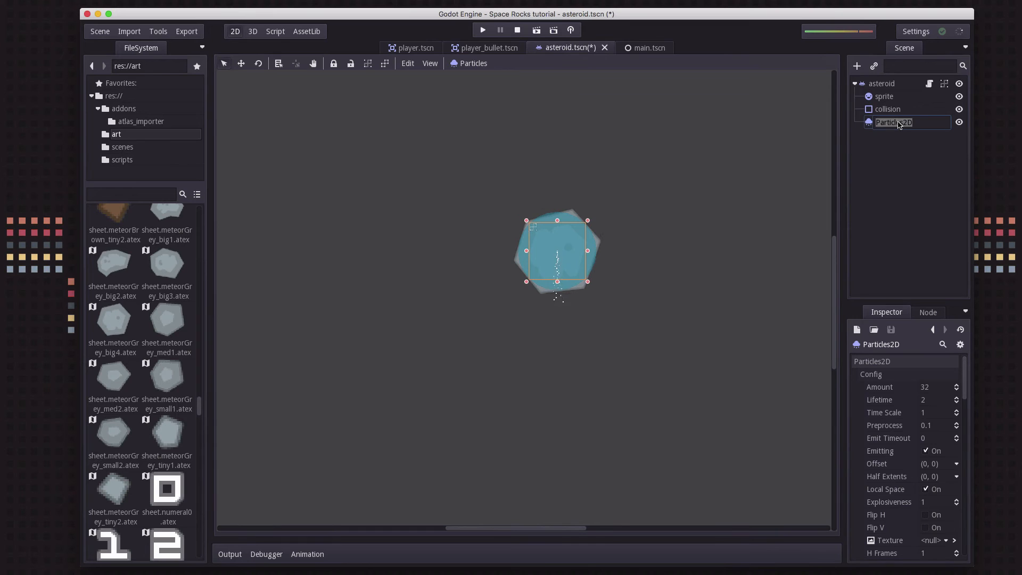
pyautogui.write('puff')
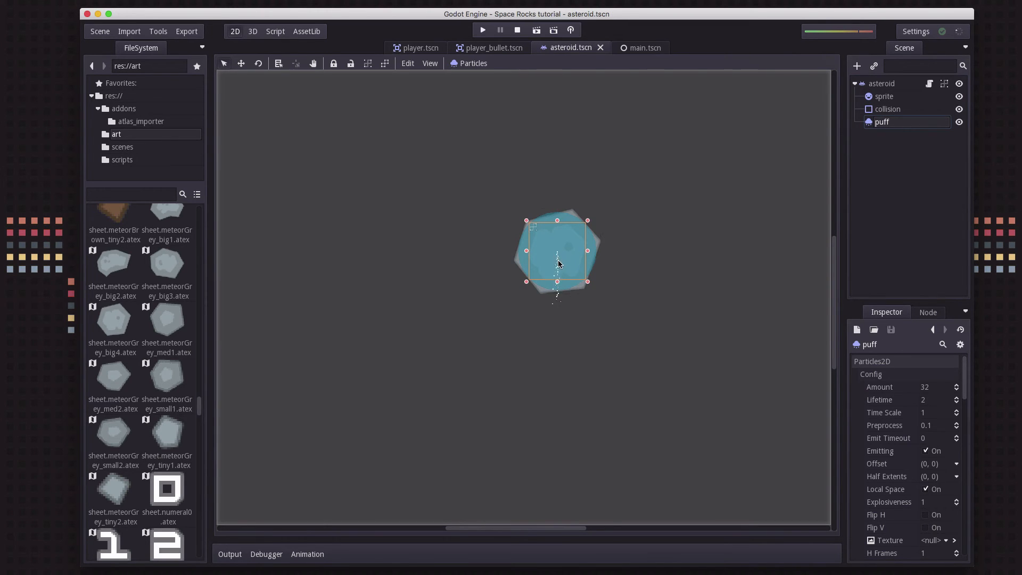
pyautogui.moveTo(587, 274)
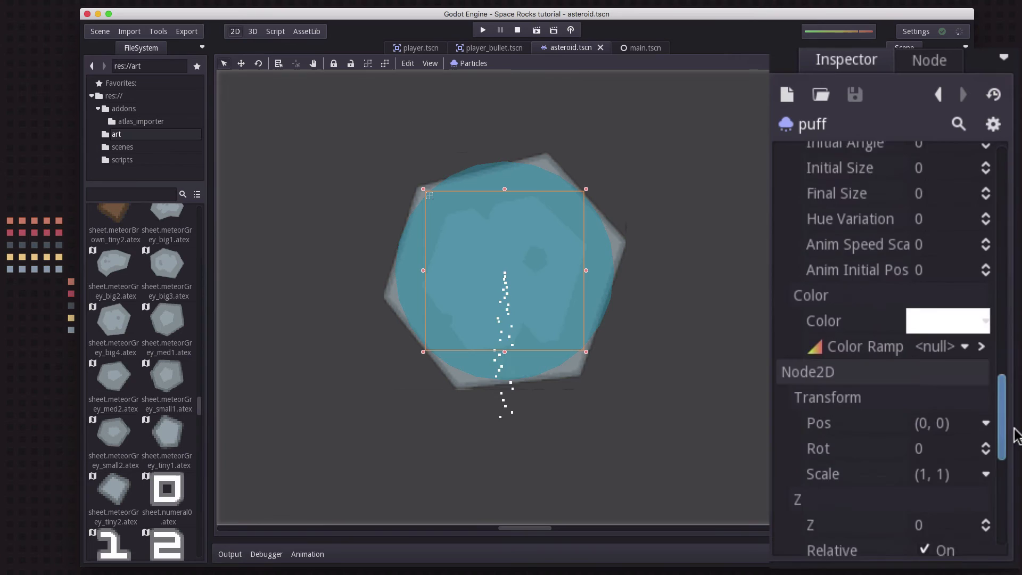
# Set puff's Transform Pos, trying 25/30 then 40/35, ending near (40, 40)
pyautogui.click(933, 291)
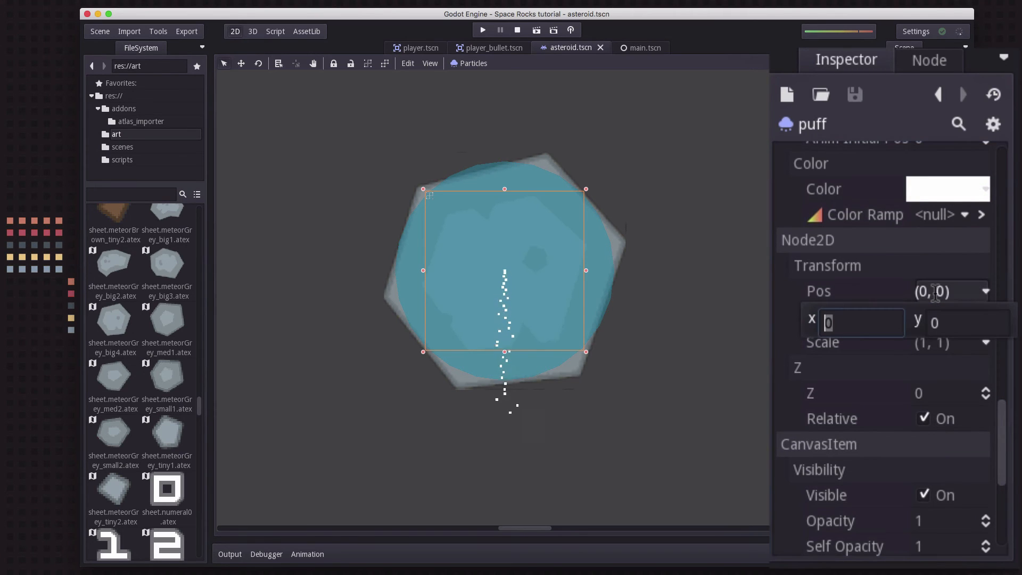
pyautogui.moveTo(884, 315)
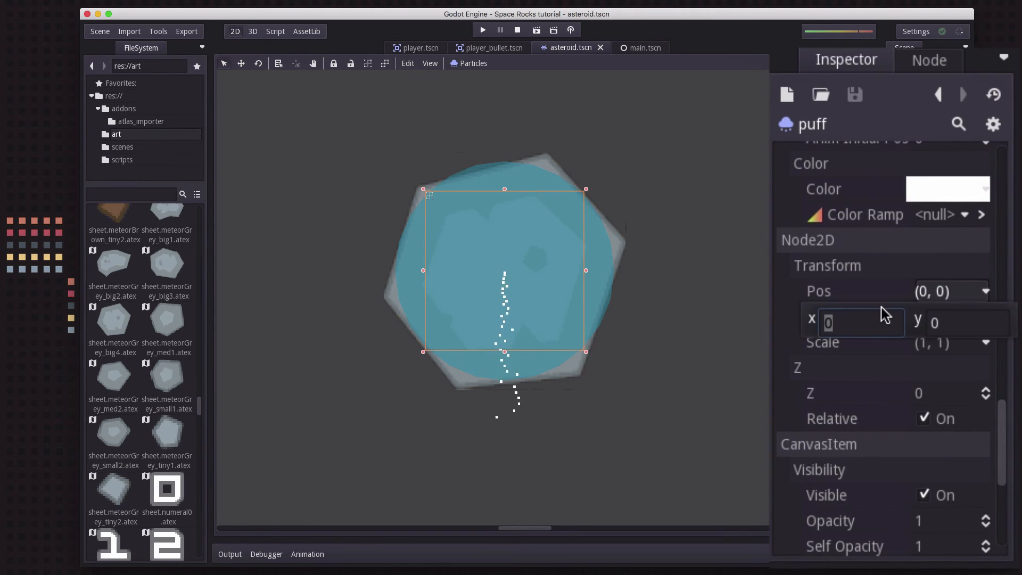
pyautogui.write('25')
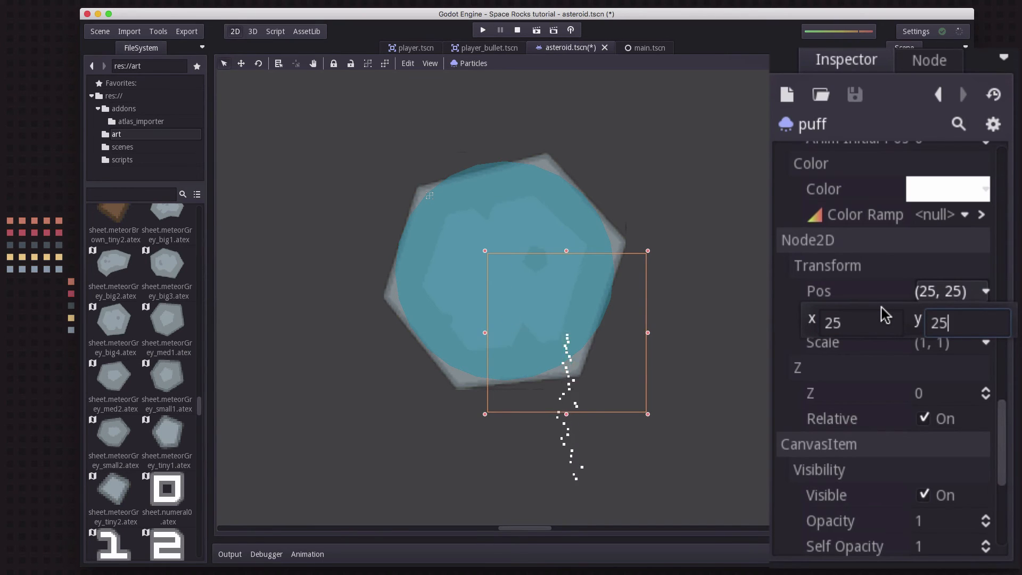
pyautogui.write('30')
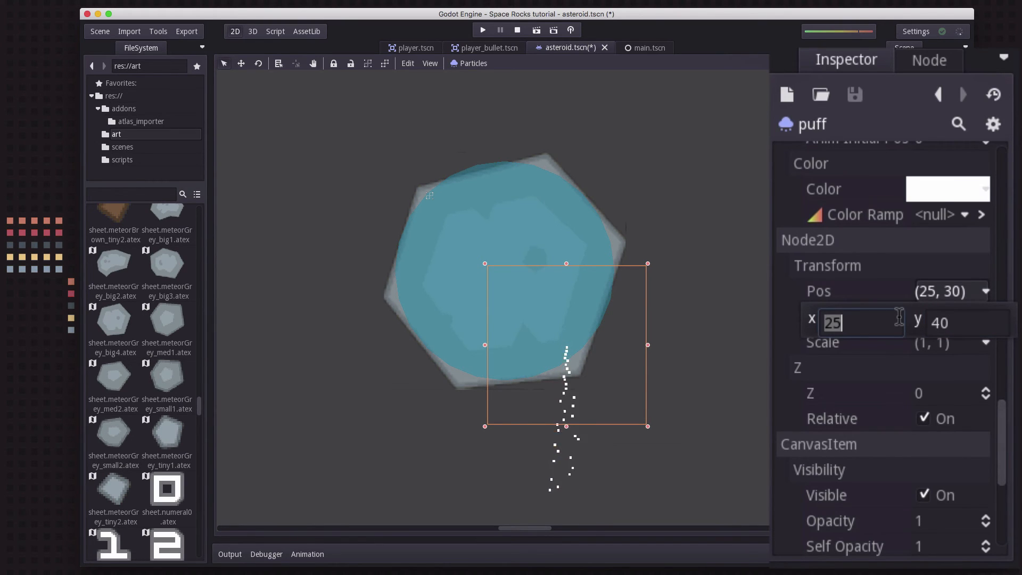
pyautogui.write('40')
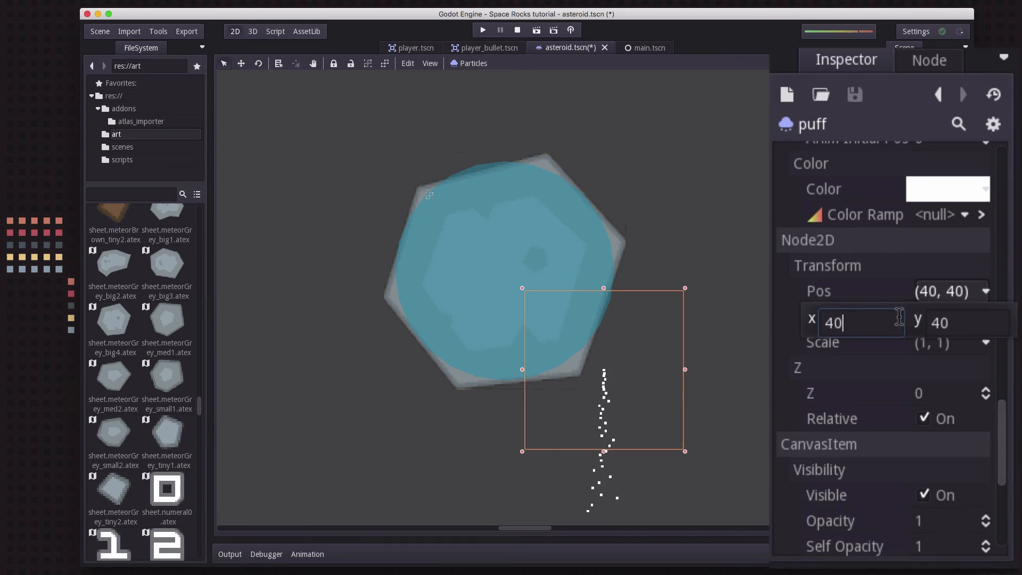
pyautogui.write('35')
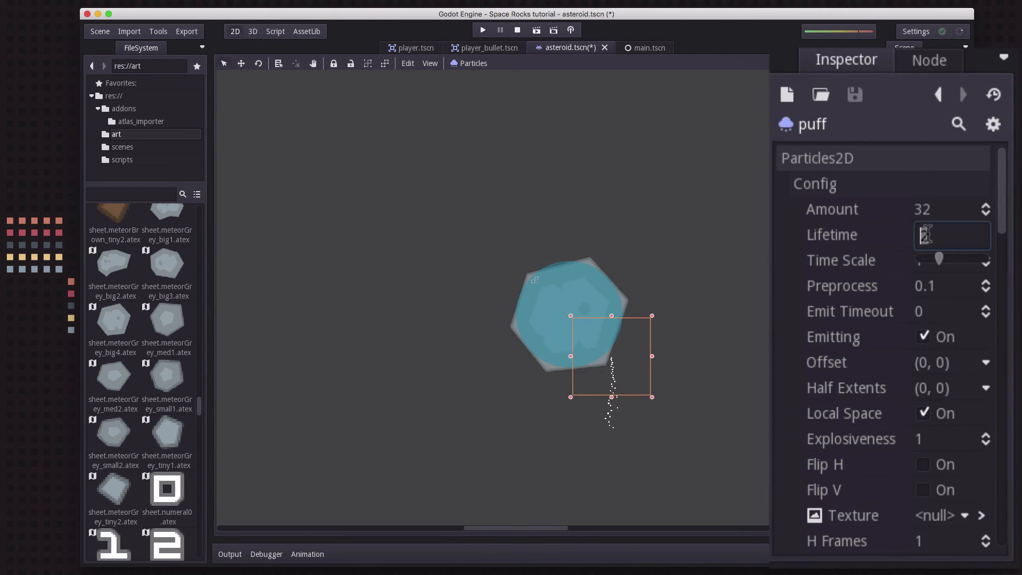
# Set Lifetime 0.4 and Emit Timeout 0.4, and uncheck Emitting
pyautogui.write('0.4')
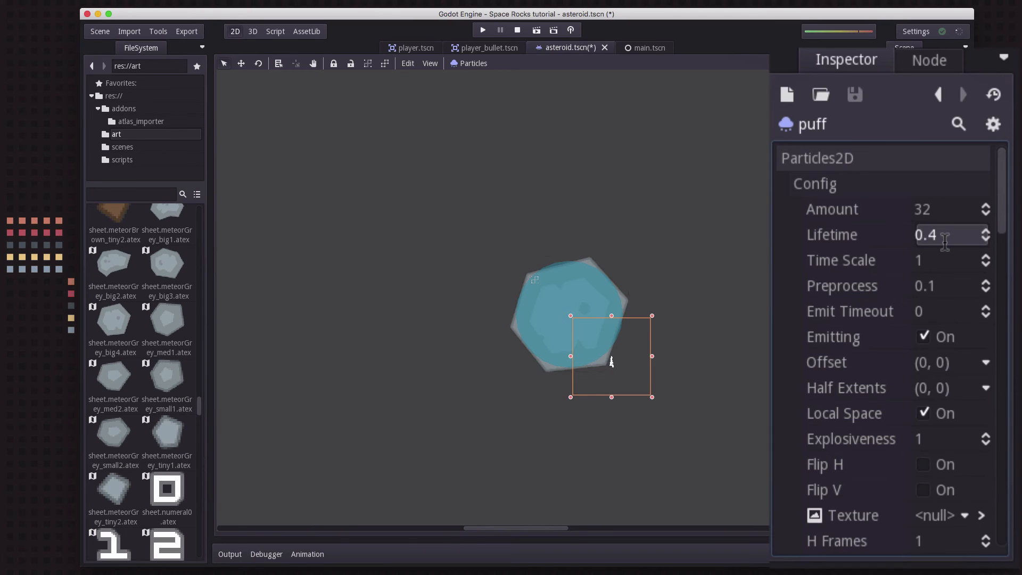
pyautogui.moveTo(954, 278)
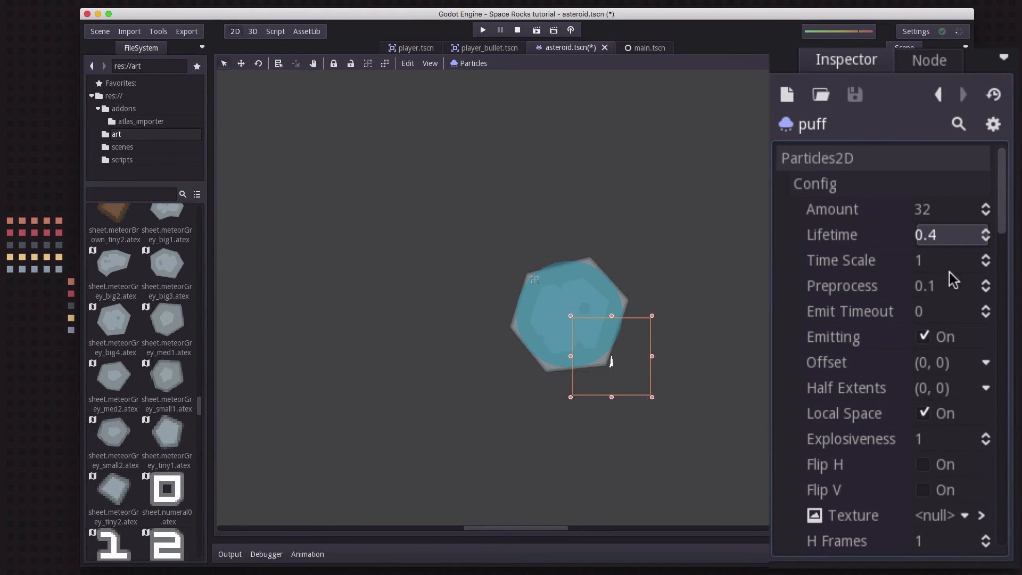
pyautogui.click(950, 311)
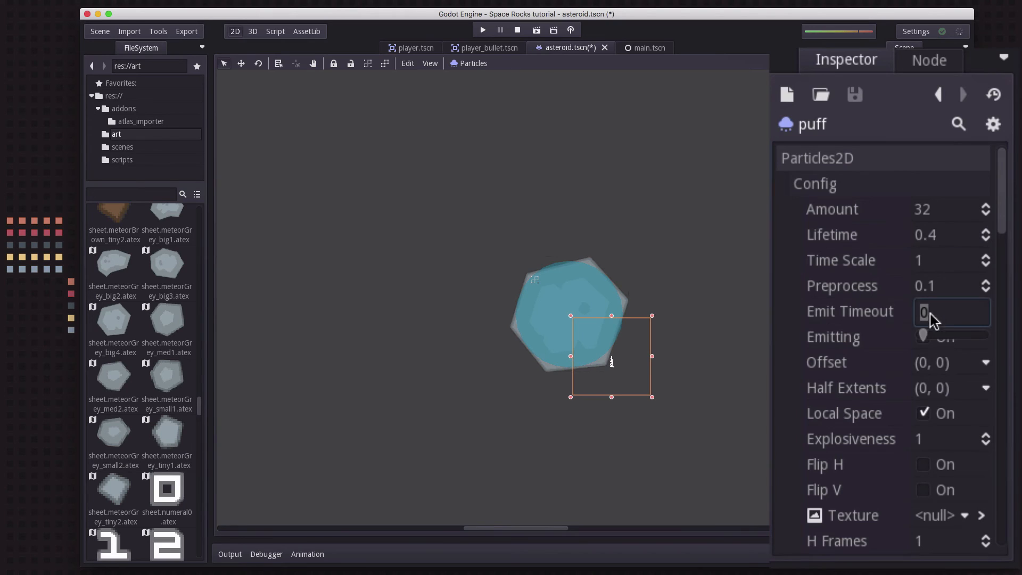
pyautogui.write('.4')
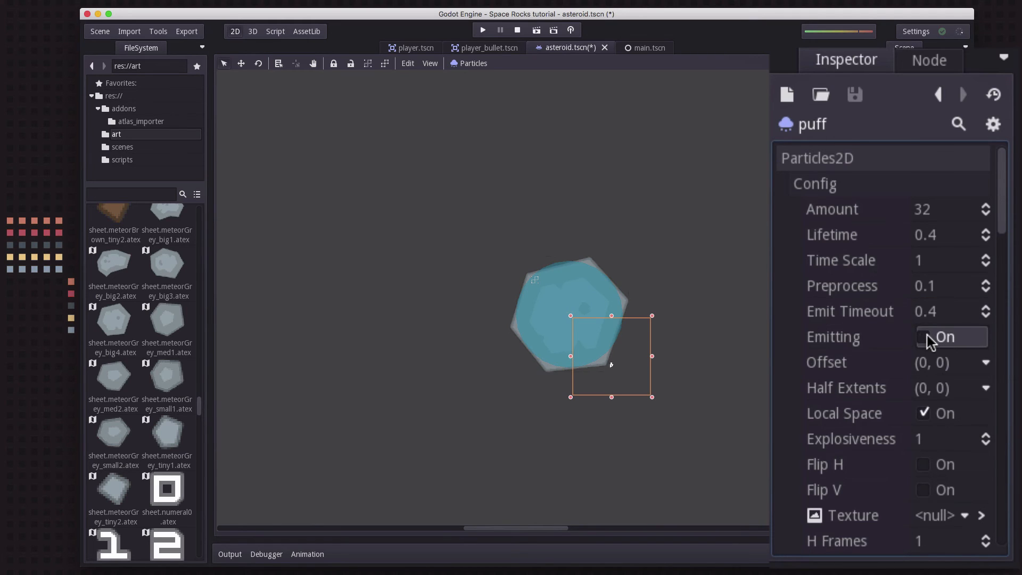
pyautogui.moveTo(928, 345)
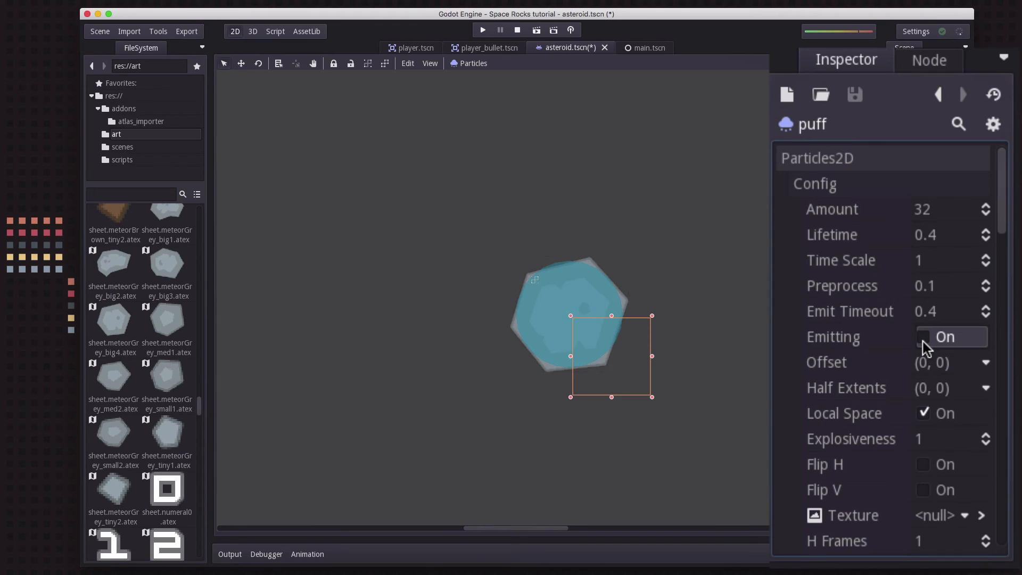
pyautogui.click(924, 336)
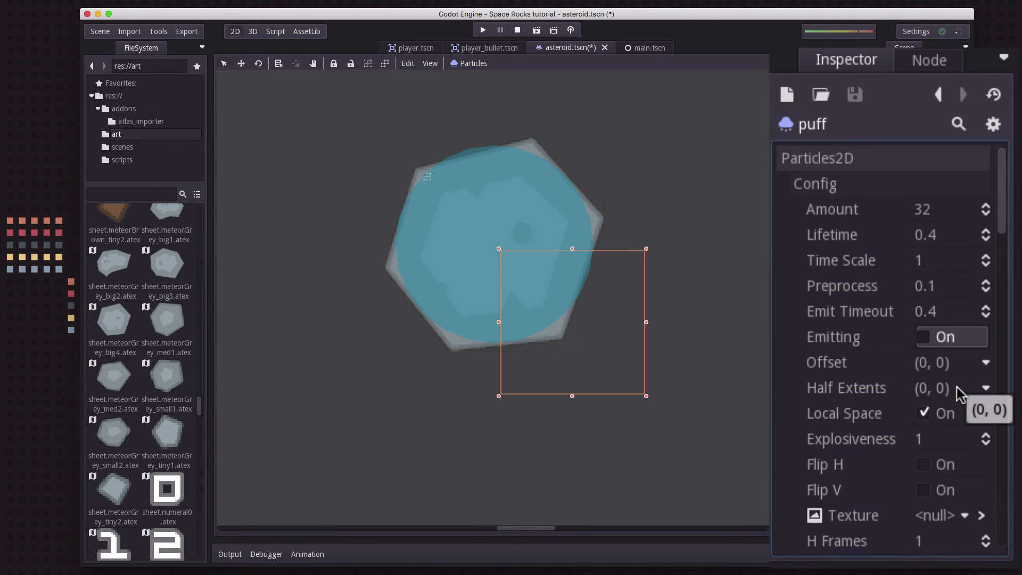
# Set Explosiveness to 0.1, preview the burst and leave Emitting off
pyautogui.scroll(-3)
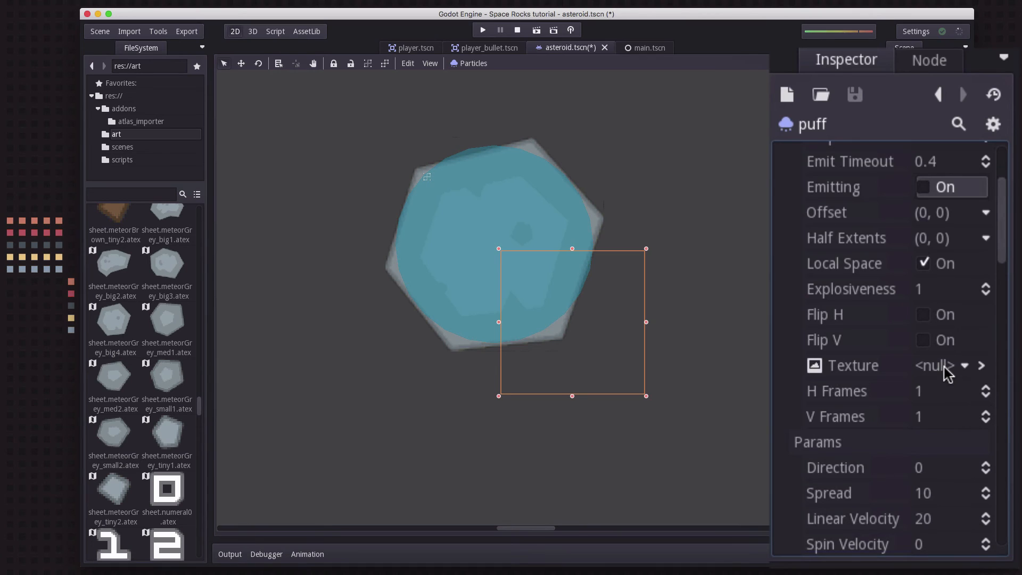
pyautogui.scroll(-3)
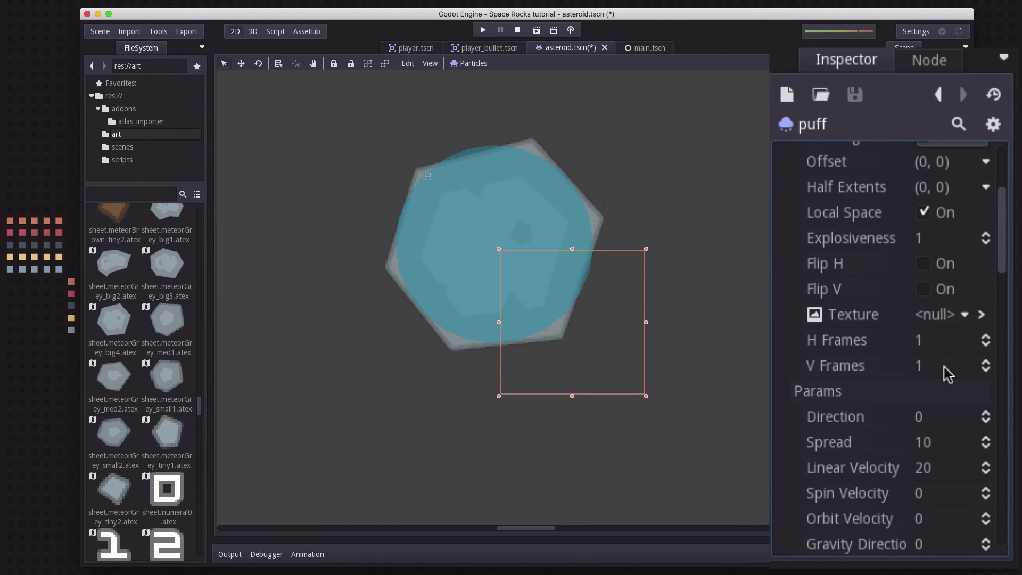
pyautogui.moveTo(945, 306)
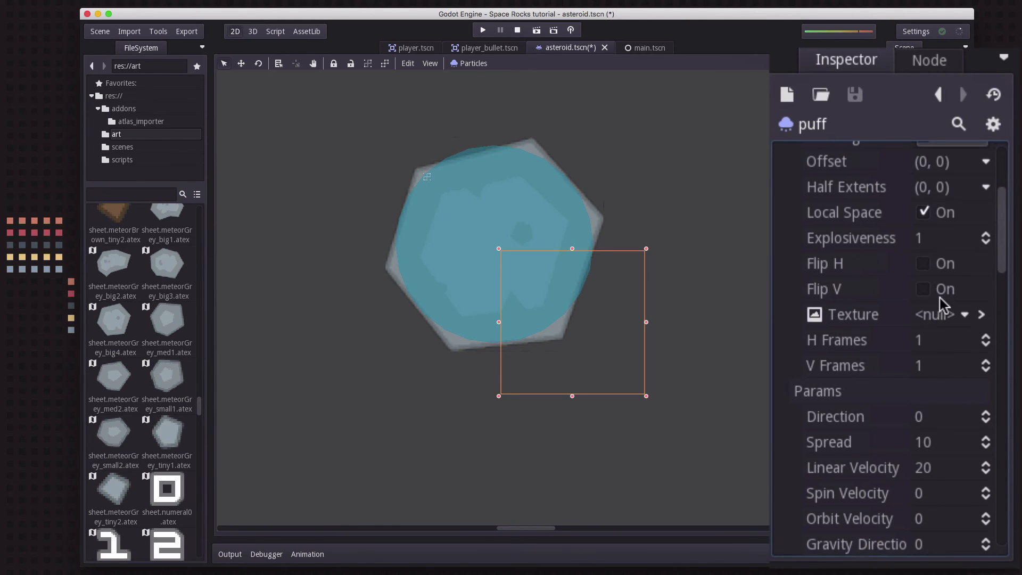
pyautogui.click(948, 237)
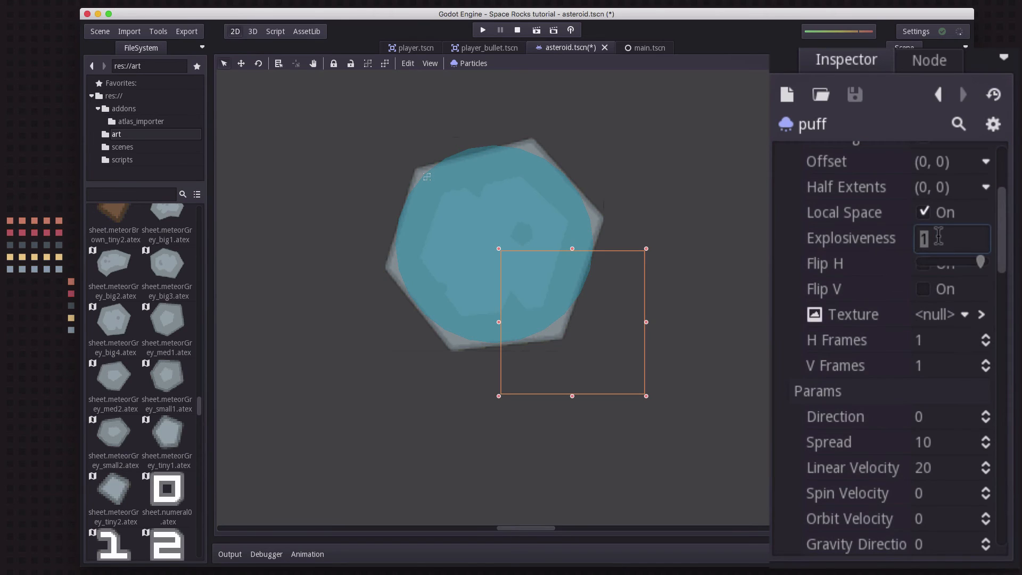
pyautogui.write('0.1')
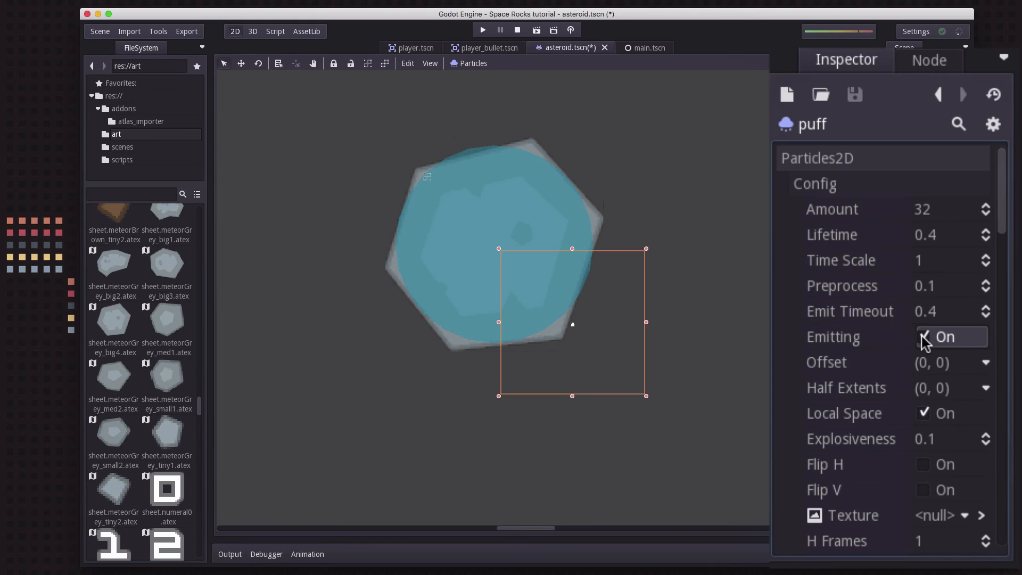
pyautogui.click(924, 337)
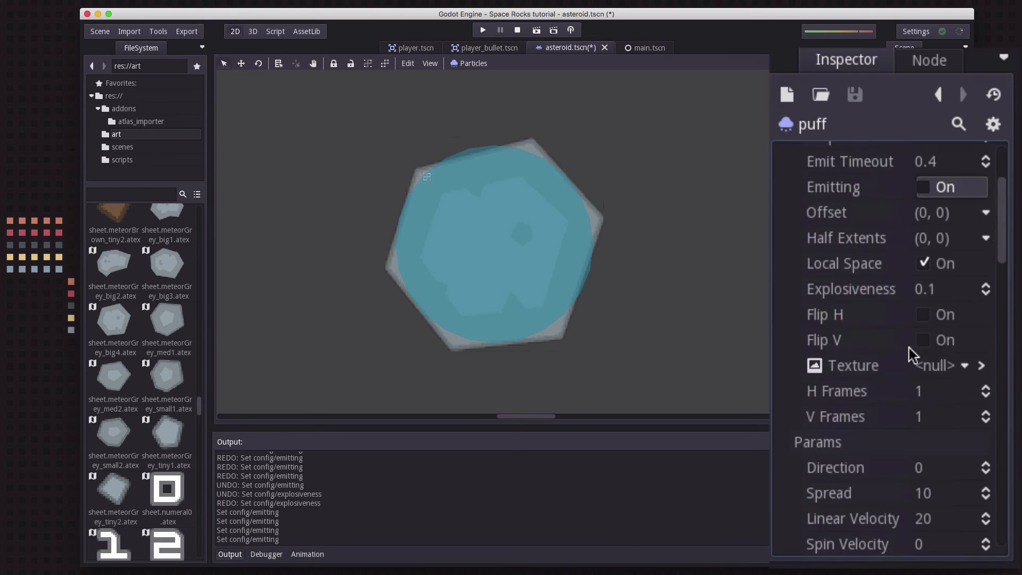
# Set the puff's spread to 180 and its initial particle size to 5 in the Params section
pyautogui.scroll(-3)
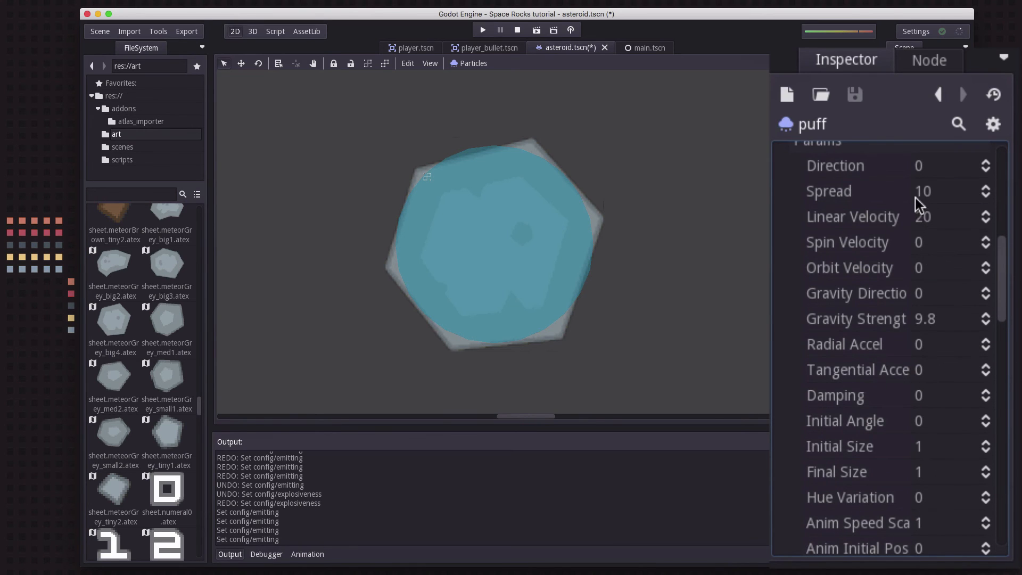
pyautogui.click(952, 190)
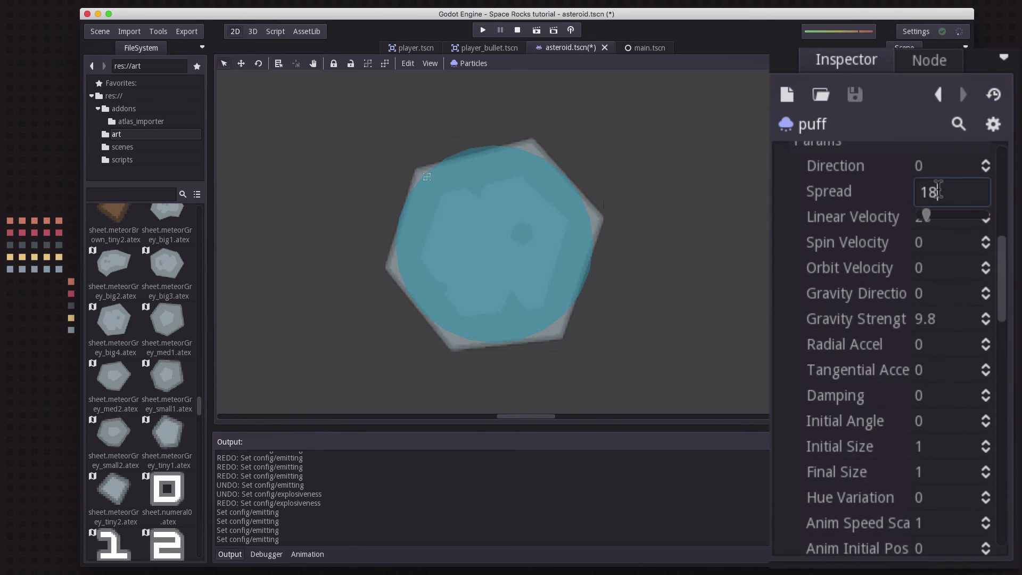
pyautogui.write('180')
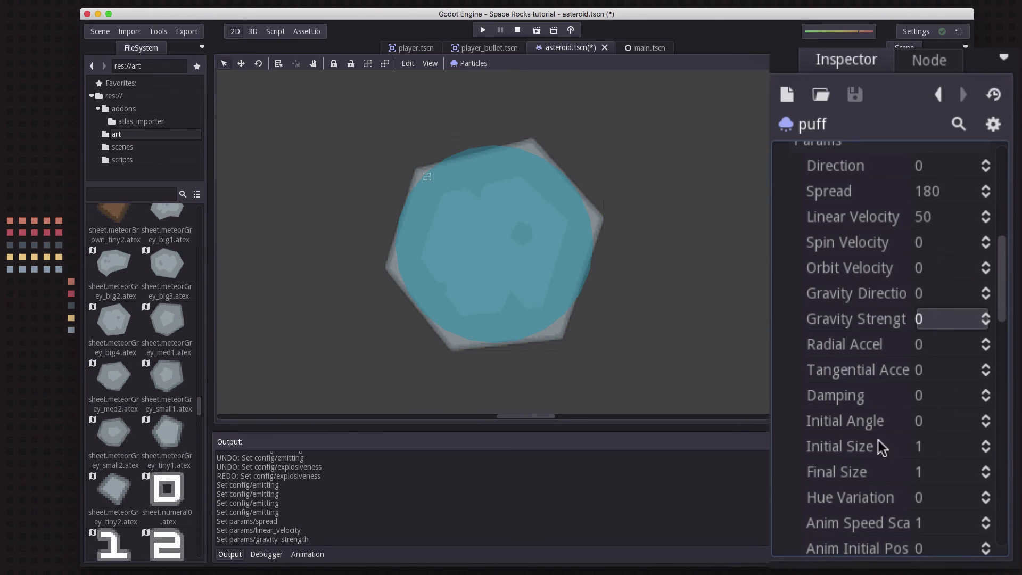
pyautogui.click(952, 446)
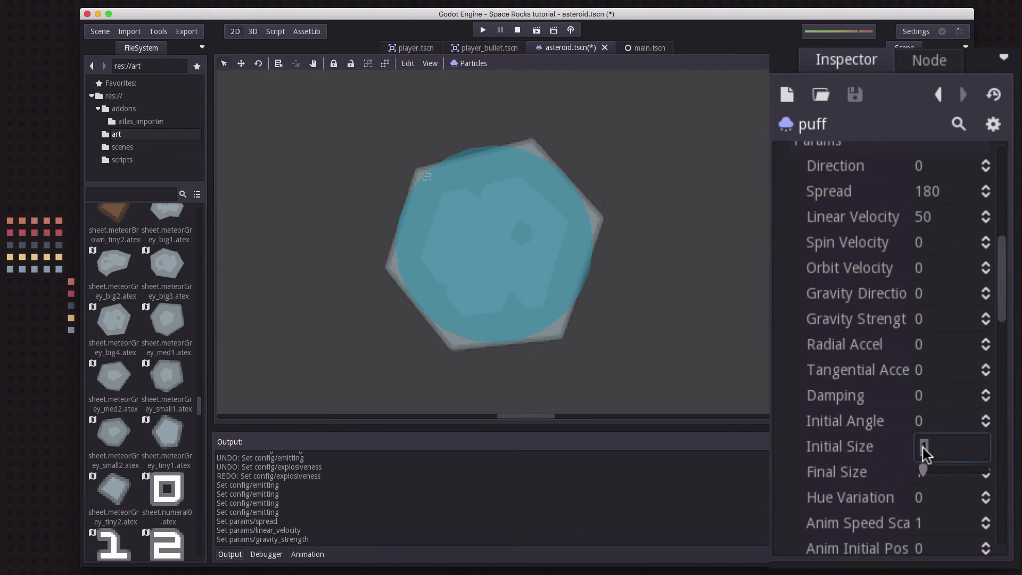
pyautogui.write('5')
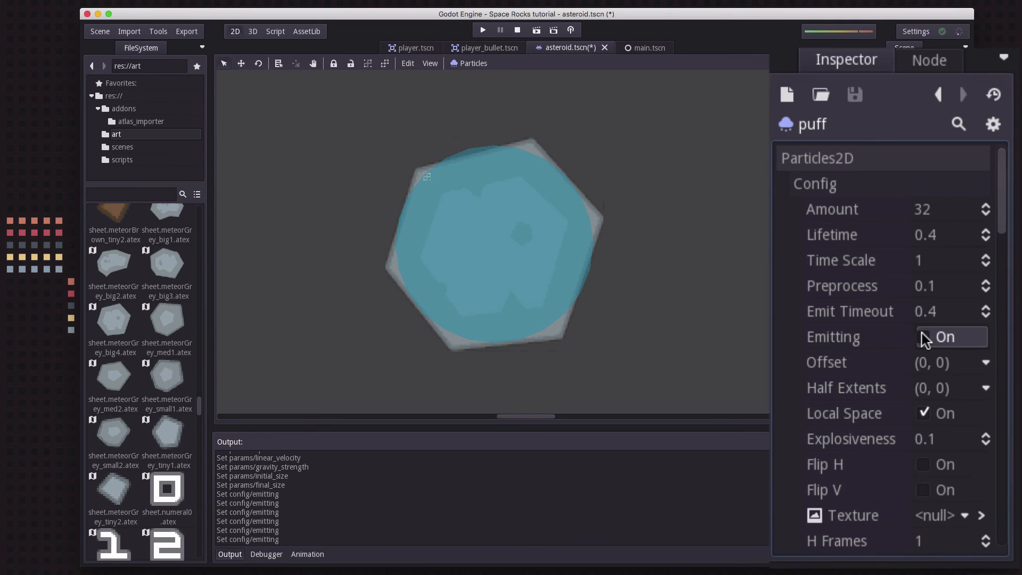
# Give the puff emitter half extents of 10 by 10 for its emission area
pyautogui.click(922, 336)
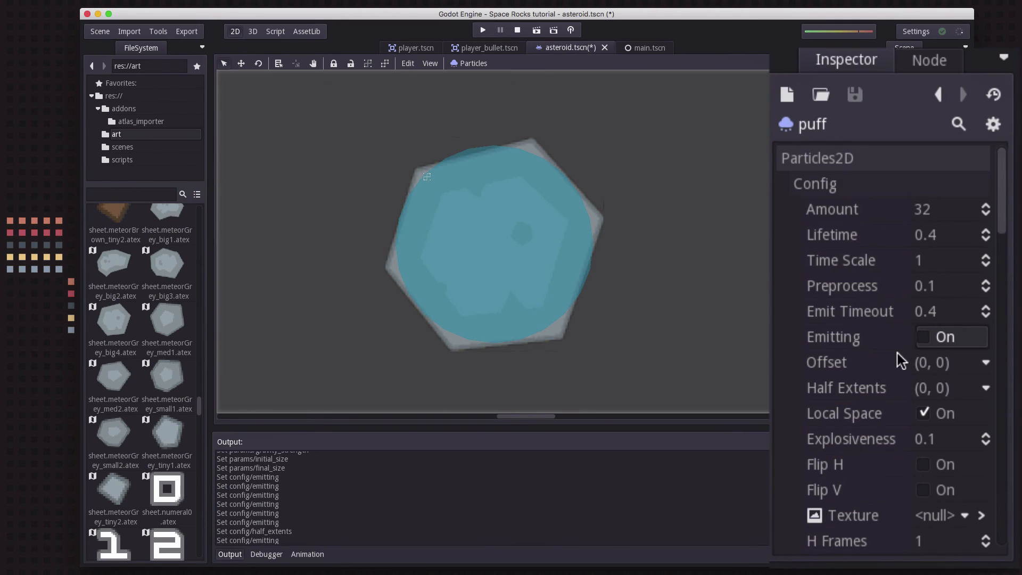
pyautogui.moveTo(806, 281)
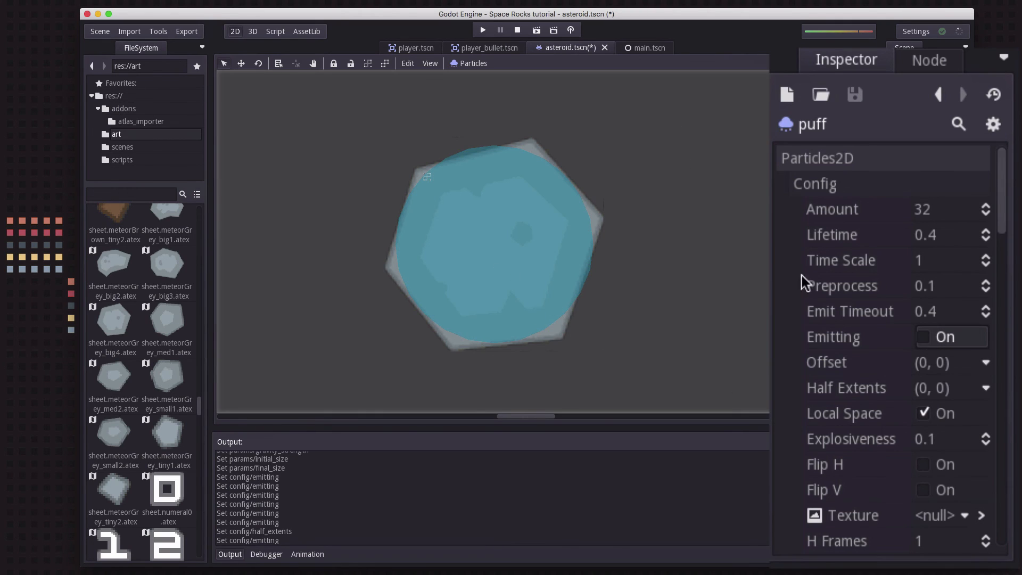
pyautogui.moveTo(901, 375)
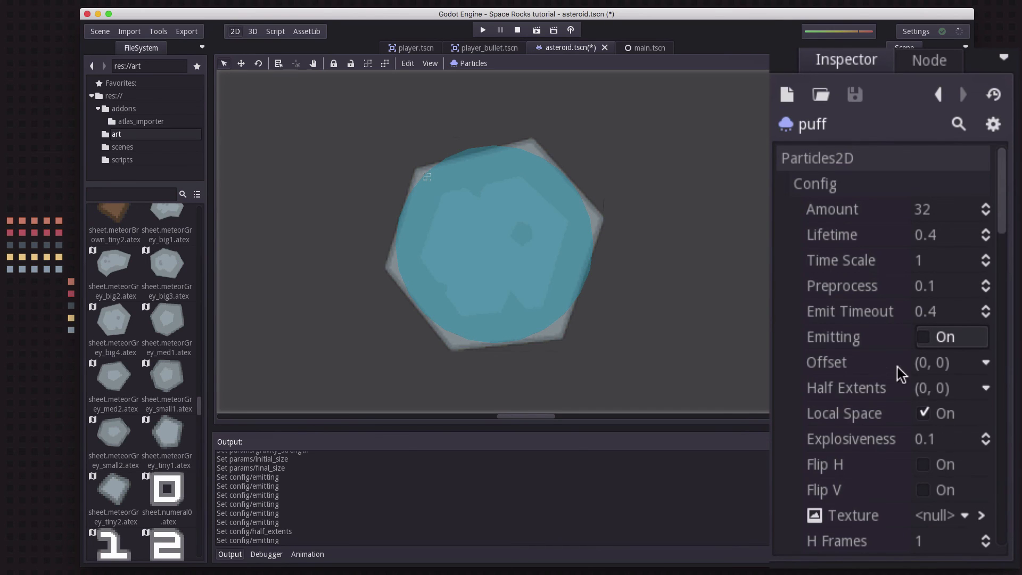
pyautogui.click(932, 387)
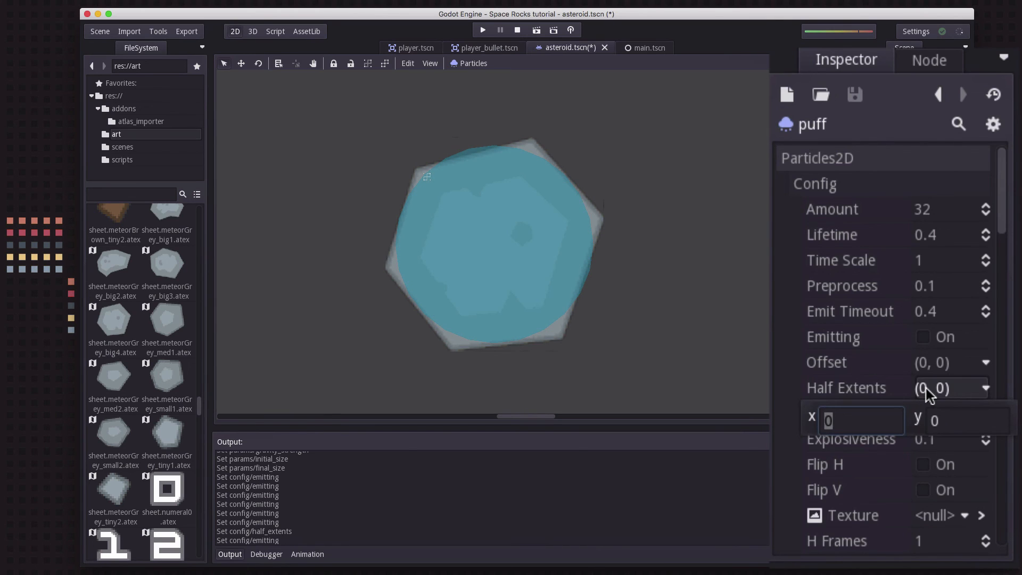
pyautogui.write('10')
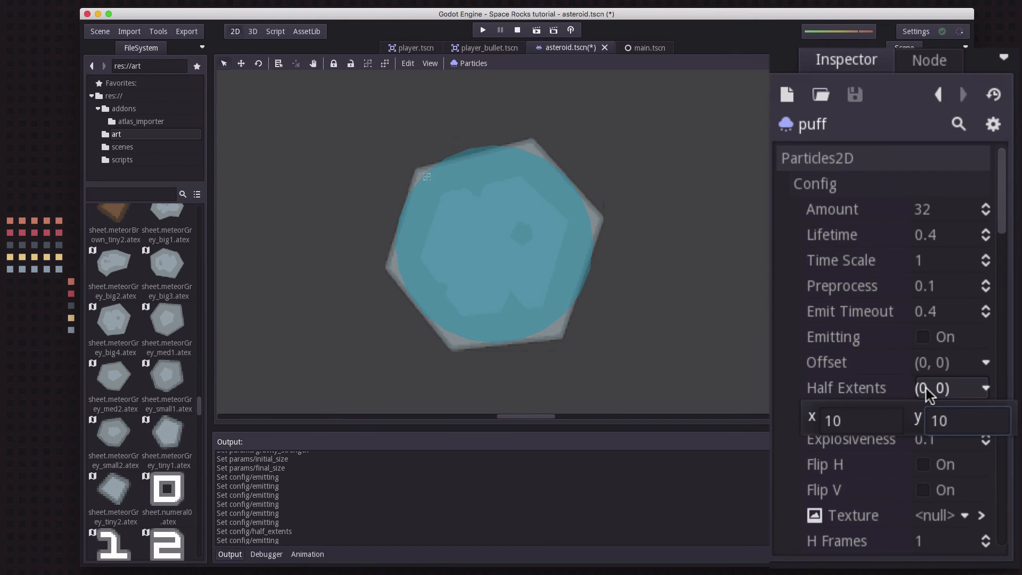
pyautogui.write('10')
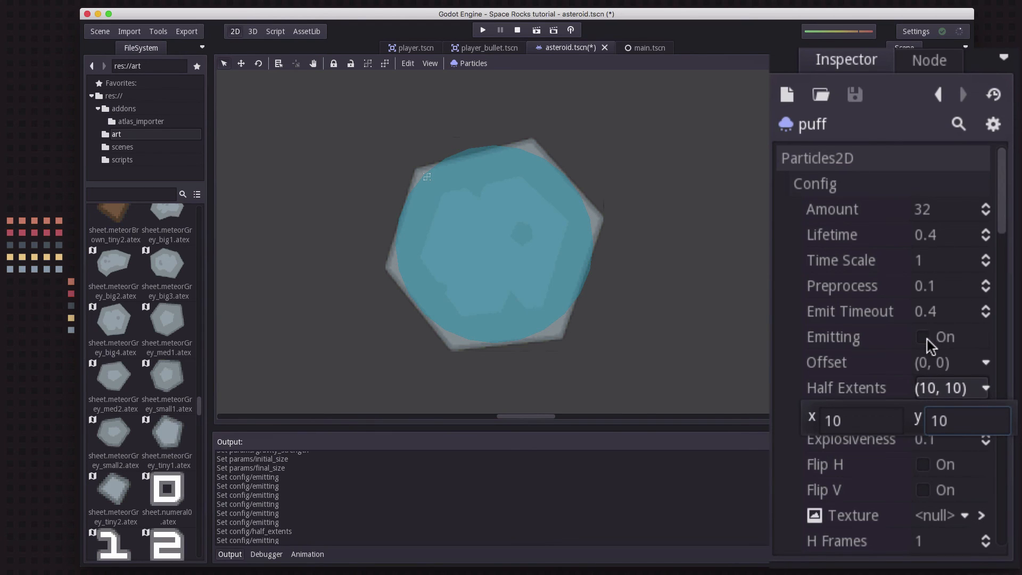
pyautogui.click(924, 336)
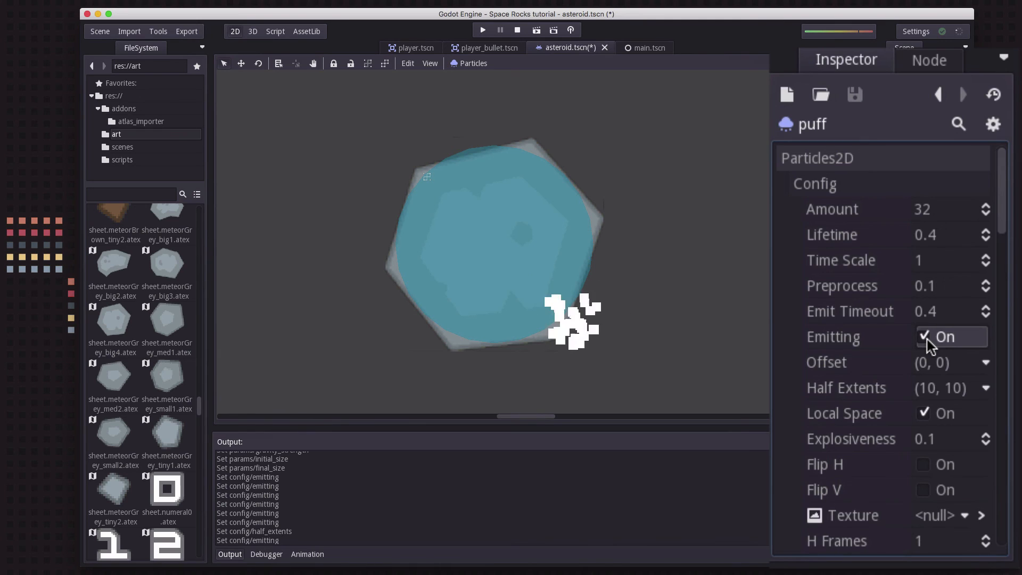
# Preview the burst by enabling Emitting, then leave it switched off
pyautogui.click(924, 338)
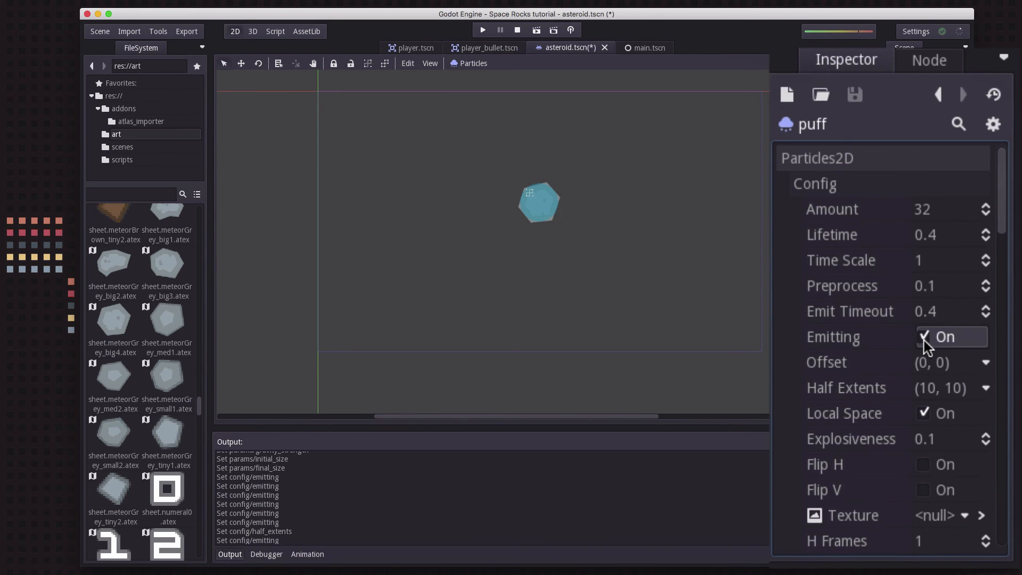
pyautogui.click(924, 338)
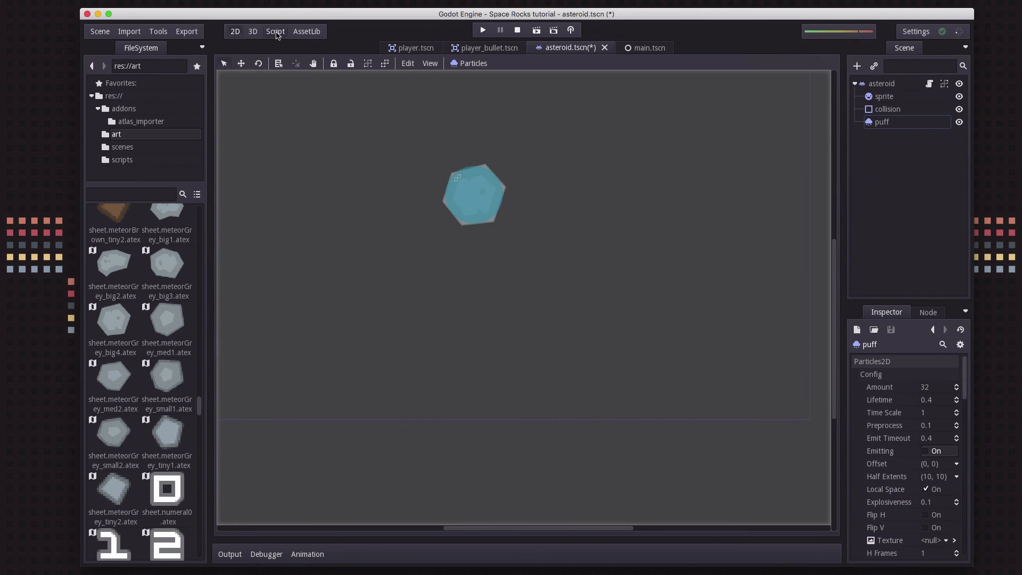
# In the asteroid script declare onready var puff = get_node("puff")
pyautogui.click(275, 31)
pyautogui.write('o')
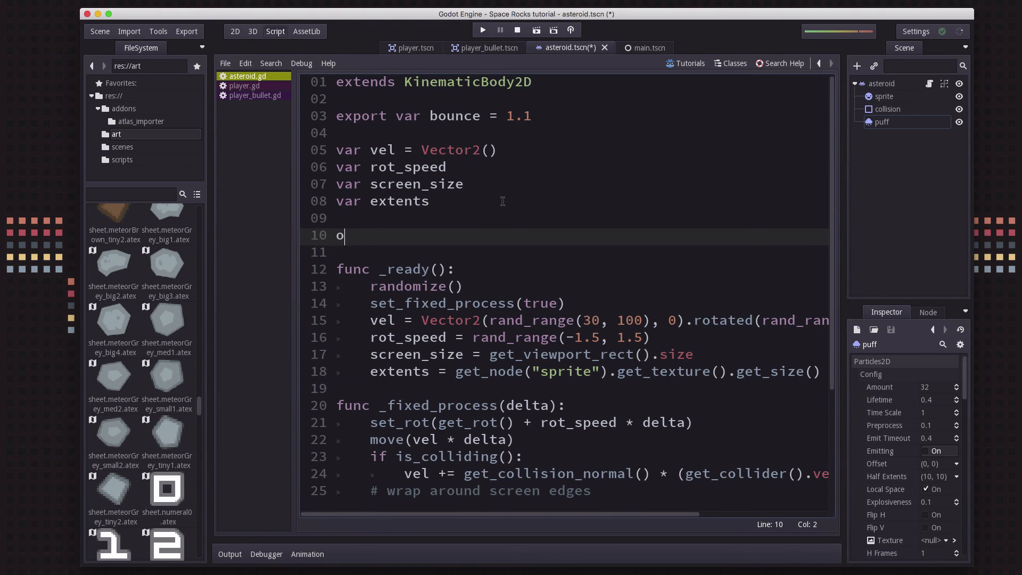
pyautogui.write('nready var puff = get_node("')
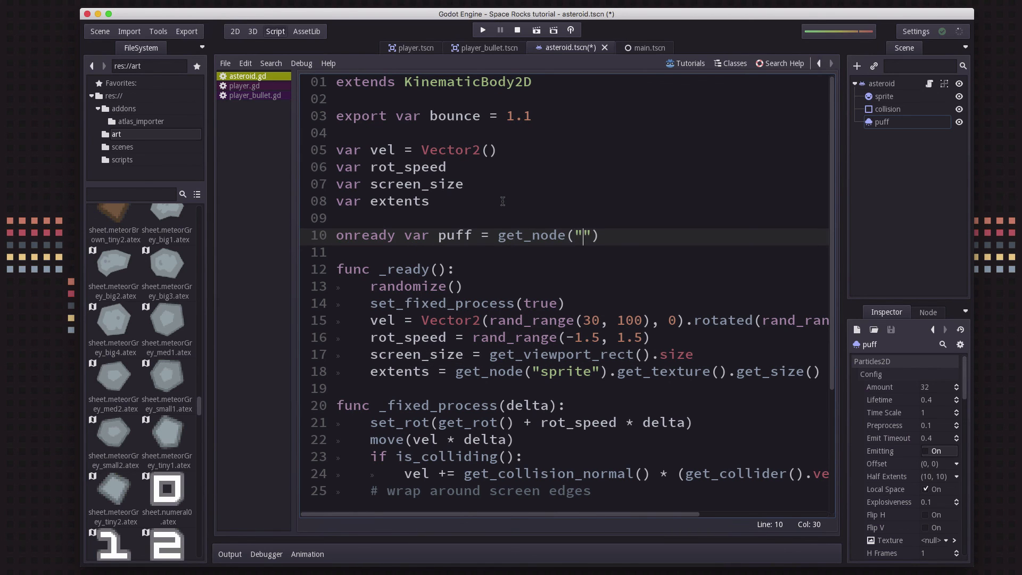
pyautogui.write('puff')
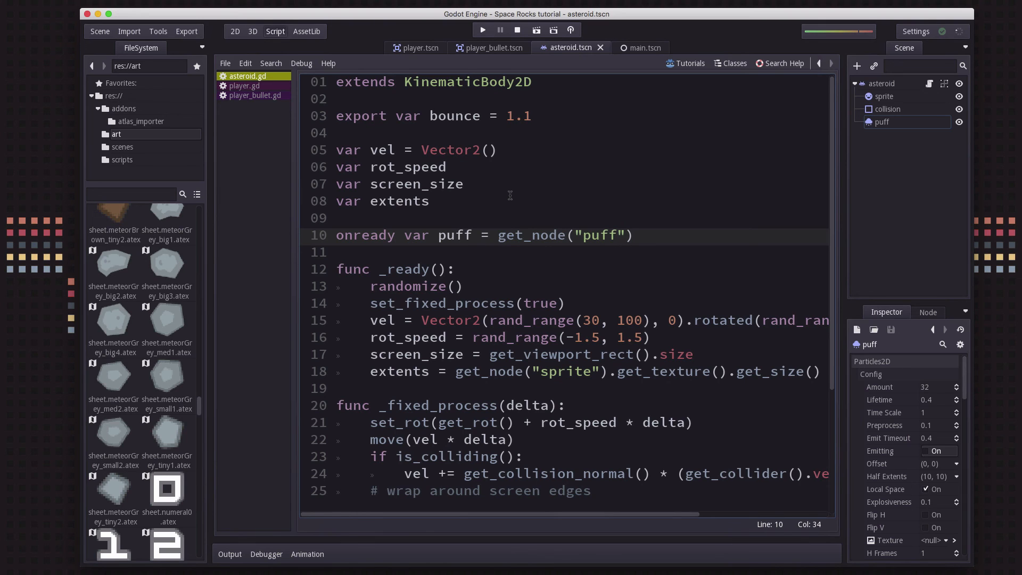
pyautogui.scroll(-3)
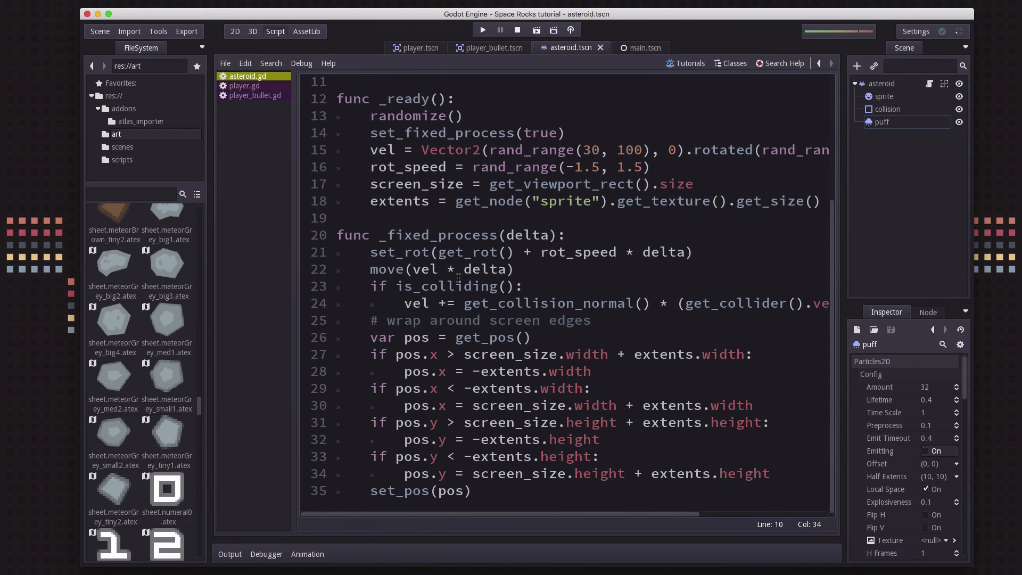
# In the collision block add puff.set_global_pos(get_collision_pos())
pyautogui.click(583, 303)
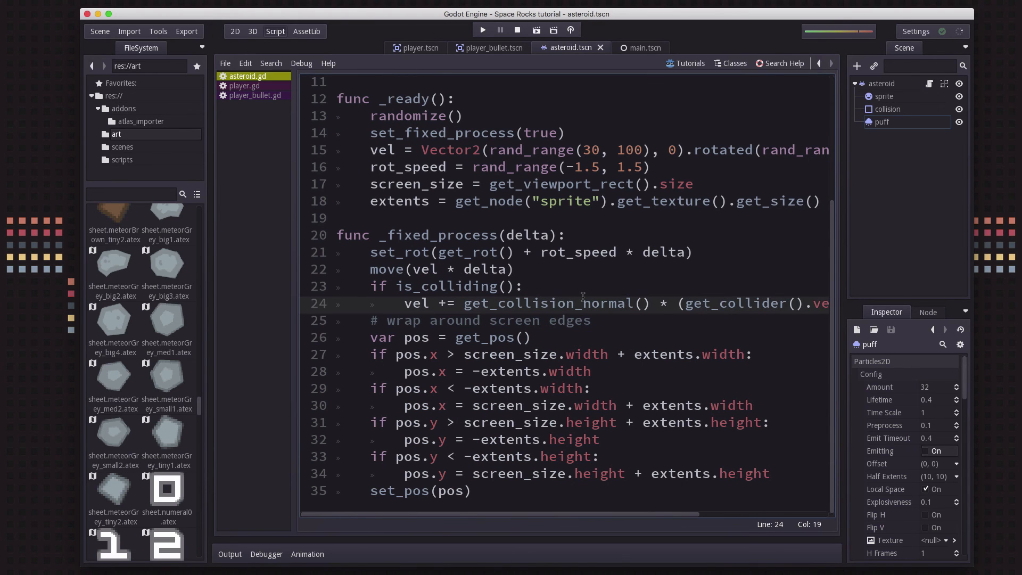
pyautogui.write('puff.')
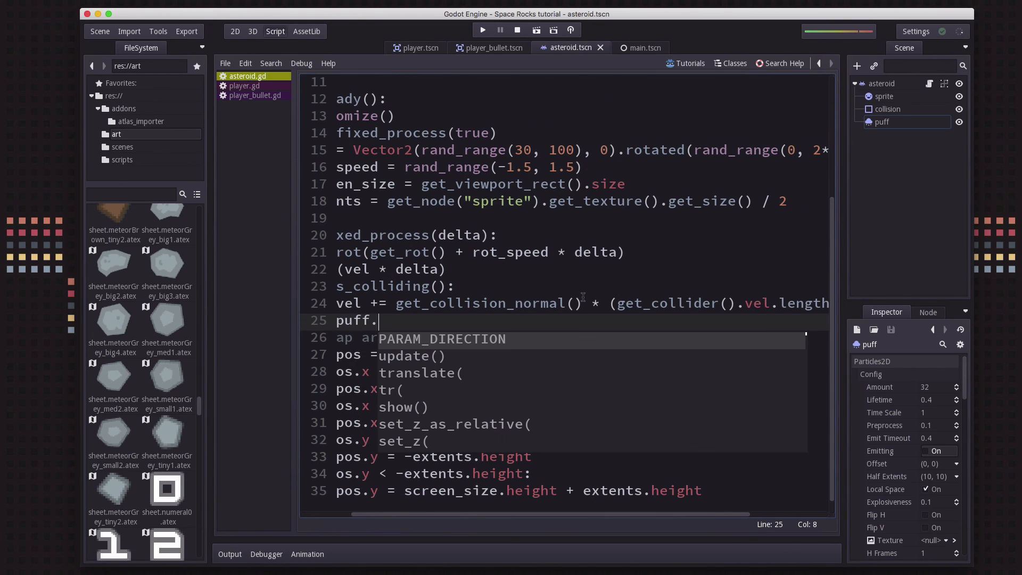
pyautogui.write('setg')
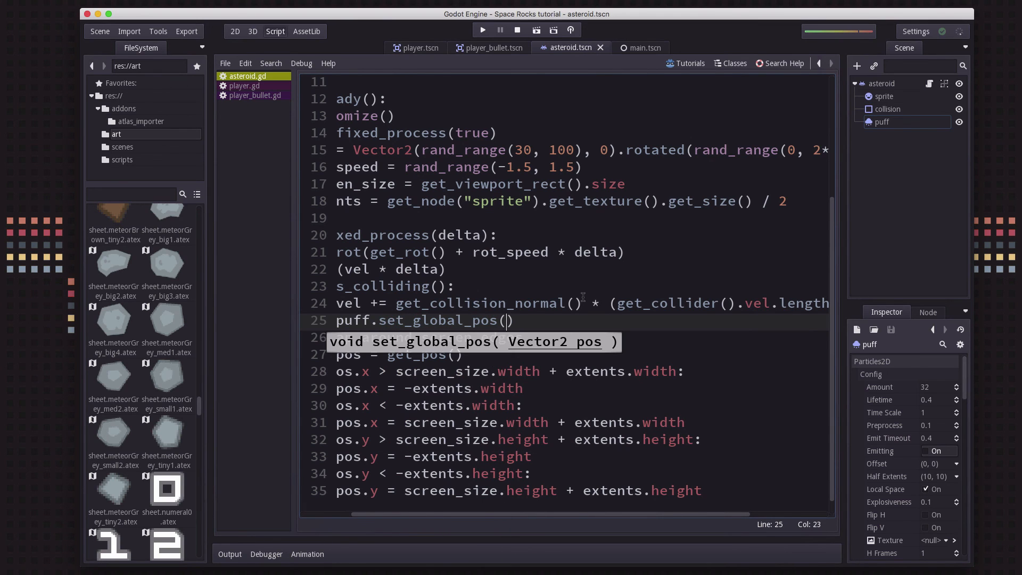
pyautogui.write('get_collision_pos(')
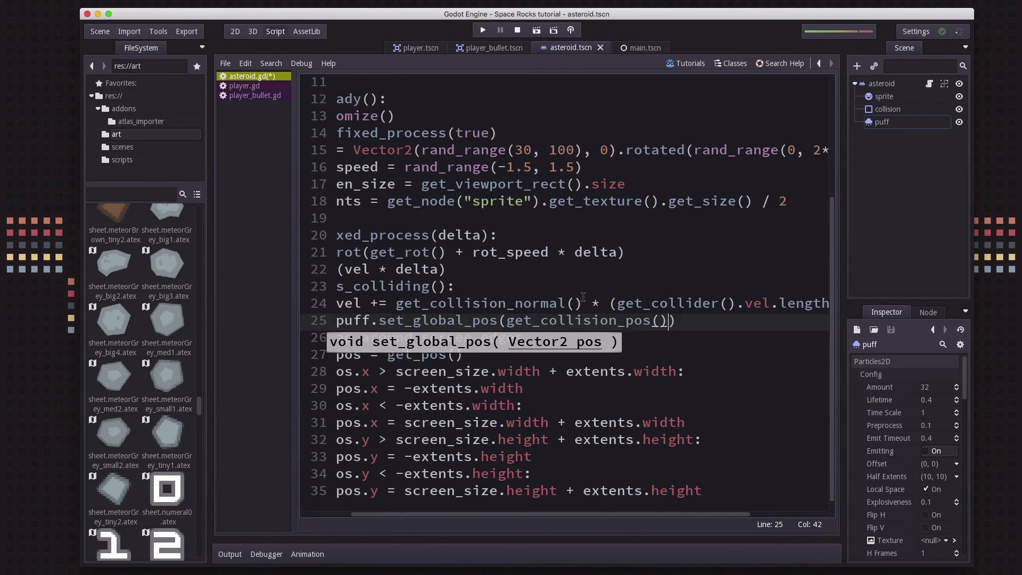
# Follow it with puff.set_emitting(true) so the burst fires on each collision
pyautogui.write('pu')
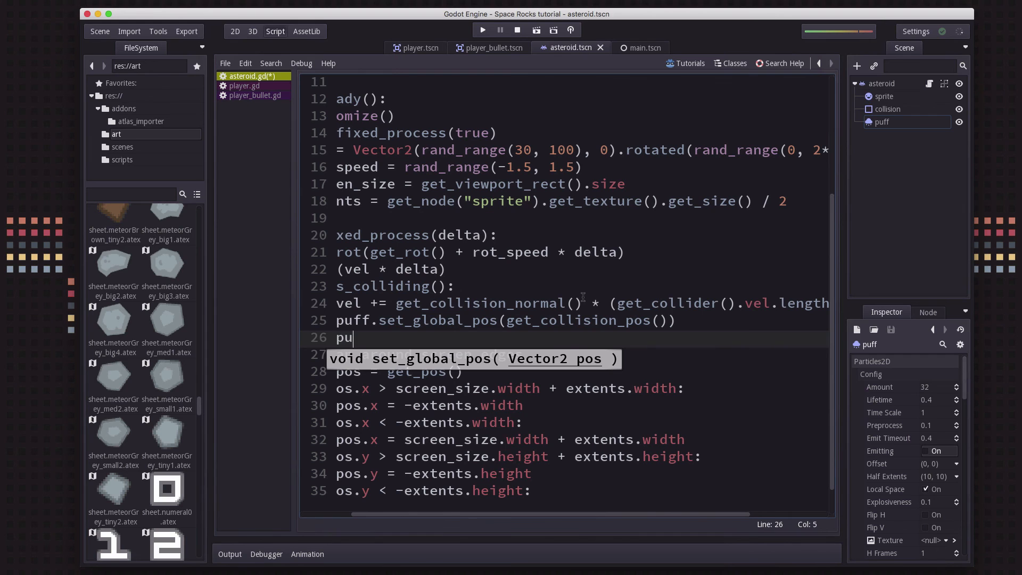
pyautogui.write('ff.set')
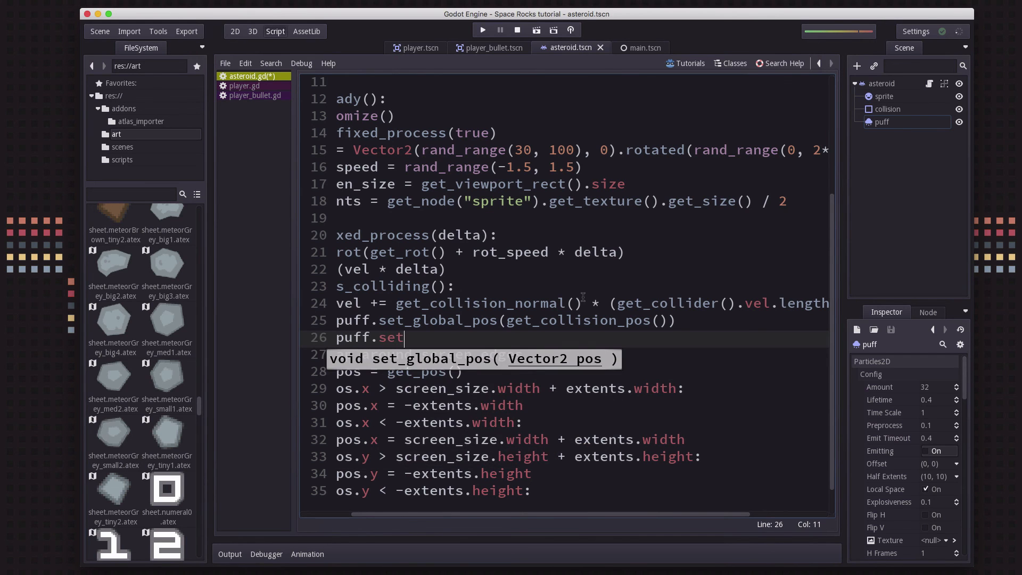
pyautogui.write('_emitting(tru')
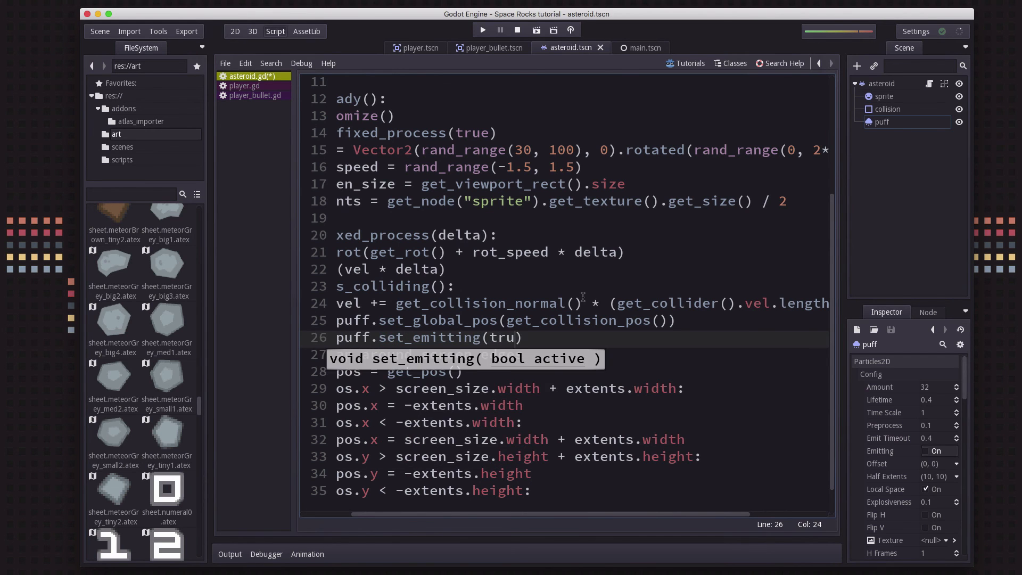
pyautogui.write('e)')
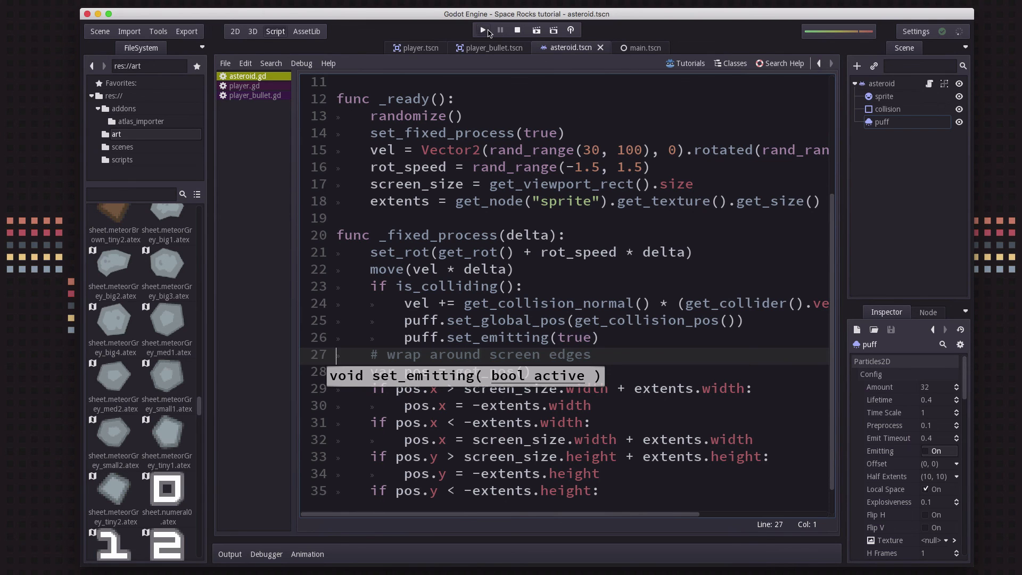
# Run the project from the main scene to test the collision puffs
pyautogui.click(482, 30)
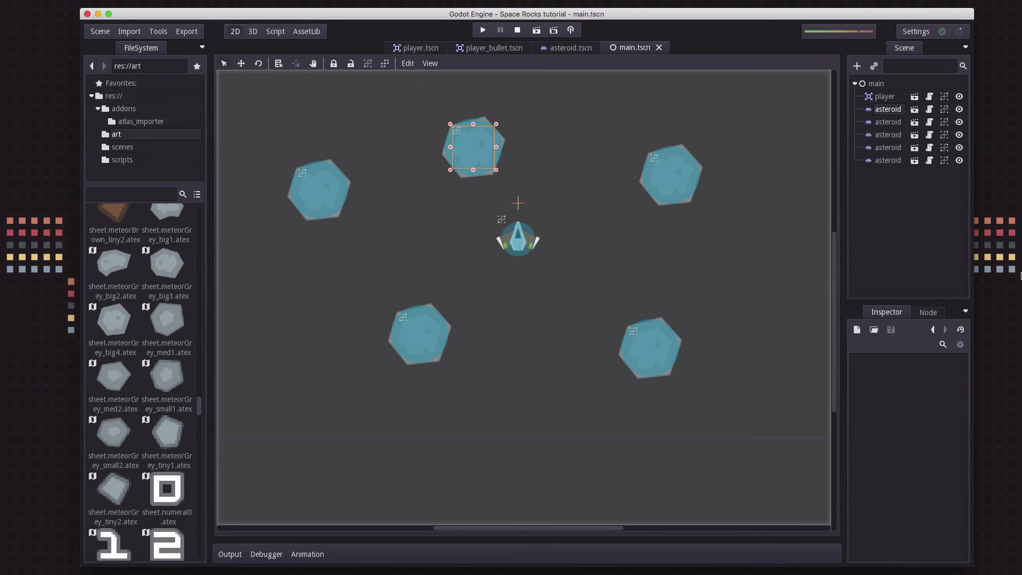
pyautogui.click(482, 29)
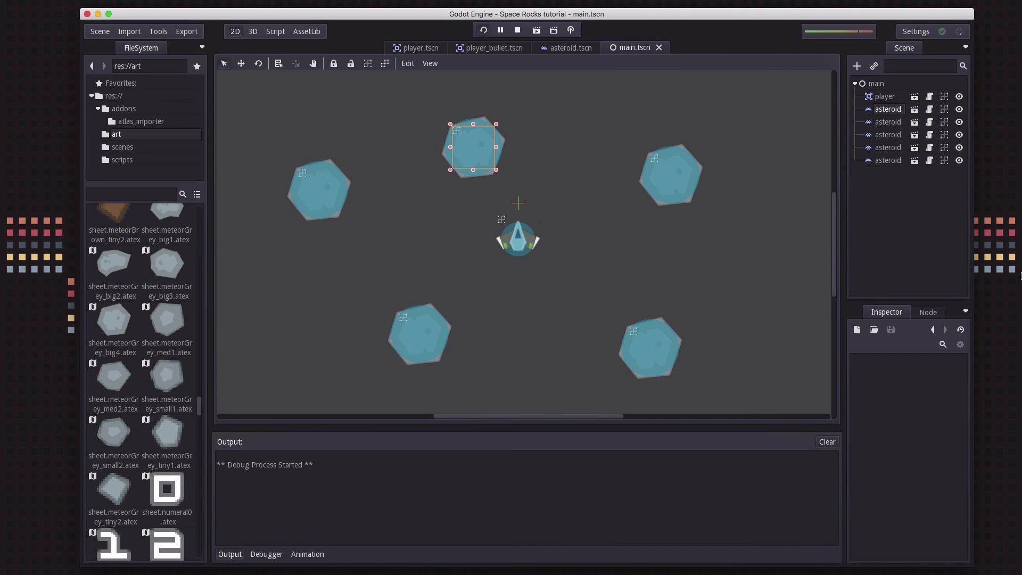